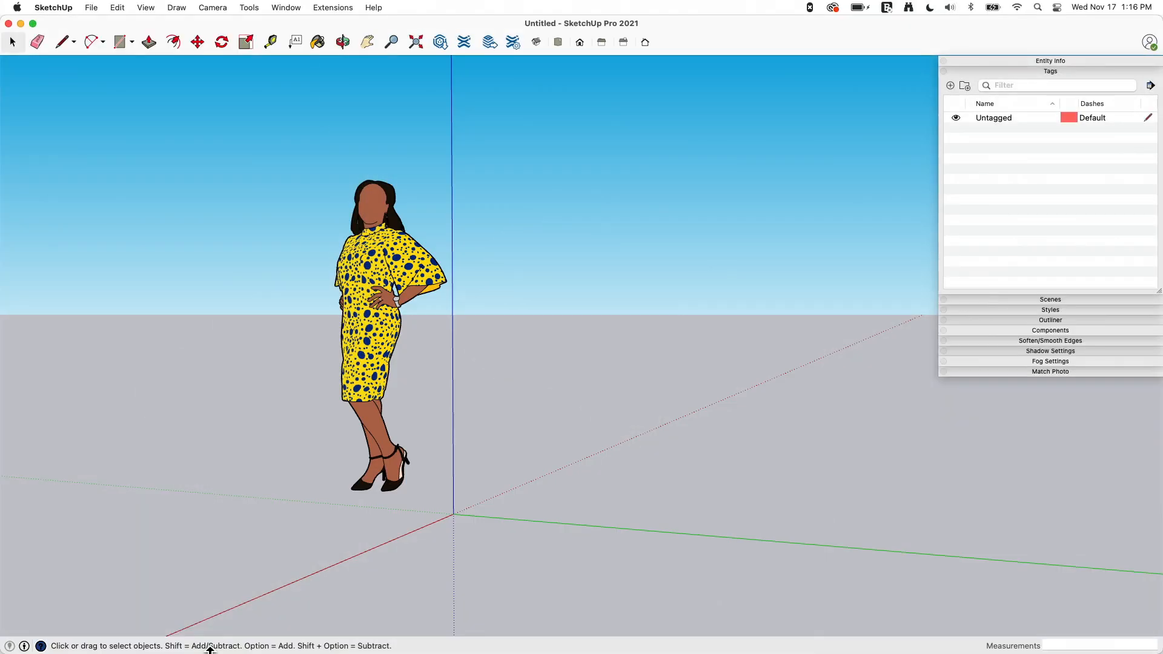
{"action": "mouse_move", "coordinate": [827, 316]}
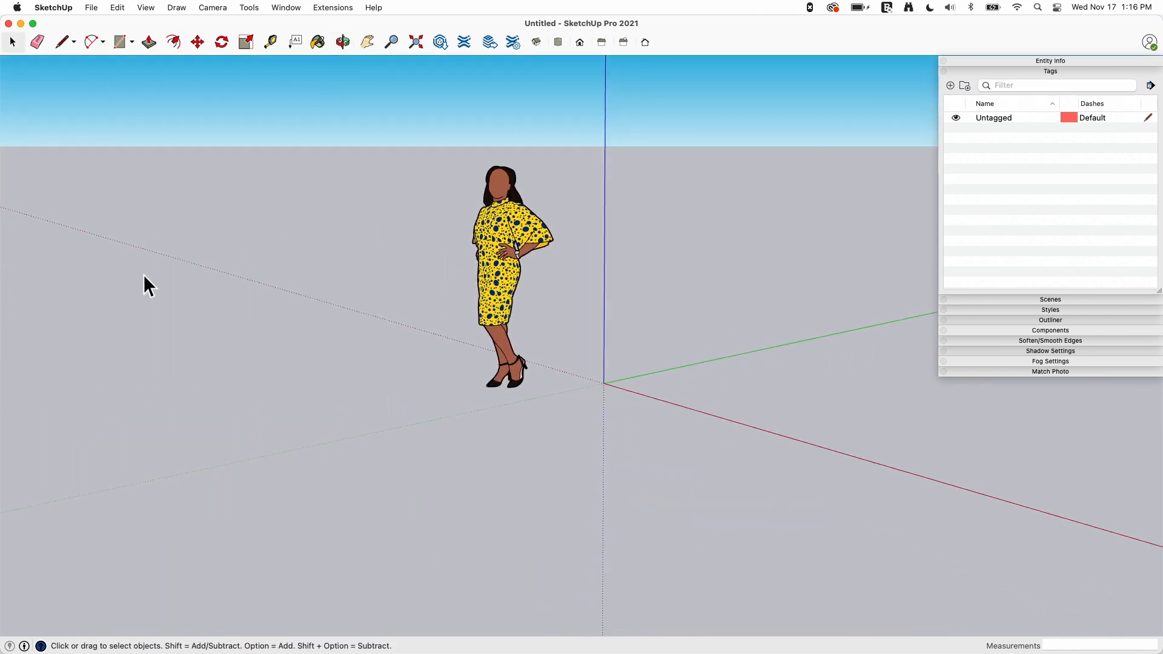
Start Add Location from the File menu to search for Boulder, CO 80301.
{"action": "left_click", "coordinate": [91, 7]}
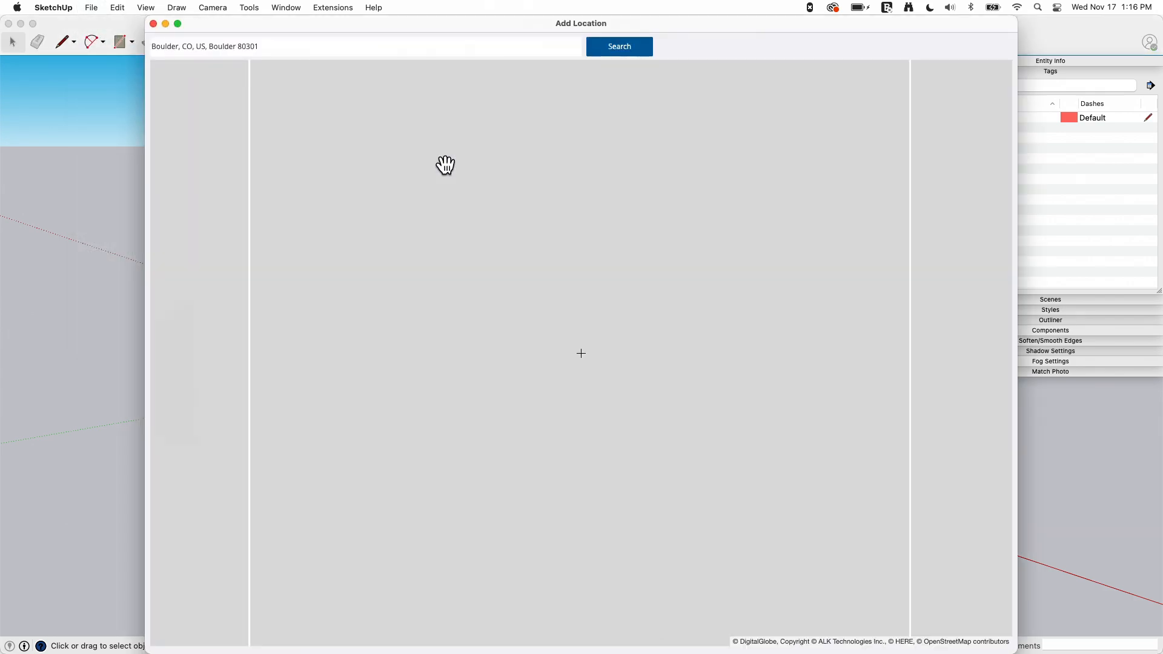
Search the Boulder address and zoom between levels 16, 8 and 12 to view the Hi Res Coverage area.
{"action": "left_click", "coordinate": [618, 46]}
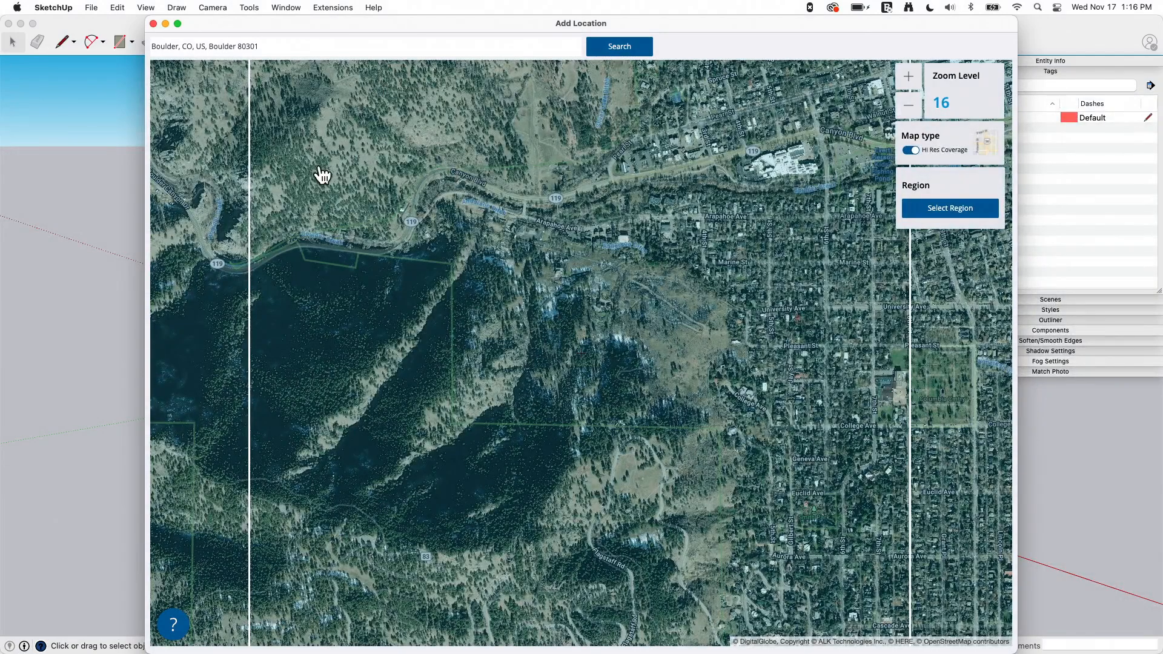
{"action": "left_click", "coordinate": [907, 105]}
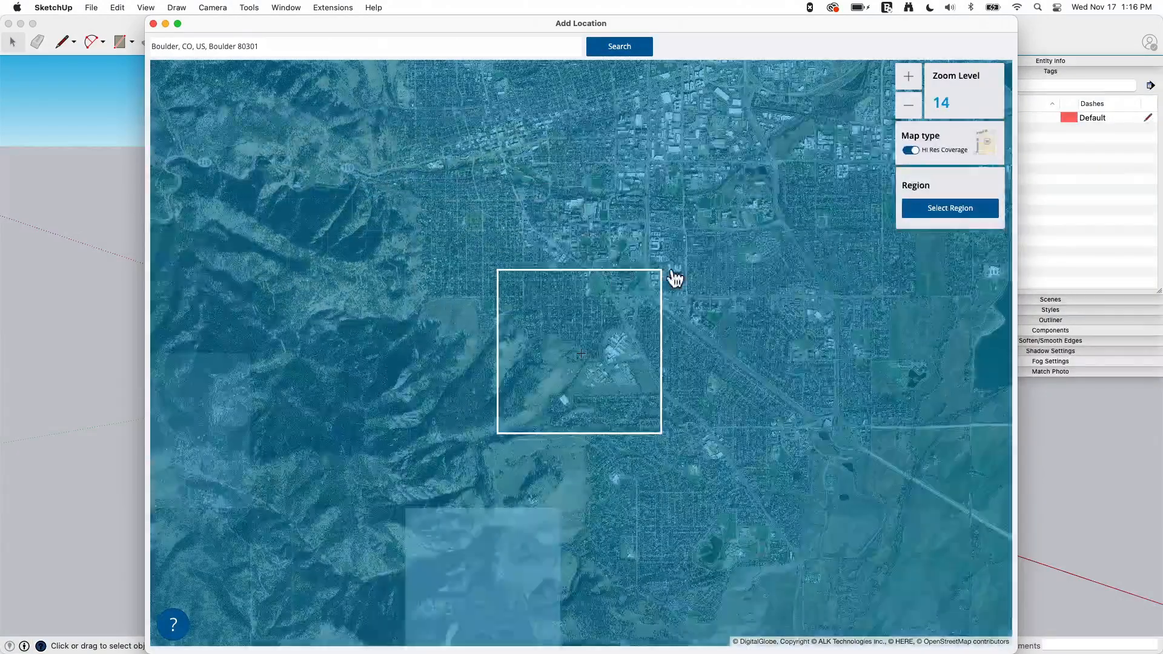
{"action": "left_click", "coordinate": [907, 105]}
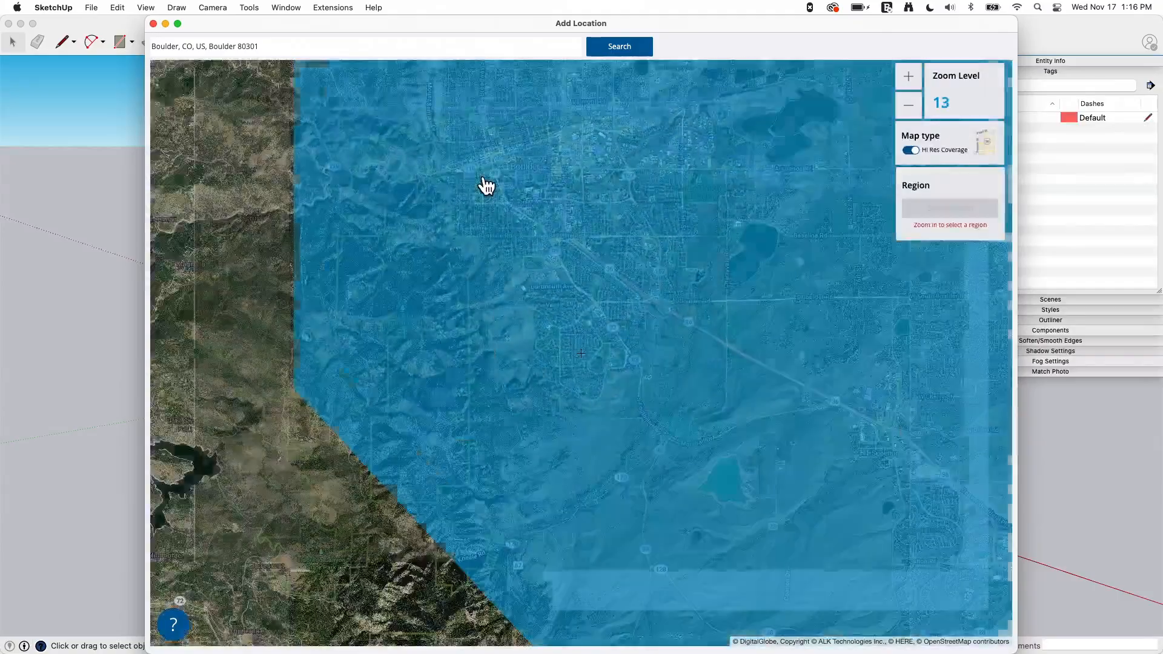
{"action": "left_click", "coordinate": [907, 105]}
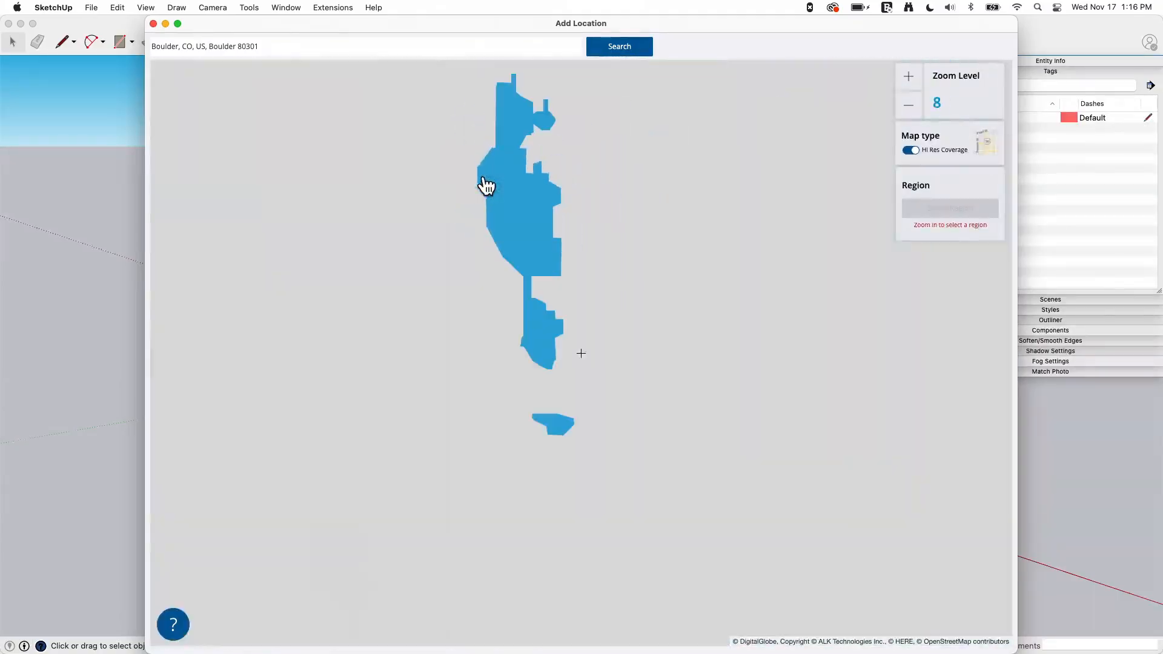
{"action": "left_click", "coordinate": [907, 104]}
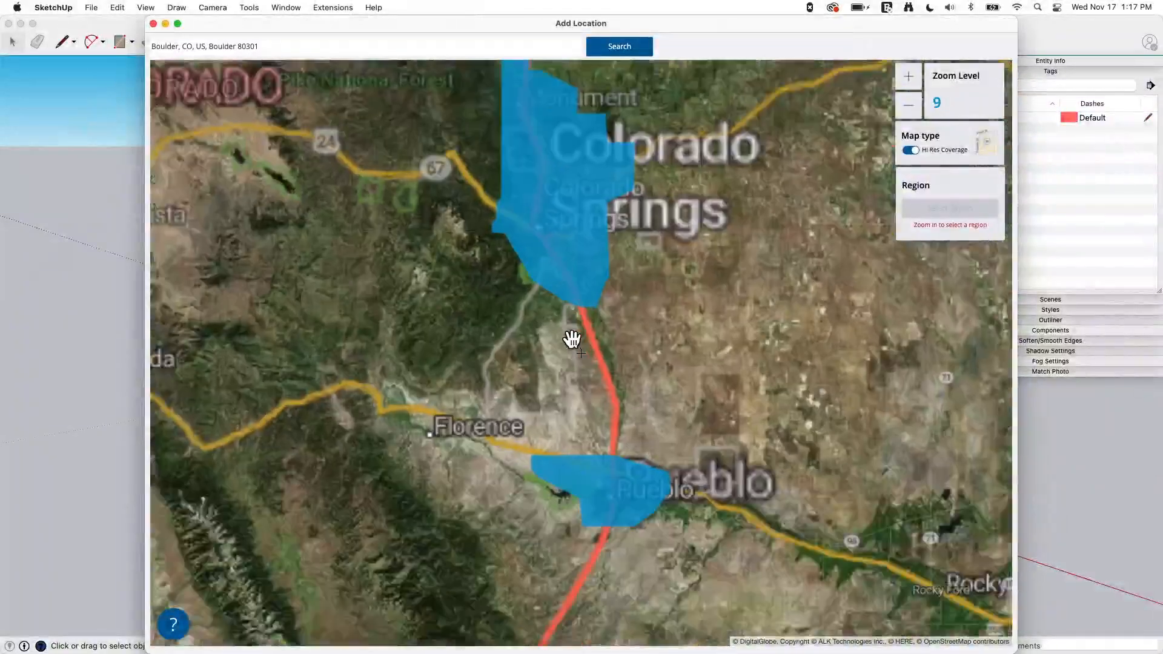
{"action": "left_click", "coordinate": [906, 75]}
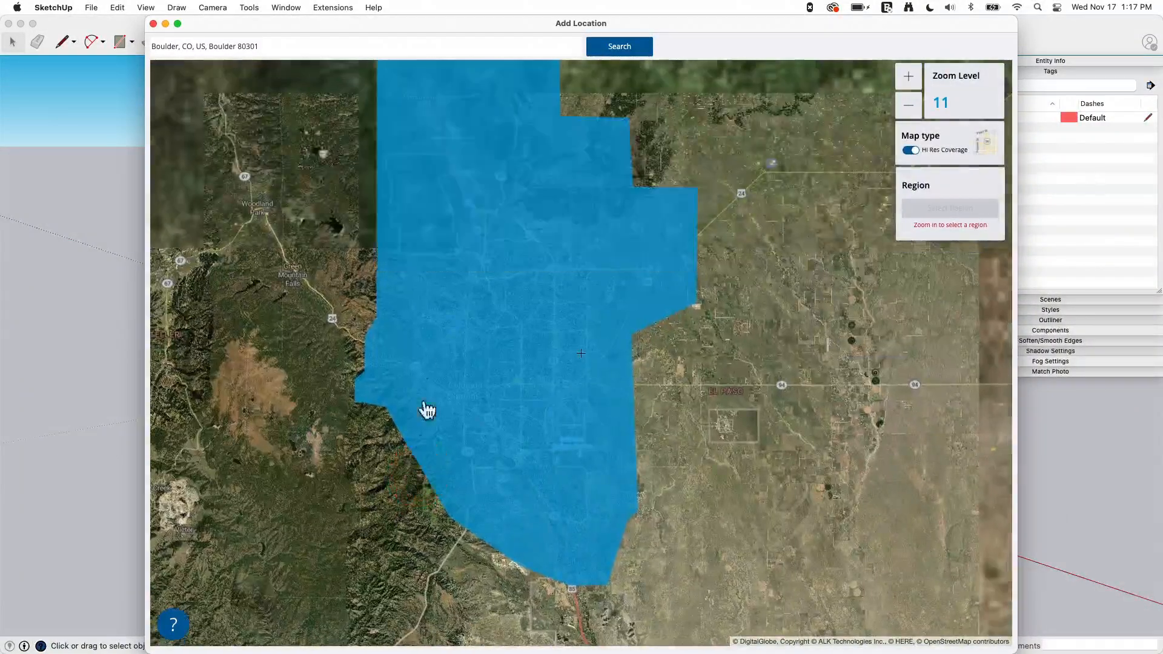
{"action": "left_click", "coordinate": [907, 75]}
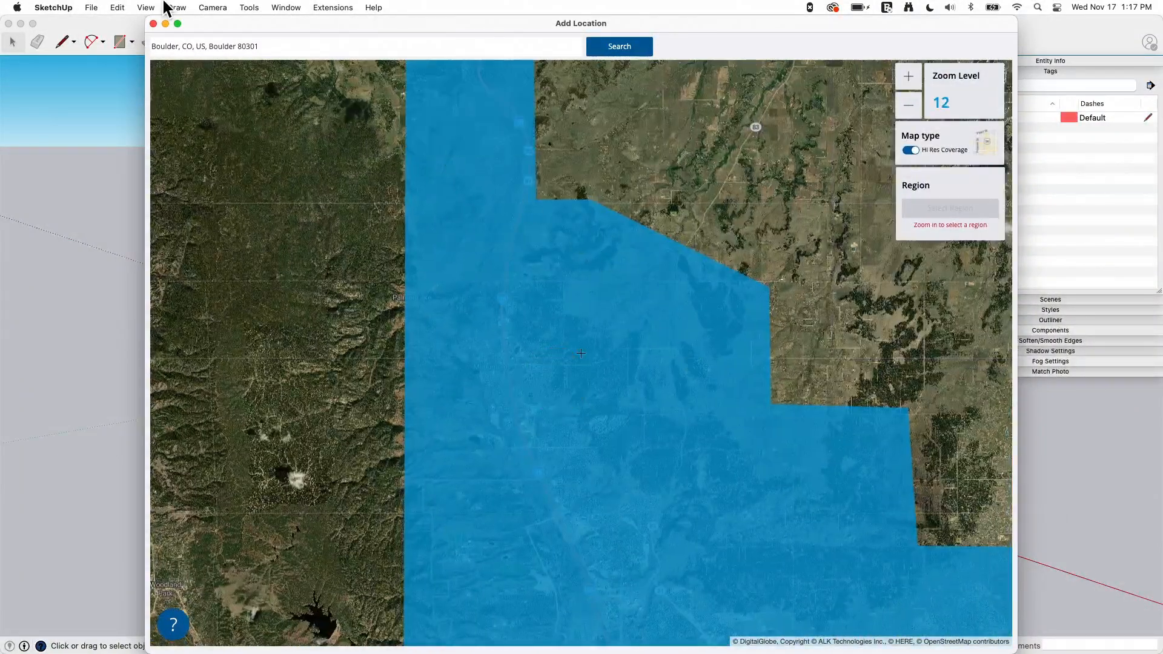
{"action": "left_click", "coordinate": [230, 46]}
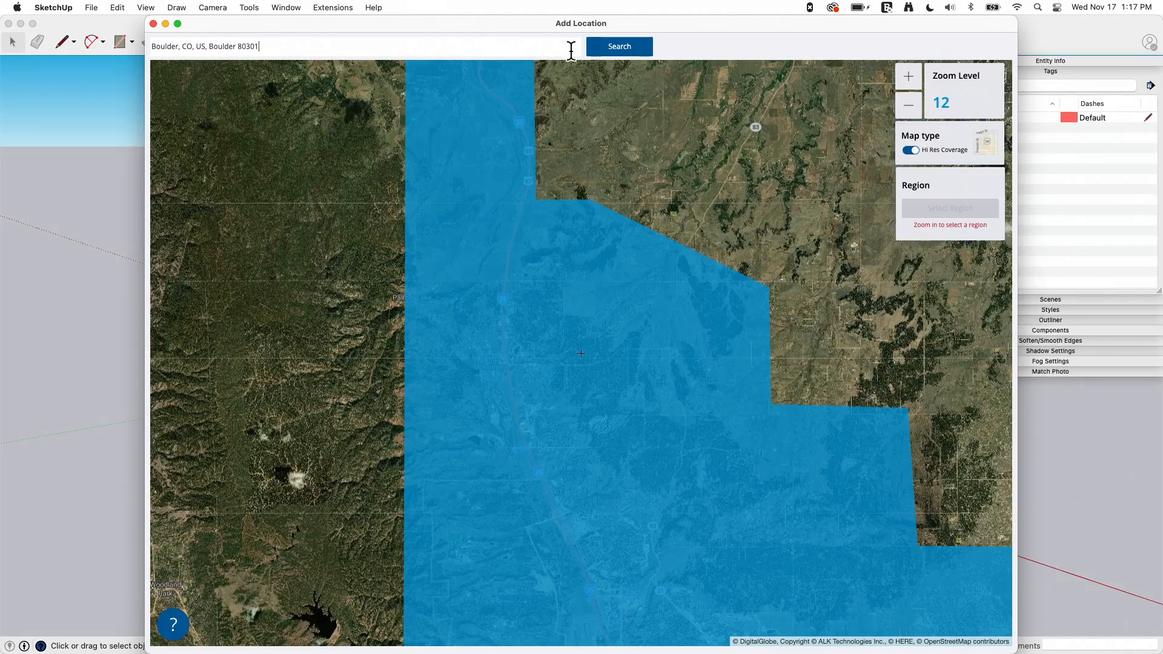
Rerun the search, correct it from Boulder City NV back to Boulder, CO and zoom to level 12.
{"action": "left_click", "coordinate": [618, 46]}
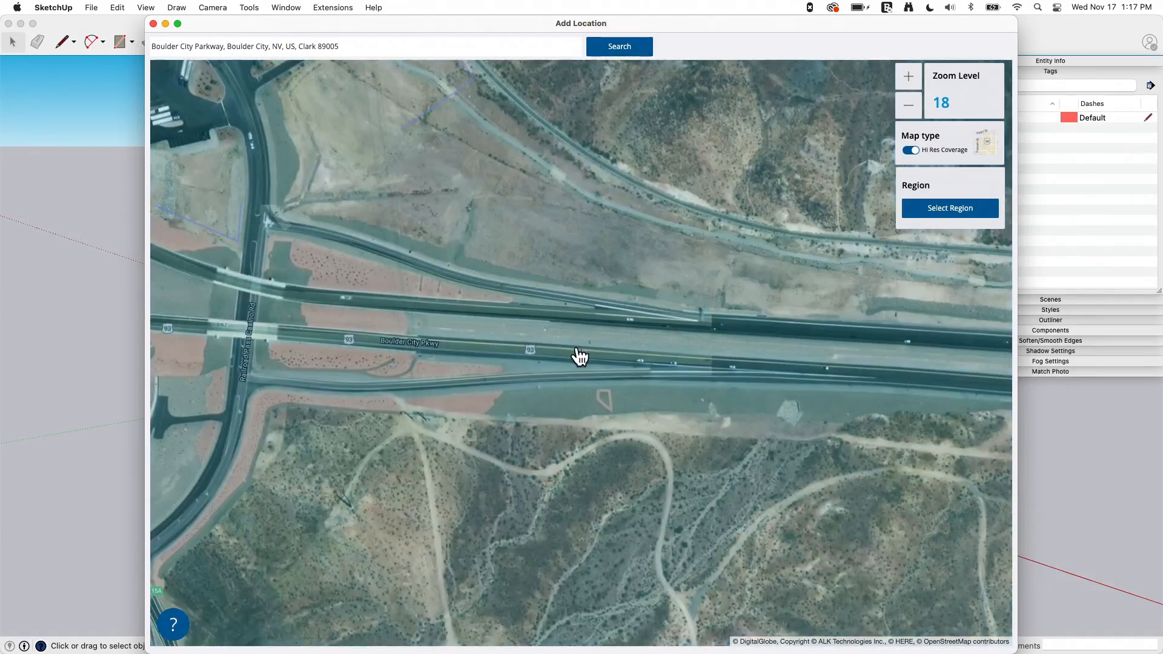
{"action": "left_click", "coordinate": [907, 106]}
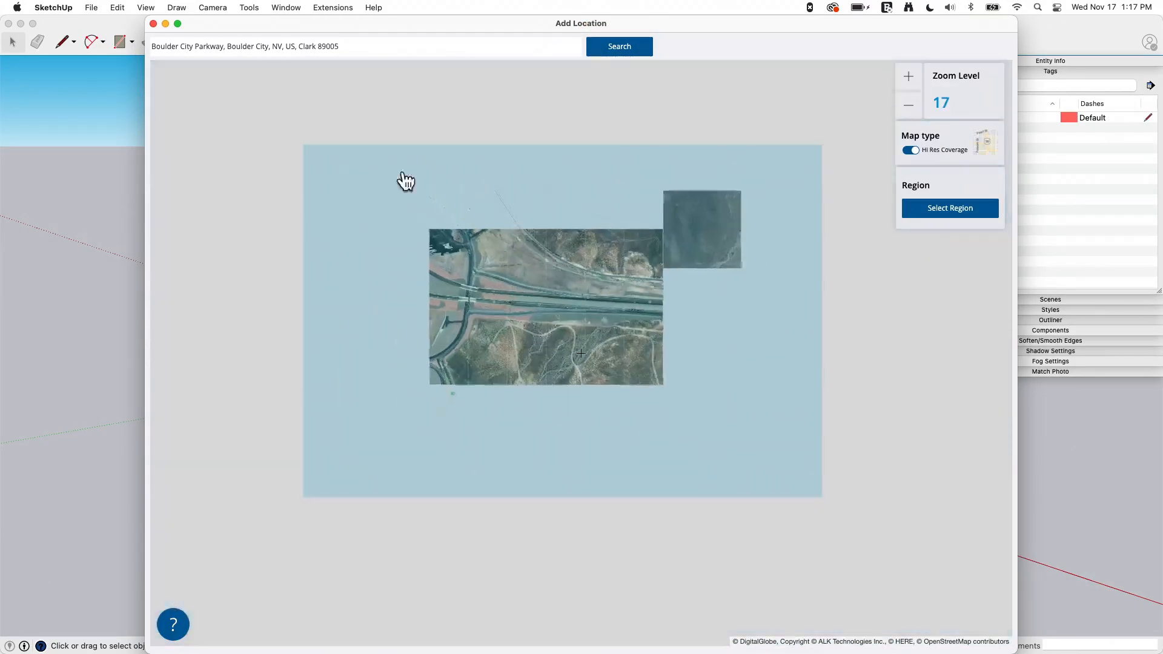
{"action": "left_click", "coordinate": [907, 104]}
{"action": "type", "text": "Boulder, CO, US, Boulder 80301"}
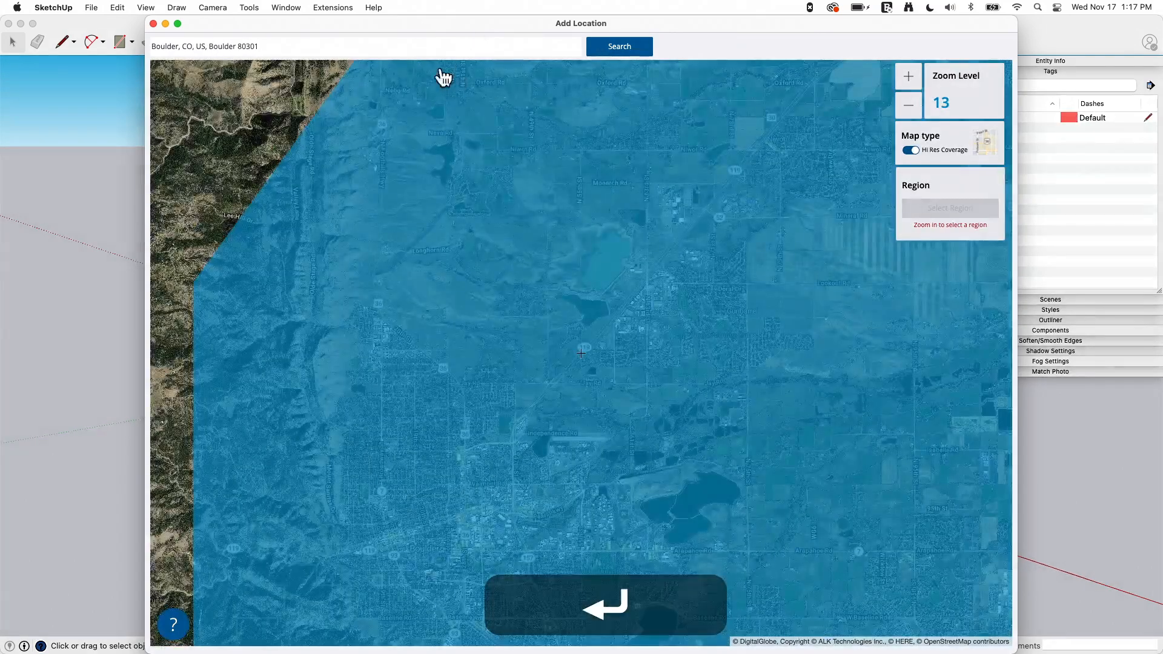
{"action": "left_click", "coordinate": [907, 107]}
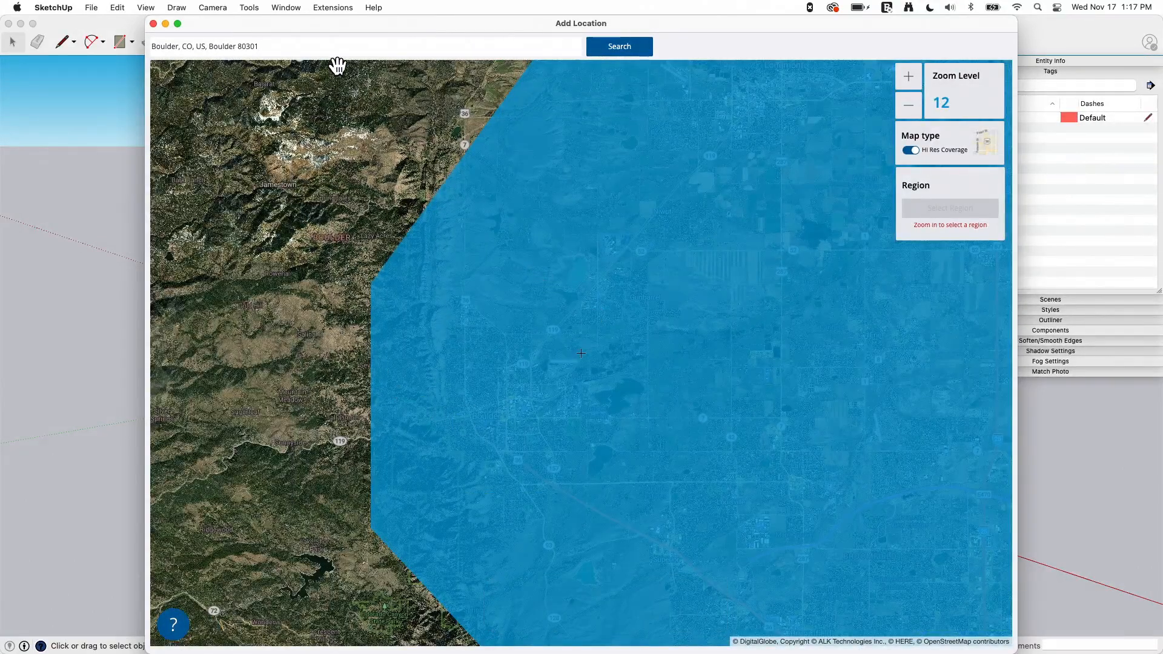
{"action": "mouse_move", "coordinate": [286, 34]}
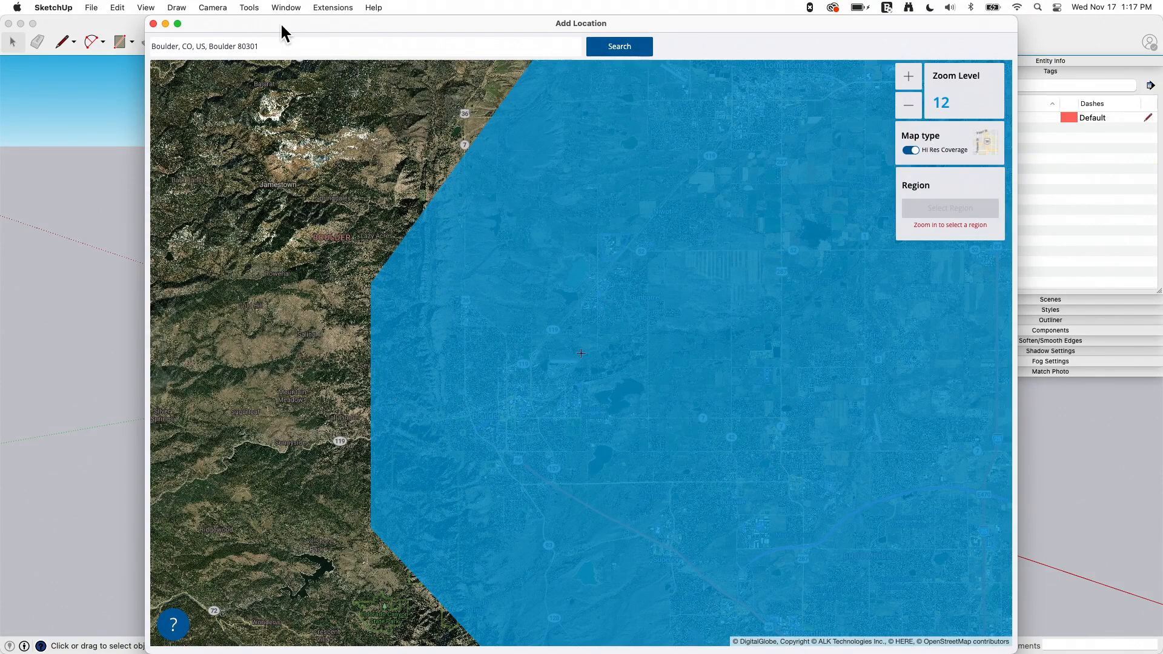
{"action": "mouse_move", "coordinate": [264, 64]}
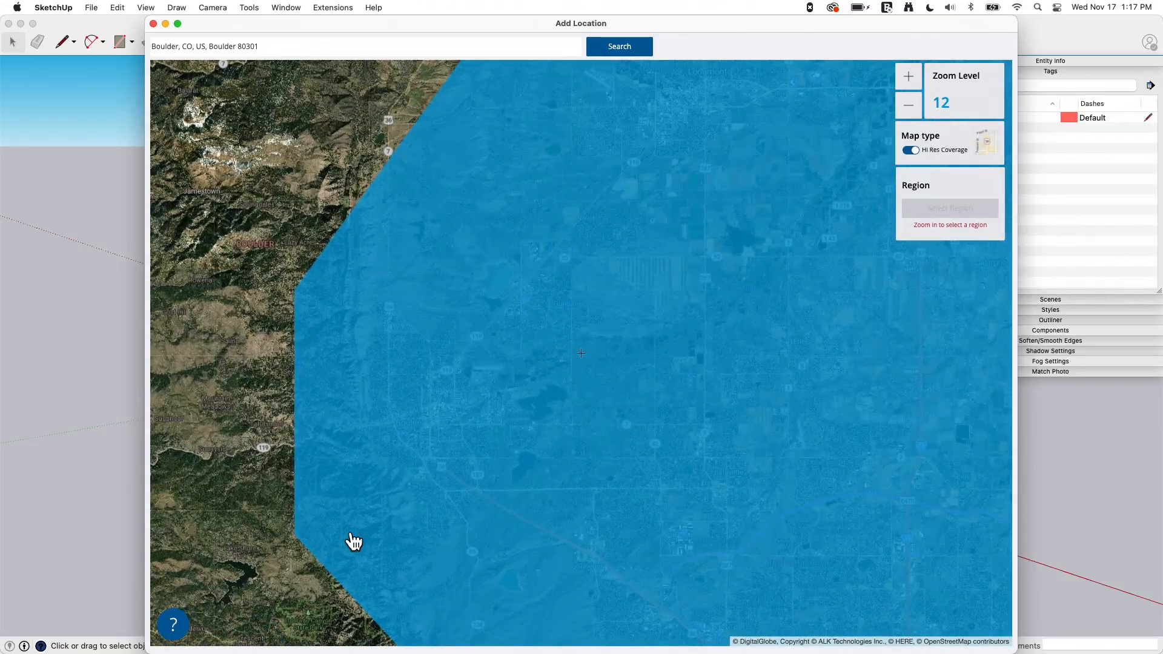
{"action": "mouse_move", "coordinate": [536, 254]}
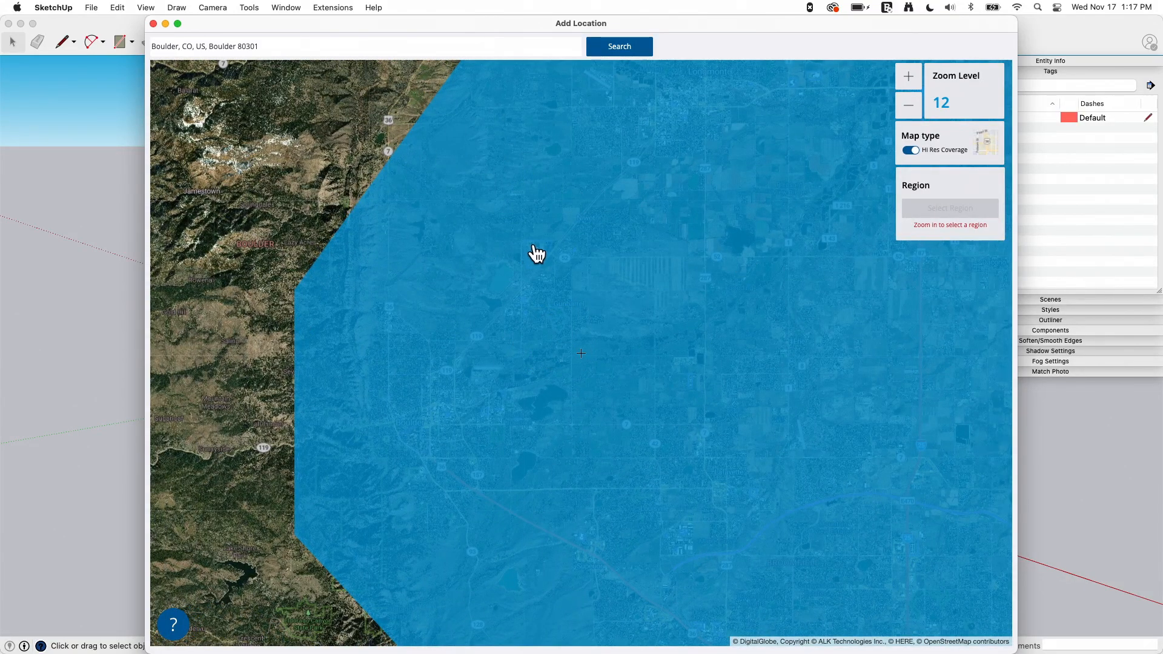
Switch off the Hi Res Coverage overlay, leaving plain Boulder imagery at zoom 12.
{"action": "left_click", "coordinate": [907, 105]}
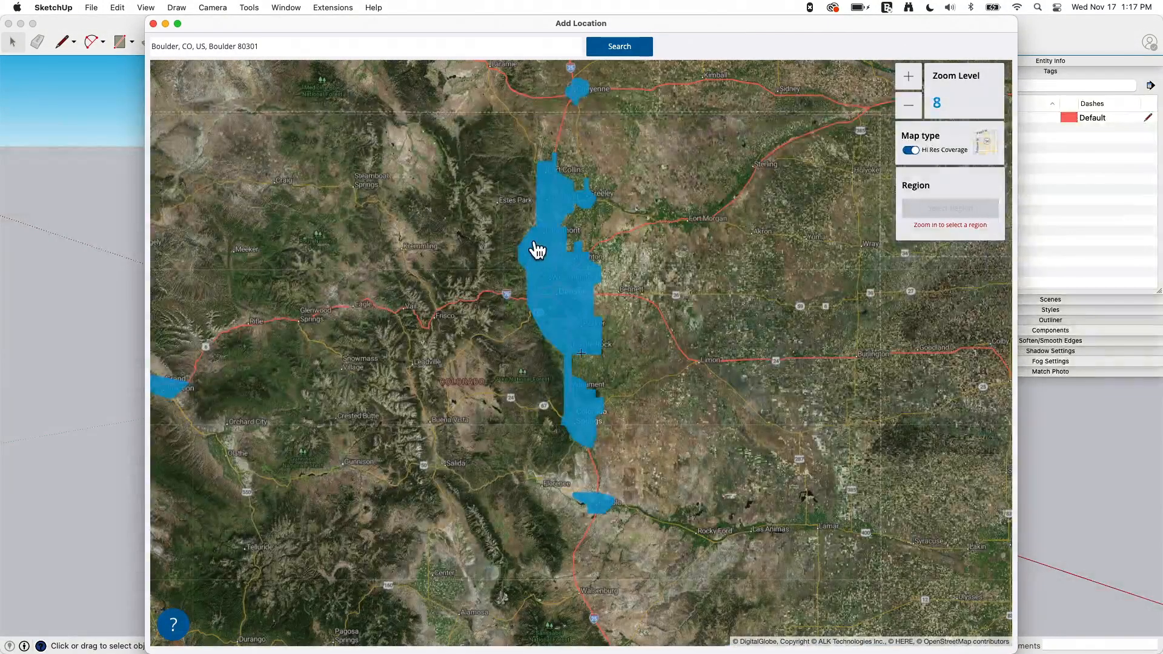
{"action": "left_click", "coordinate": [907, 75]}
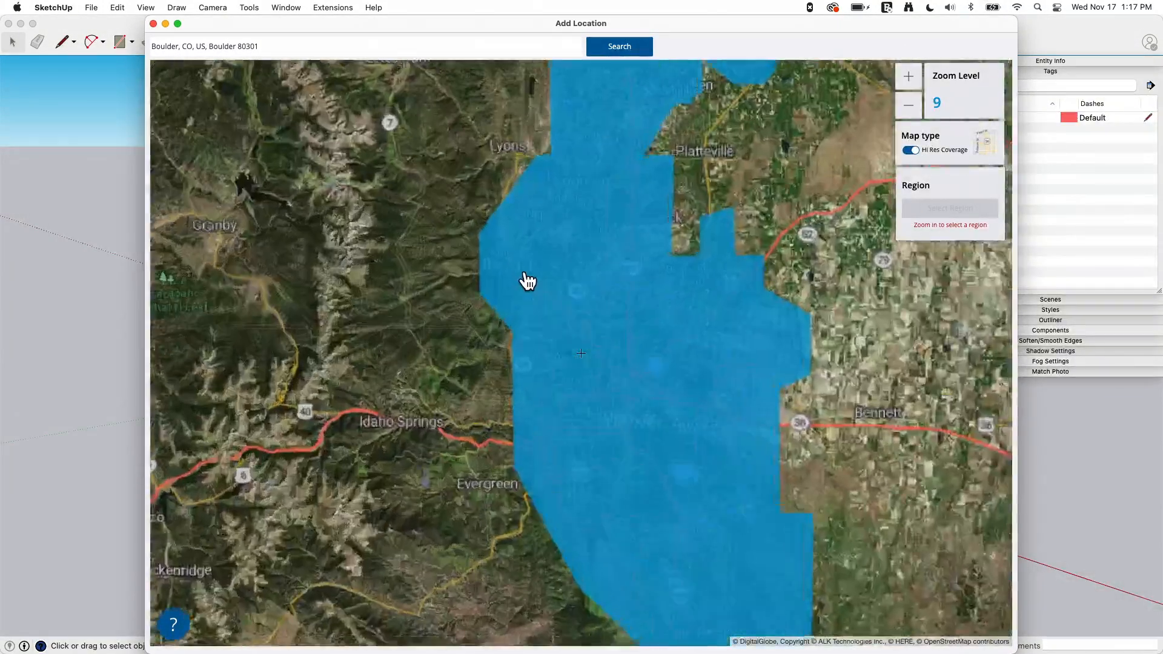
{"action": "left_click", "coordinate": [907, 75]}
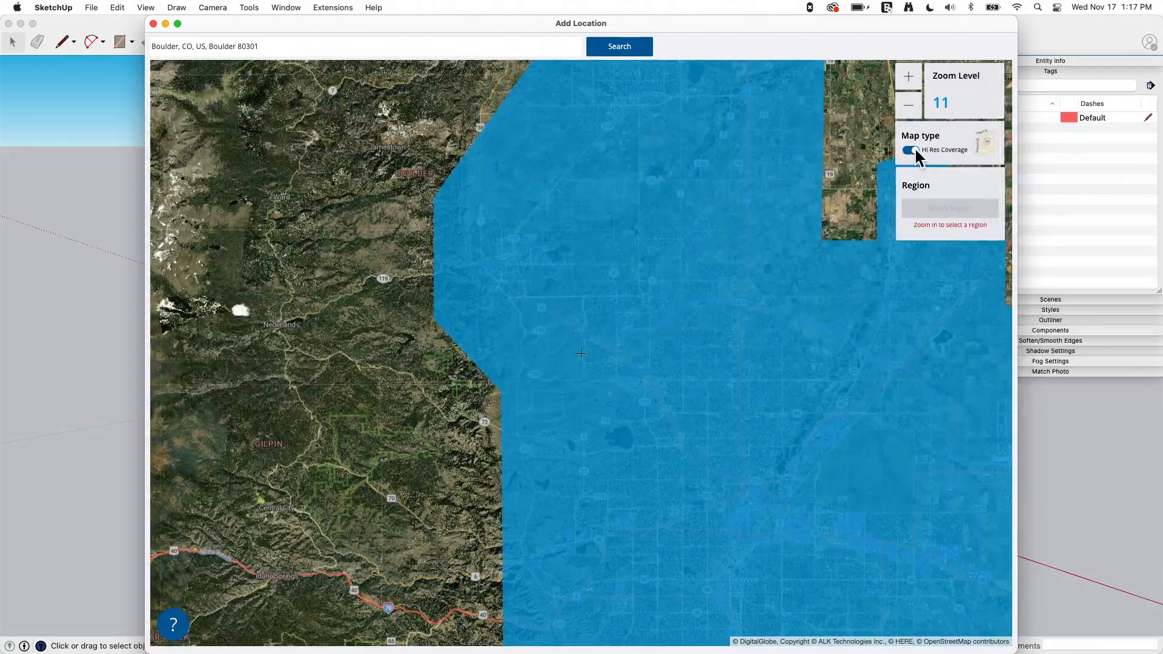
{"action": "left_click", "coordinate": [907, 151]}
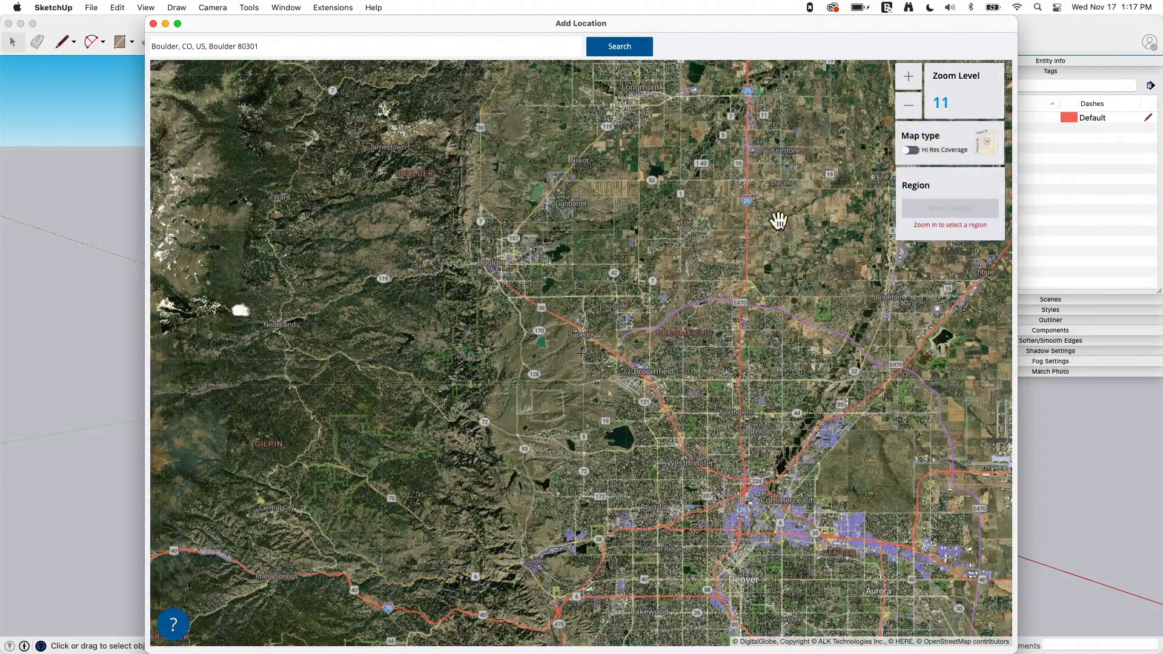
{"action": "left_click", "coordinate": [907, 77]}
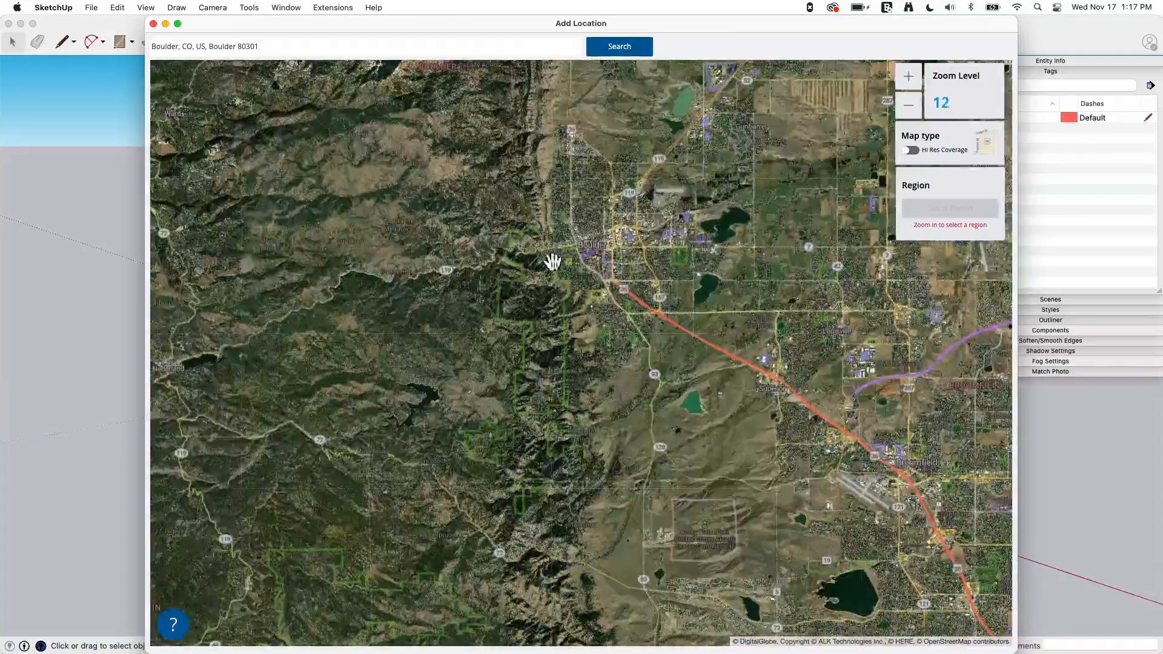
Zoom in to street-level detail of Boulder and the canyon houses up to level 18.
{"action": "left_click", "coordinate": [907, 75]}
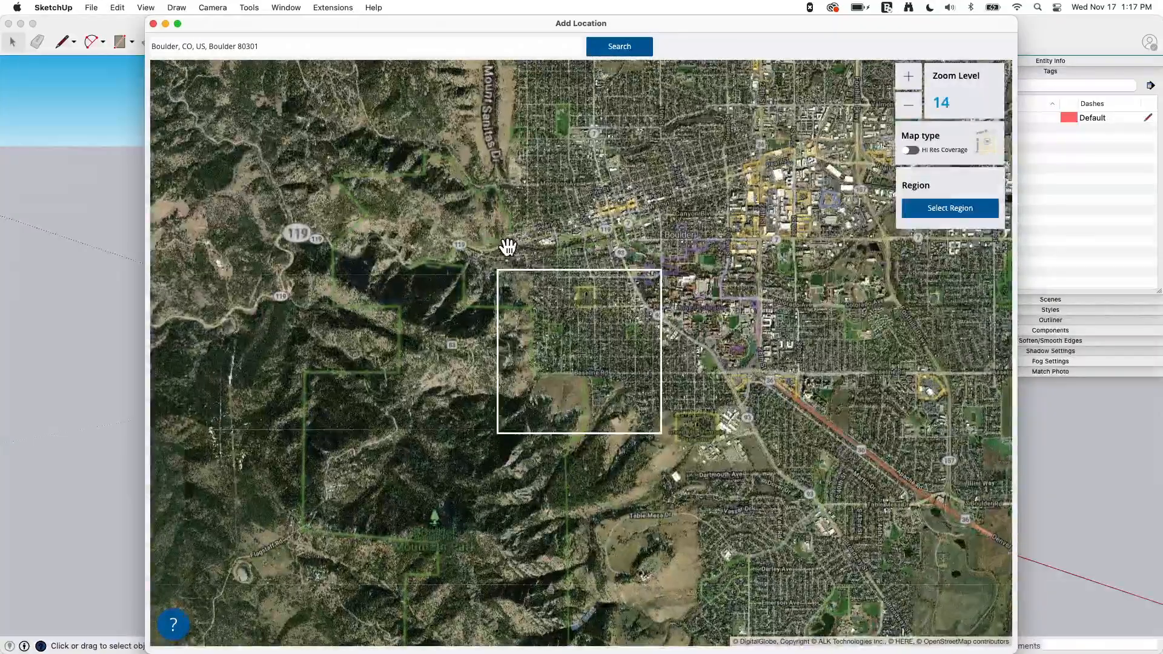
{"action": "left_click", "coordinate": [907, 75]}
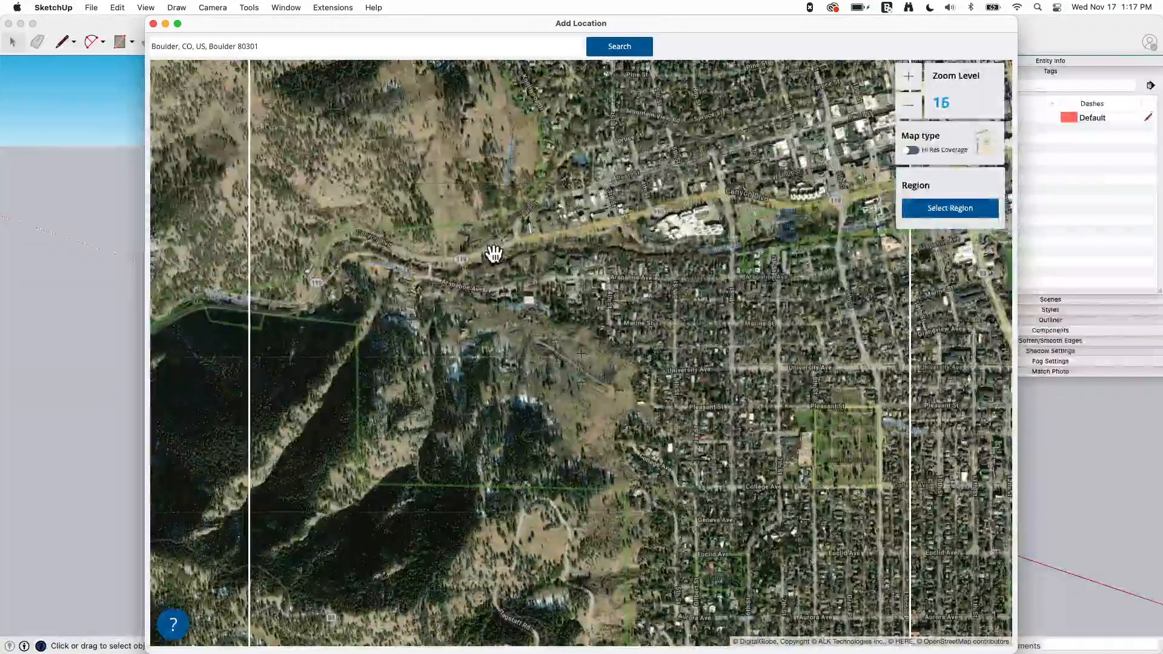
{"action": "left_click", "coordinate": [908, 105]}
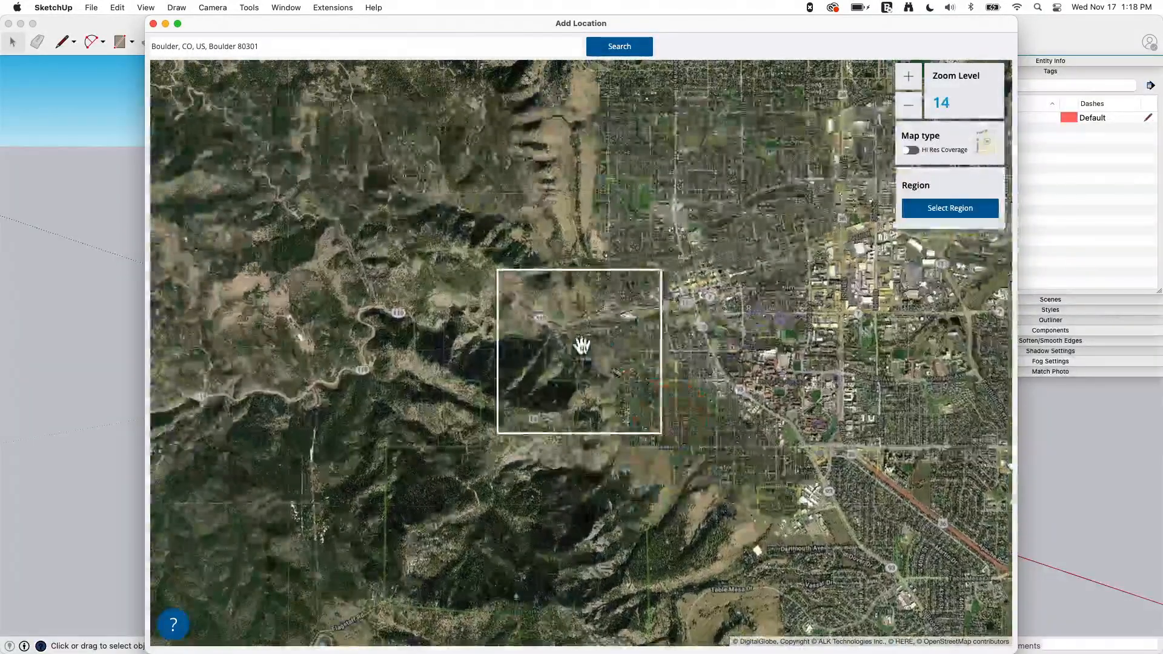
{"action": "left_click", "coordinate": [908, 76]}
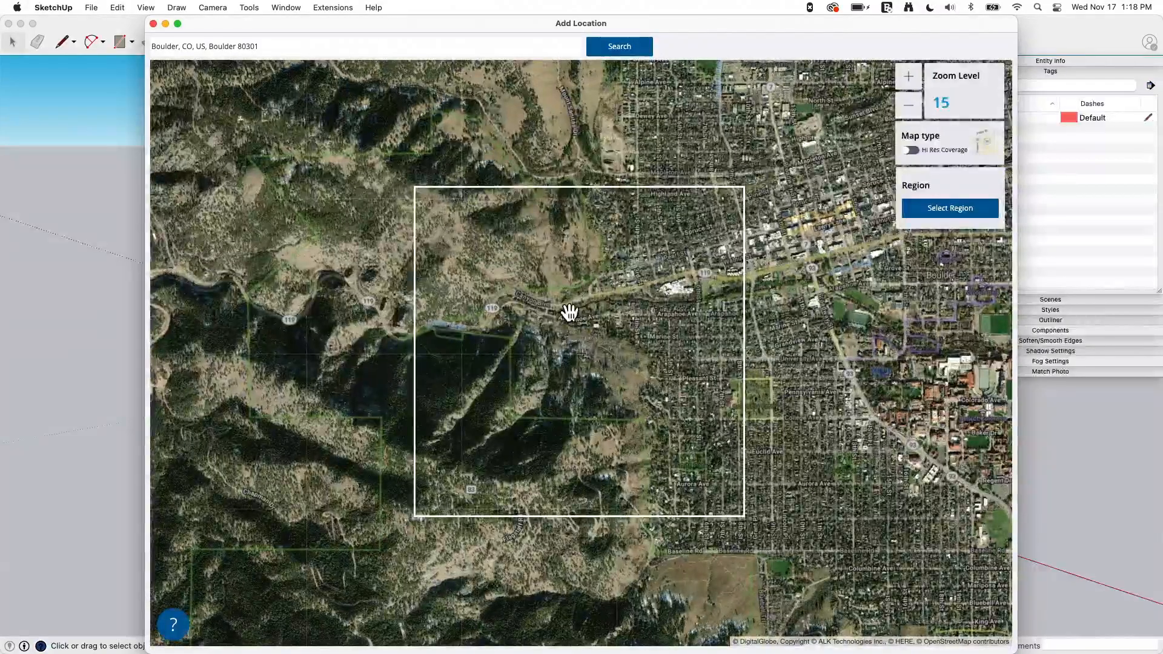
{"action": "left_click", "coordinate": [907, 76]}
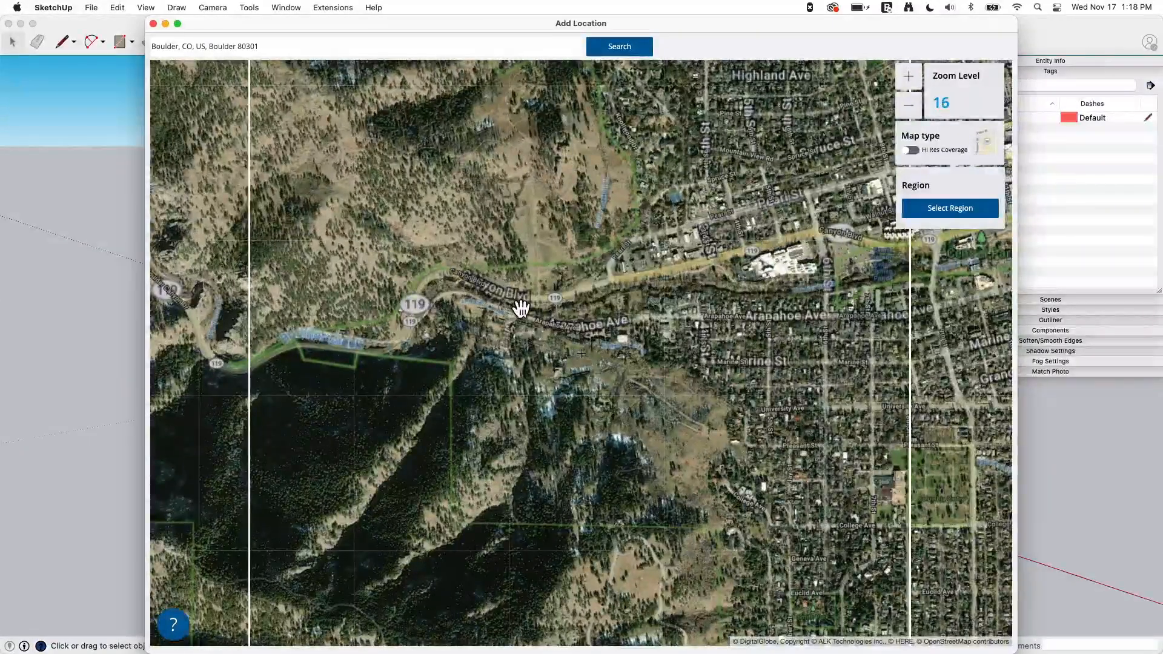
{"action": "left_click", "coordinate": [907, 76]}
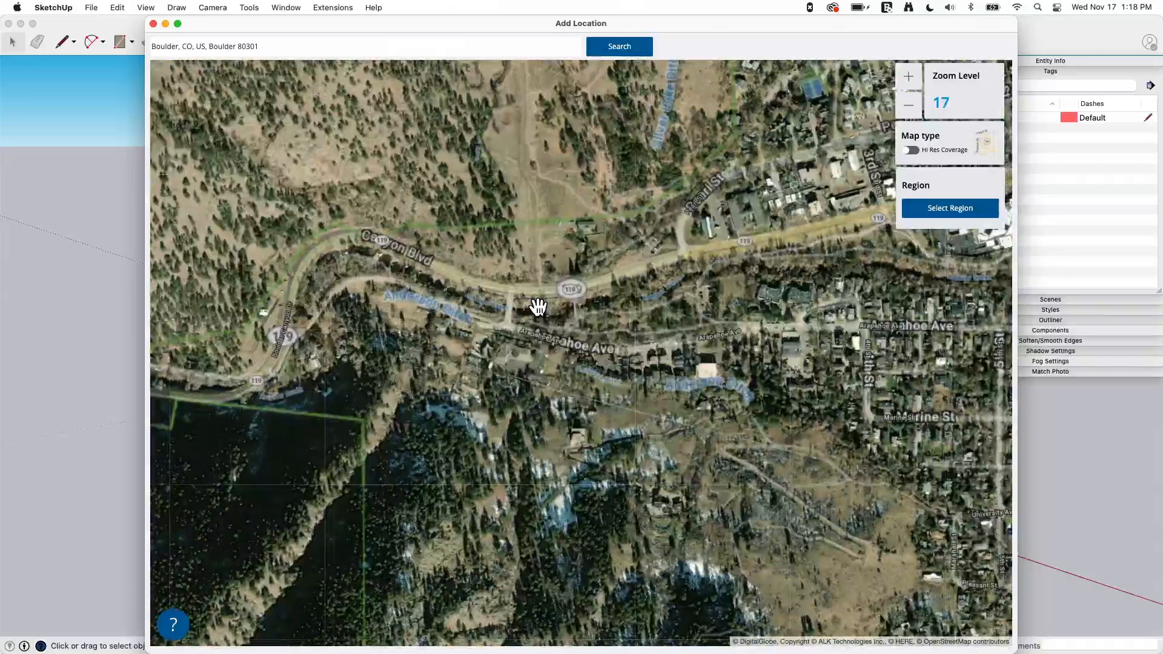
{"action": "left_click", "coordinate": [906, 105]}
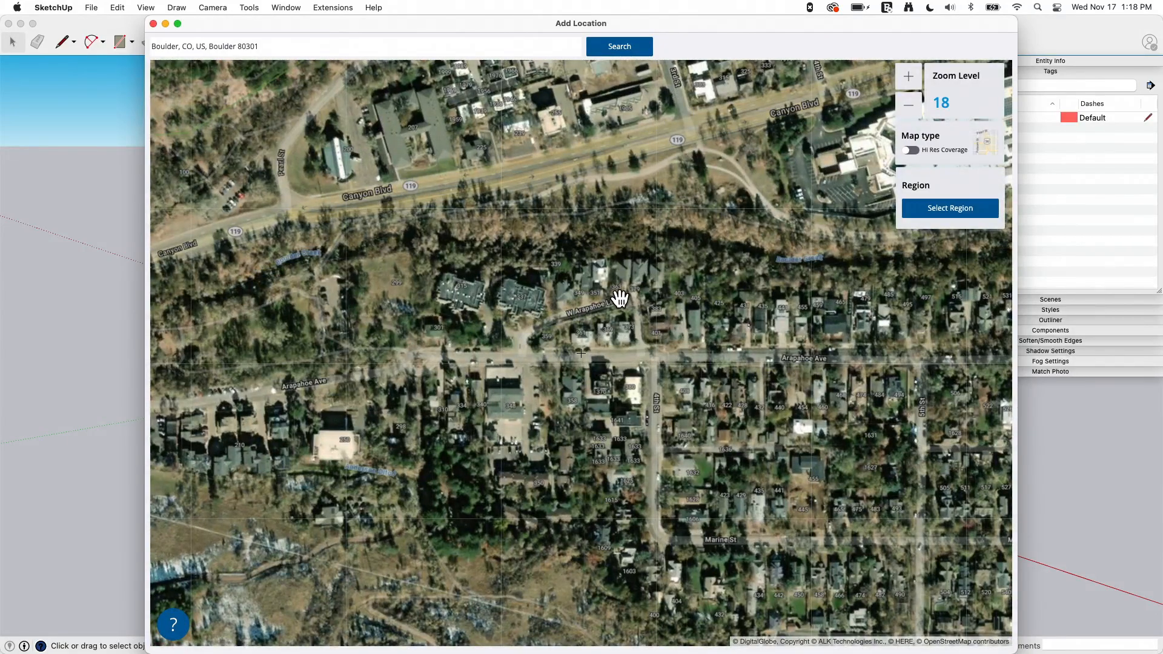
Zoom back out to level 15 and begin selecting the import region over the foothills.
{"action": "left_click", "coordinate": [907, 105]}
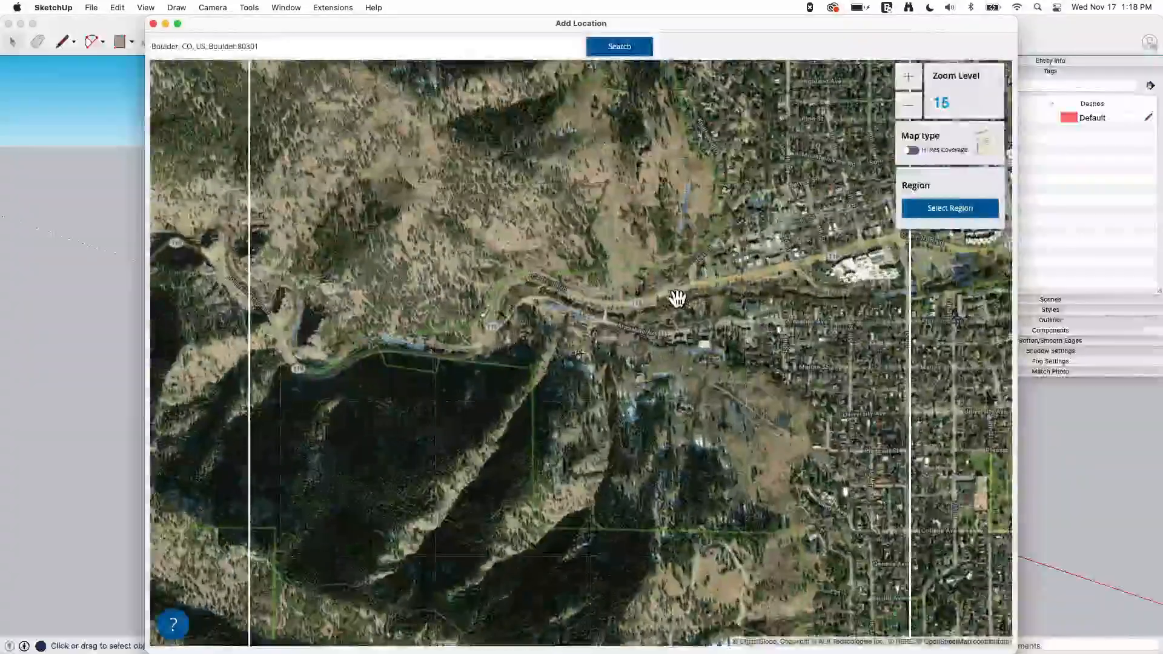
{"action": "left_click", "coordinate": [906, 75]}
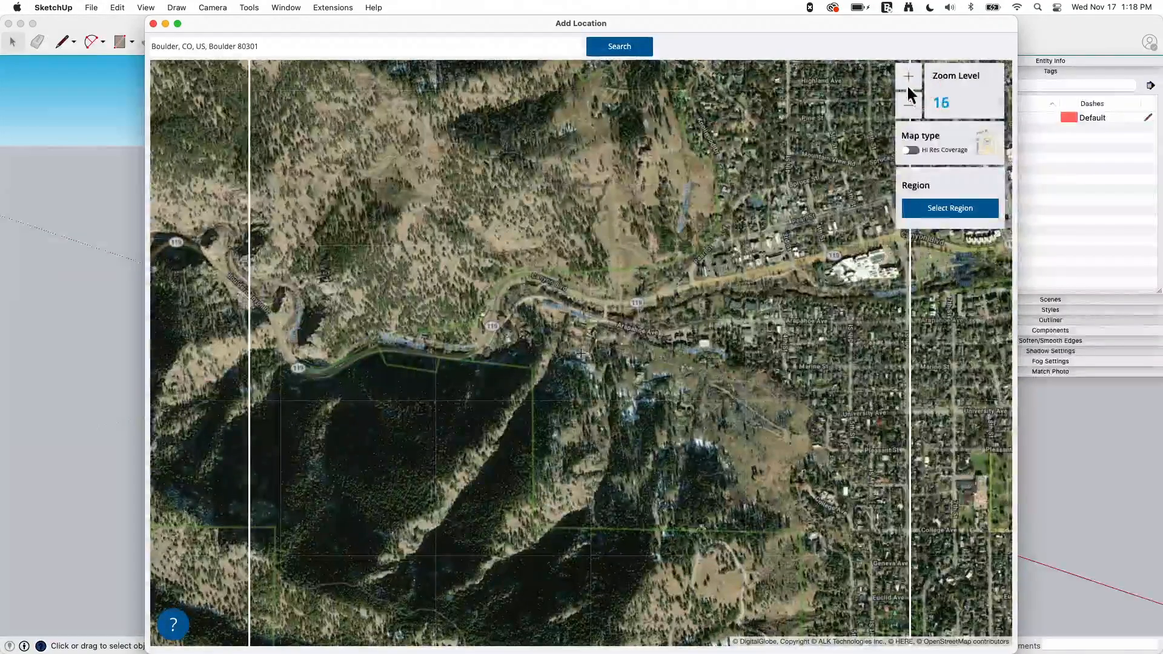
{"action": "left_click", "coordinate": [907, 75]}
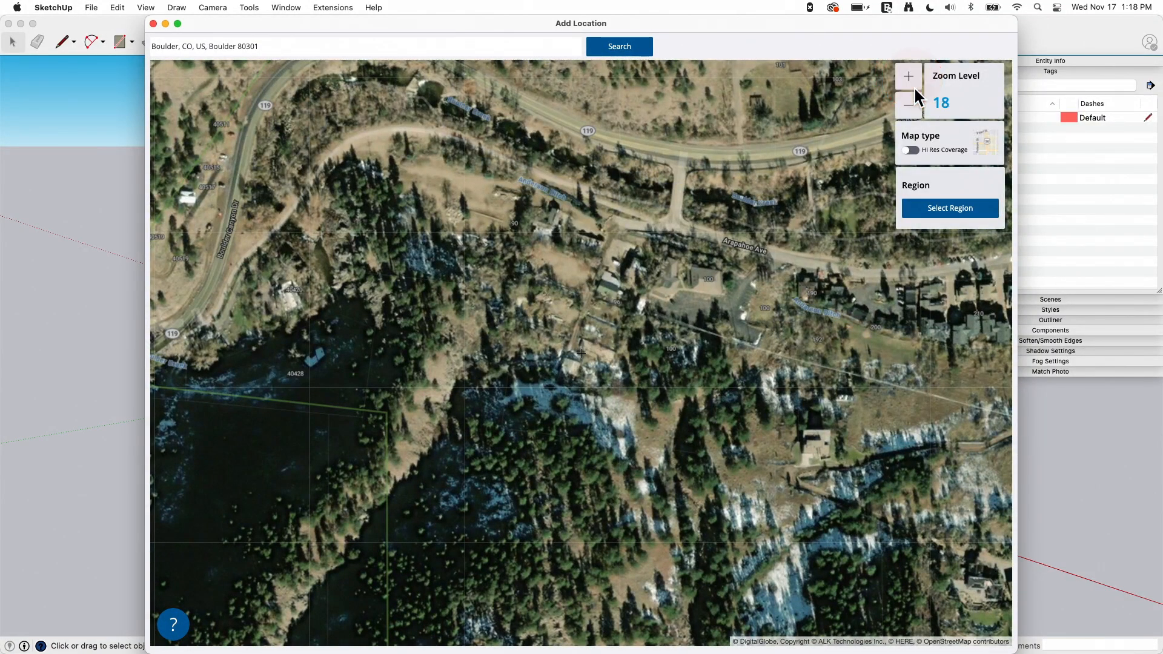
{"action": "left_click", "coordinate": [907, 104]}
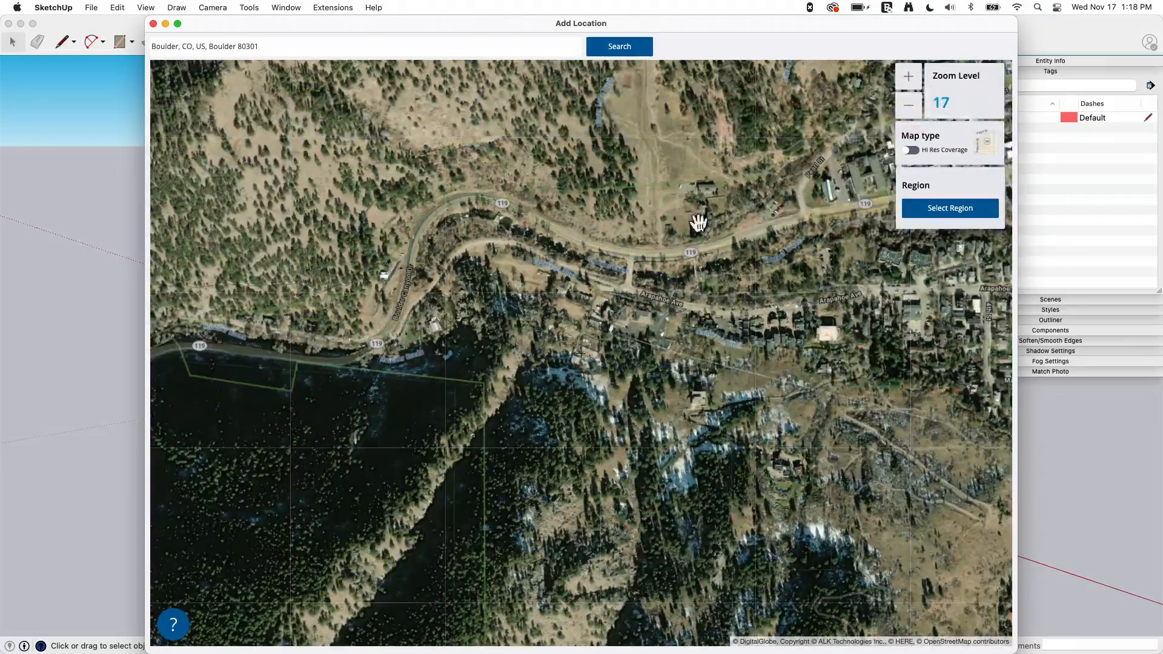
{"action": "left_click", "coordinate": [907, 105]}
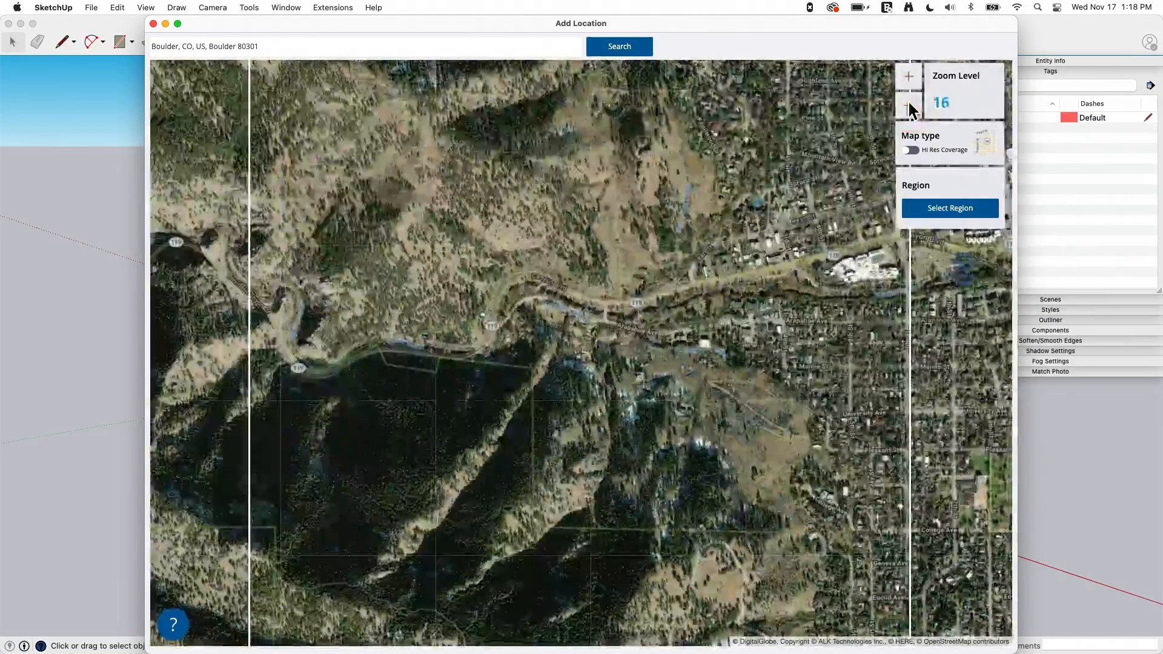
{"action": "left_click", "coordinate": [907, 106]}
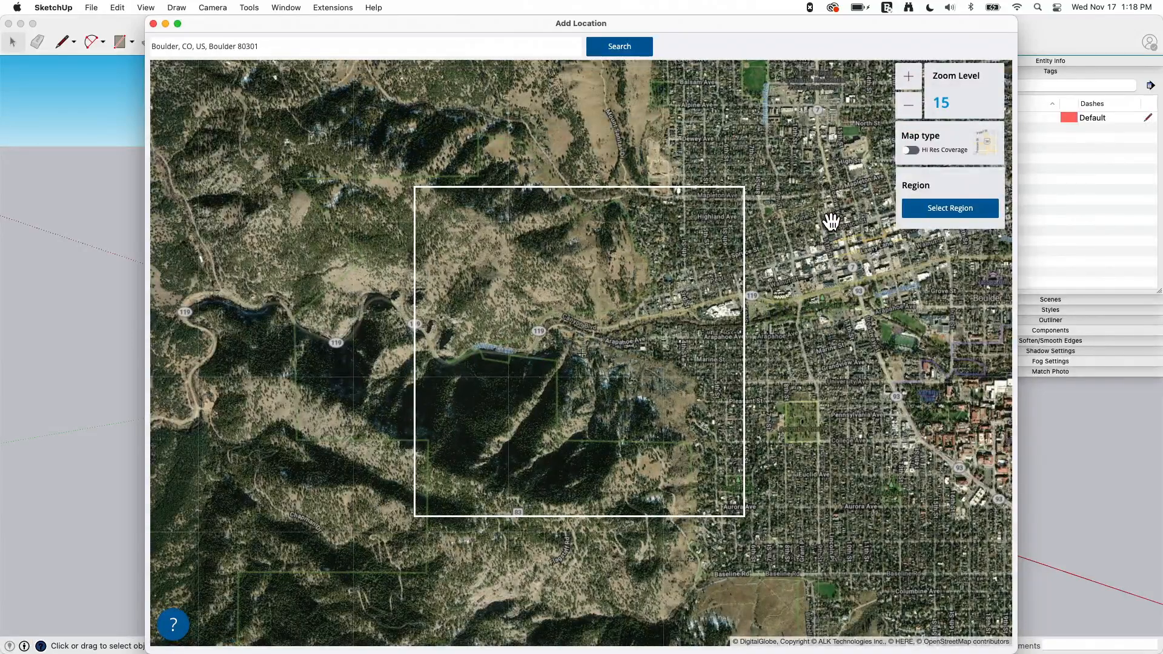
{"action": "left_click", "coordinate": [949, 207]}
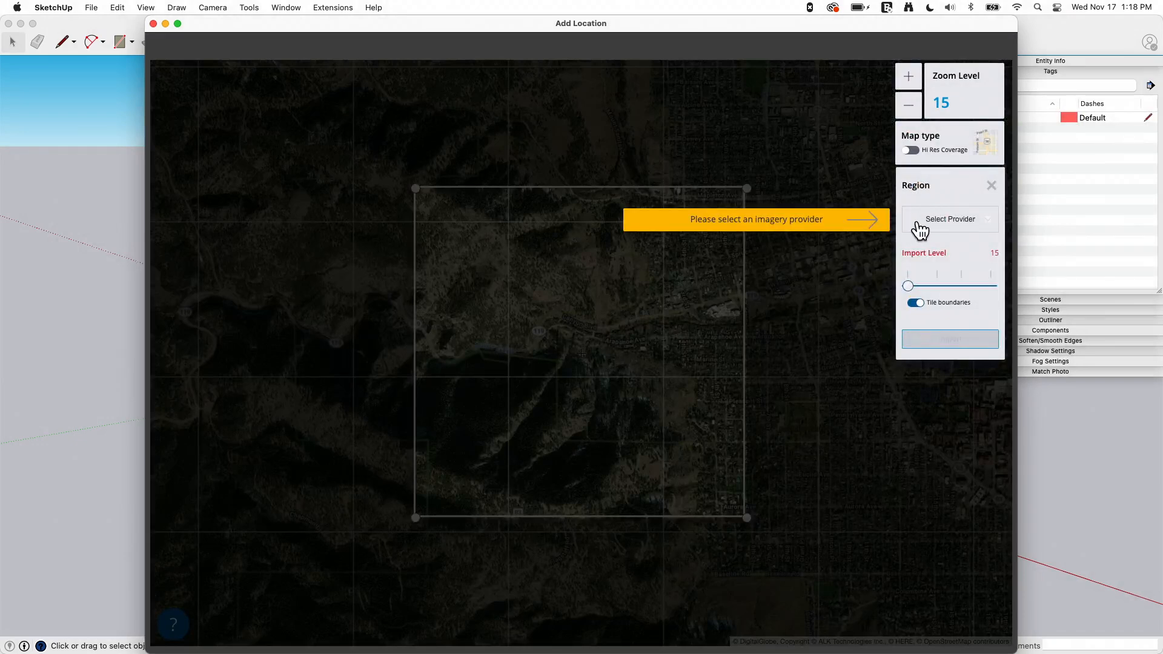
{"action": "mouse_move", "coordinate": [963, 226]}
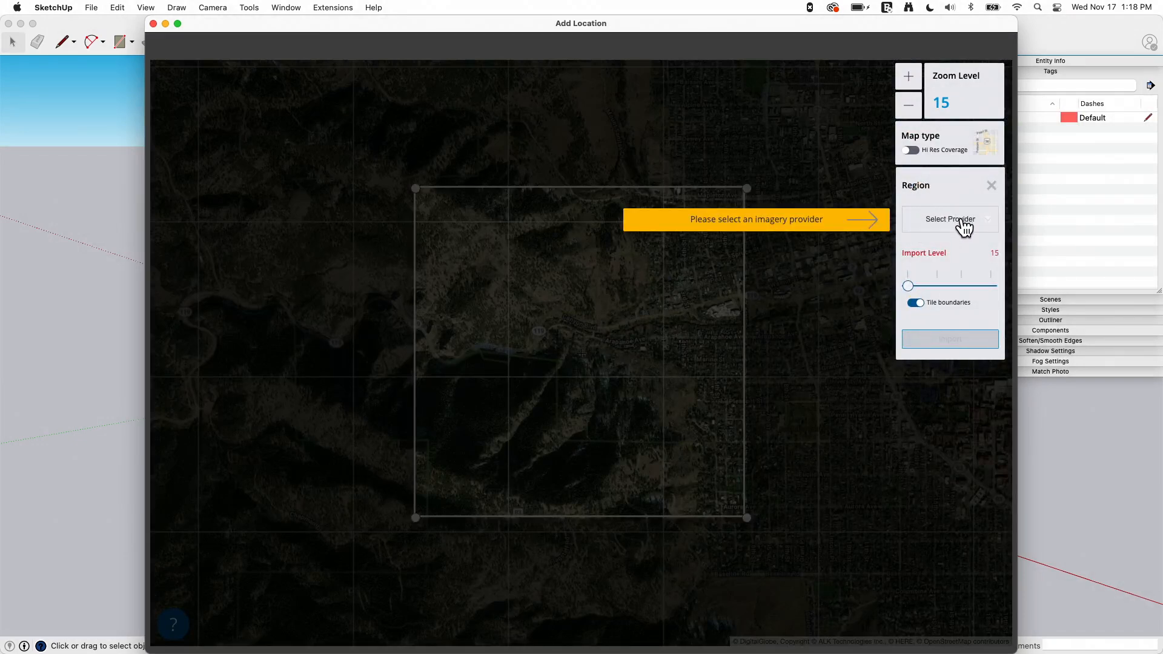
Pick Digital Globe from the Select Provider dropdown for the region.
{"action": "left_click", "coordinate": [949, 219]}
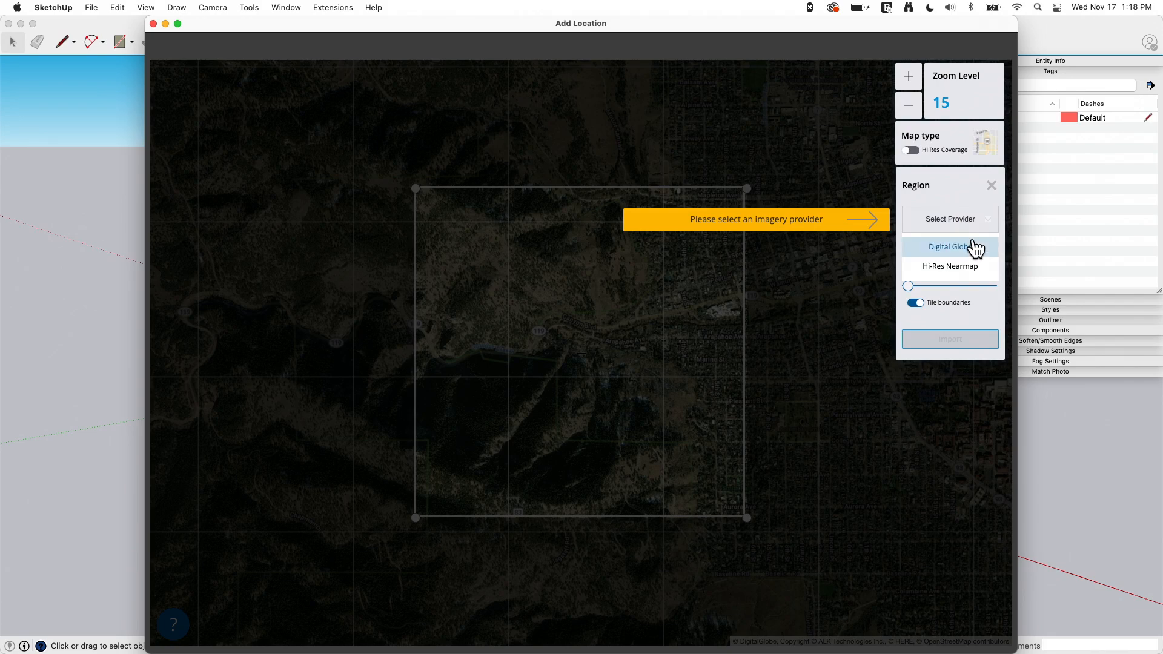
{"action": "mouse_move", "coordinate": [956, 267]}
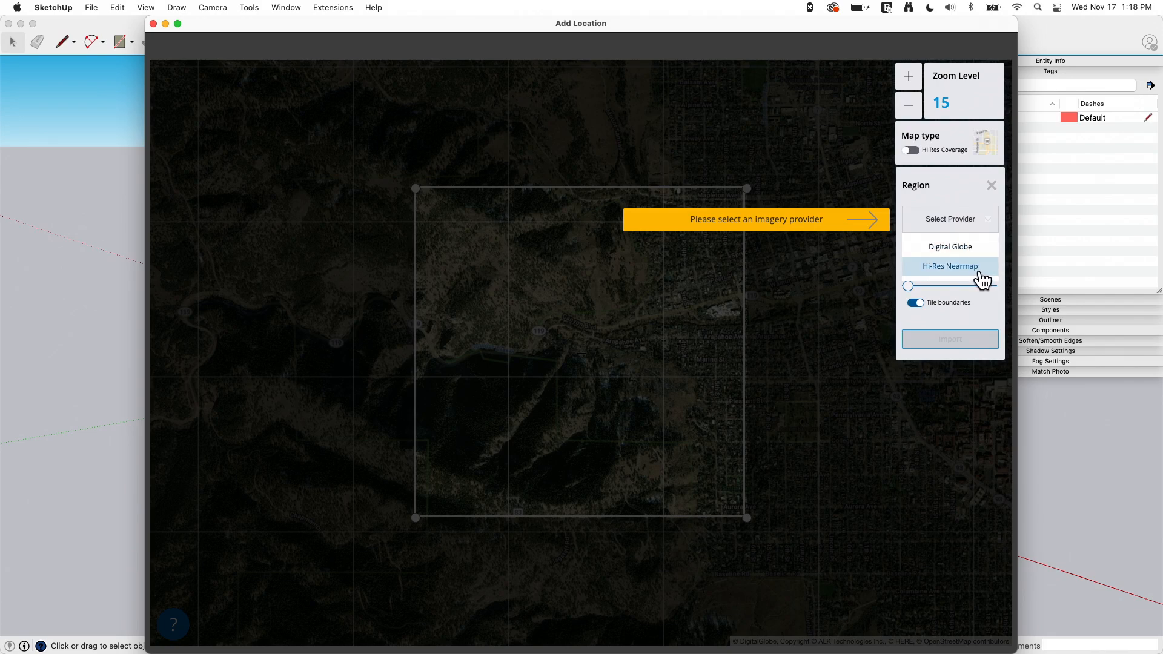
{"action": "left_click", "coordinate": [949, 246]}
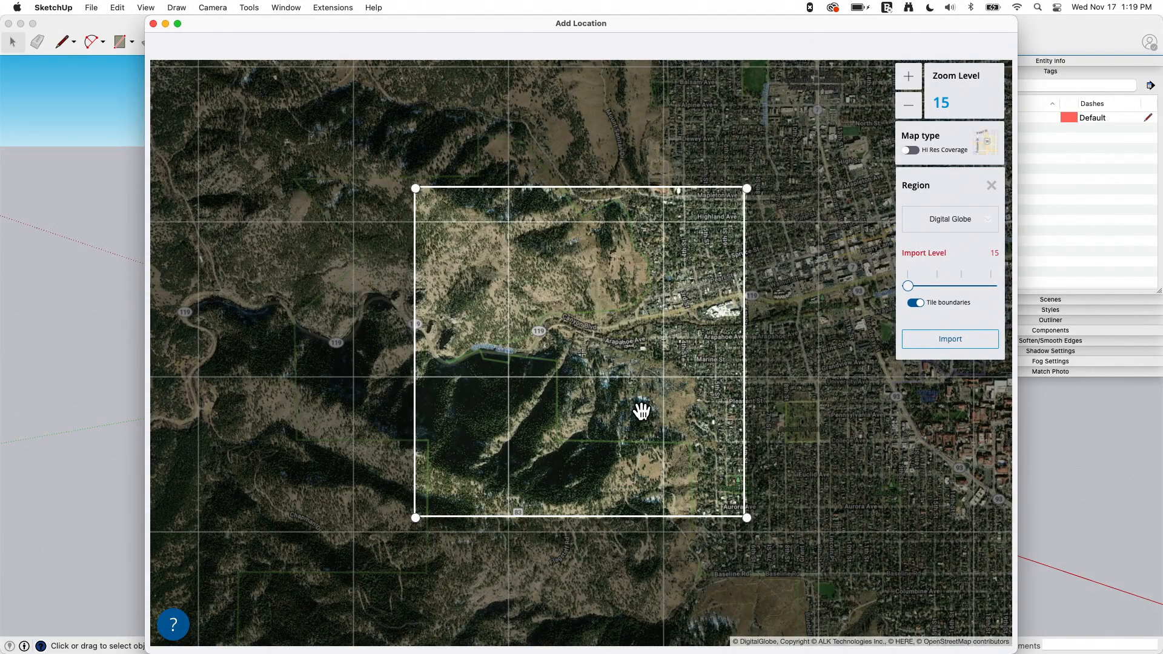
{"action": "mouse_move", "coordinate": [626, 402]}
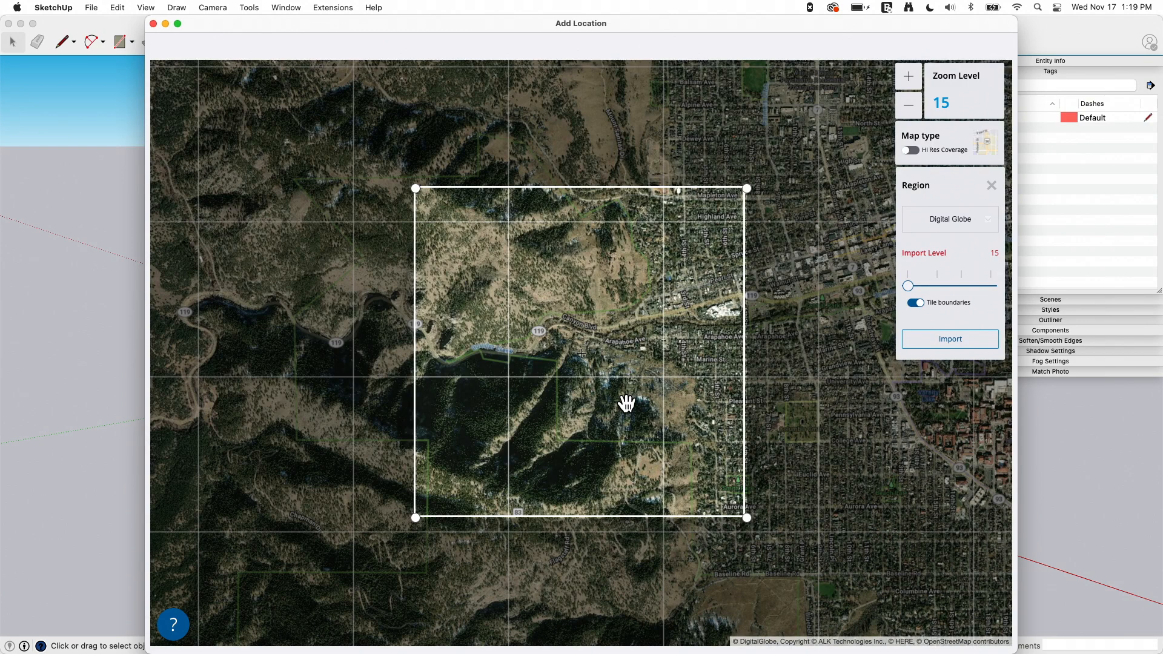
{"action": "mouse_move", "coordinate": [423, 313]}
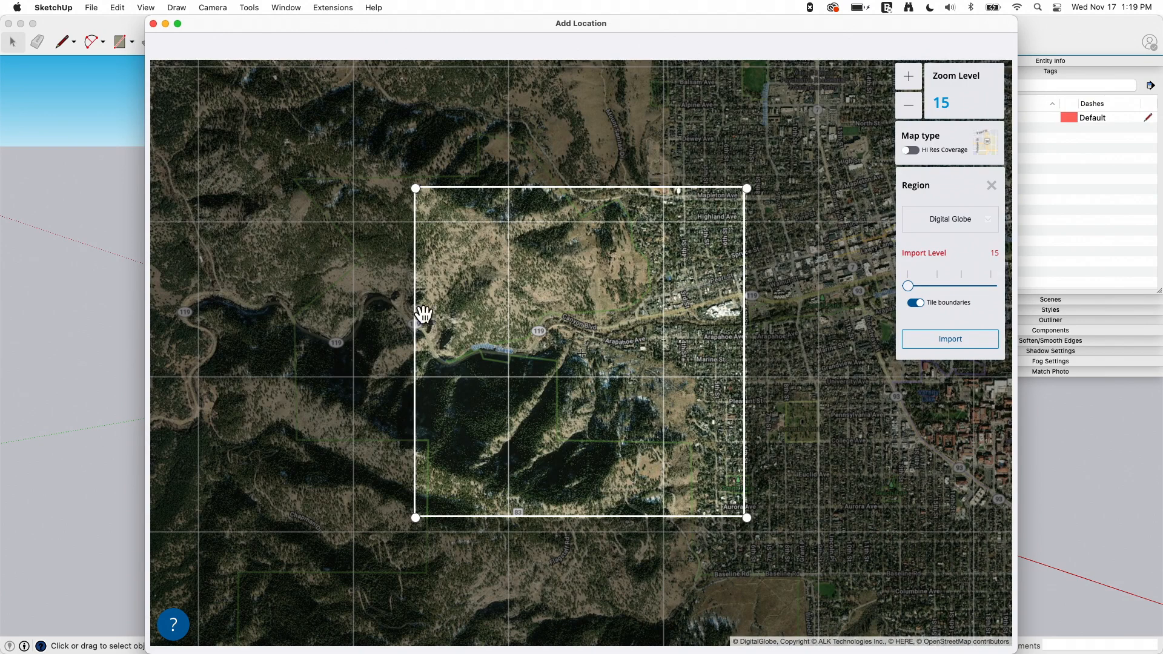
{"action": "mouse_move", "coordinate": [719, 229]}
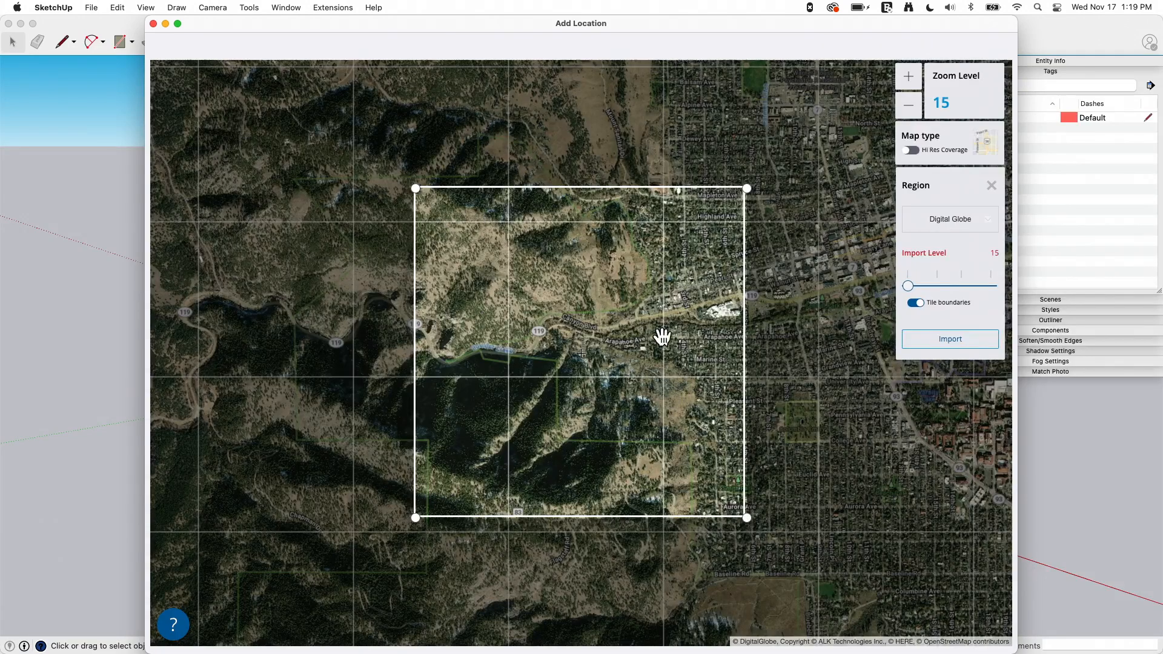
{"action": "mouse_move", "coordinate": [942, 233]}
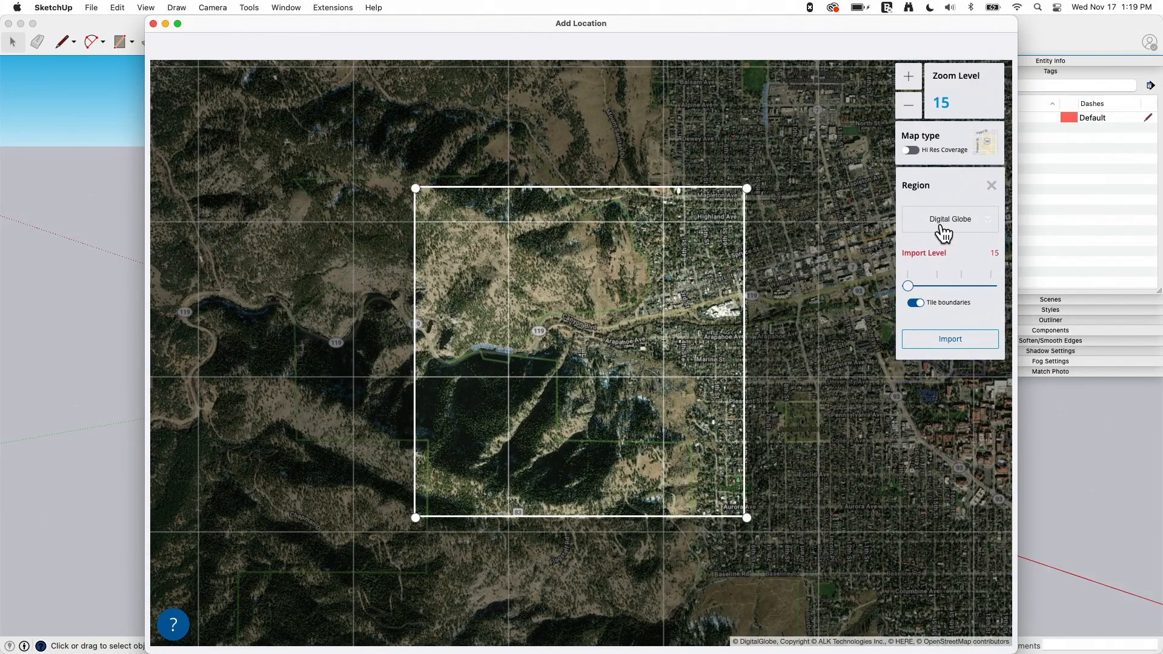
Switch the provider to Hi-Res Nearmap with coverage shown and set the import level to 16.
{"action": "left_click", "coordinate": [950, 219]}
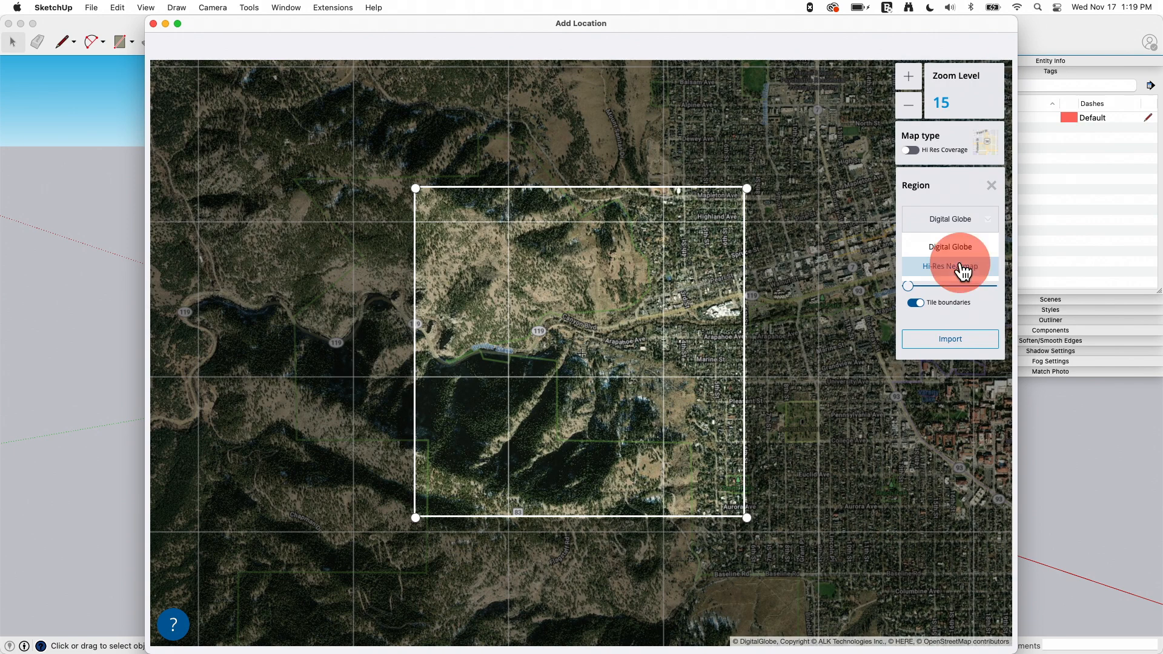
{"action": "left_click", "coordinate": [949, 266]}
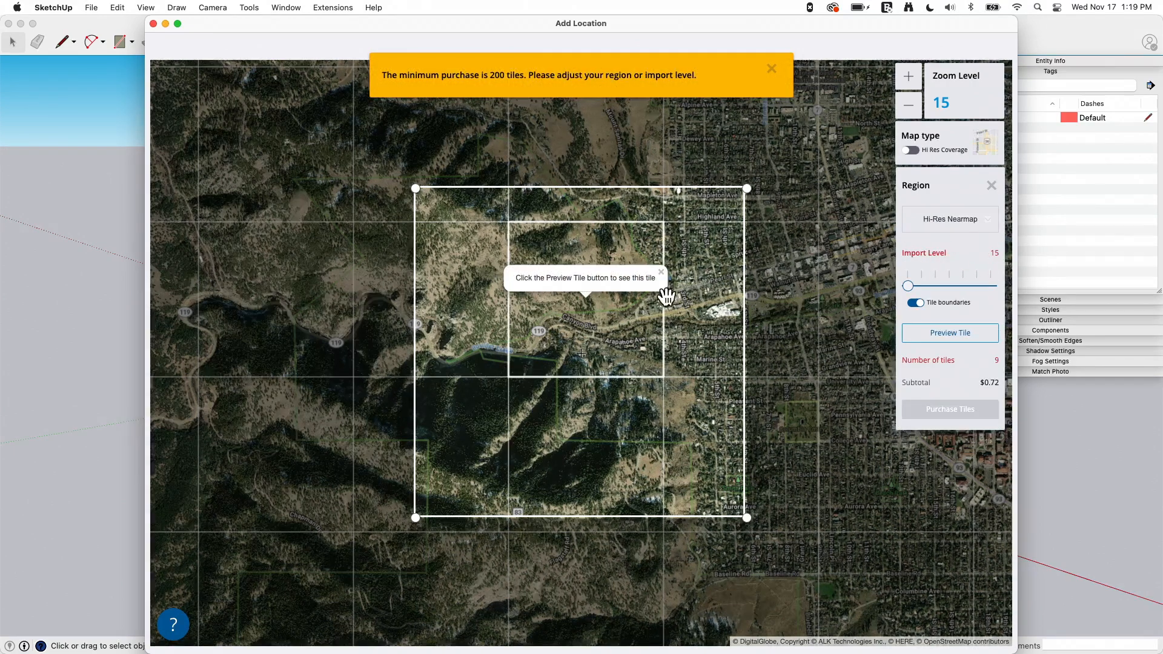
{"action": "left_click", "coordinate": [909, 150]}
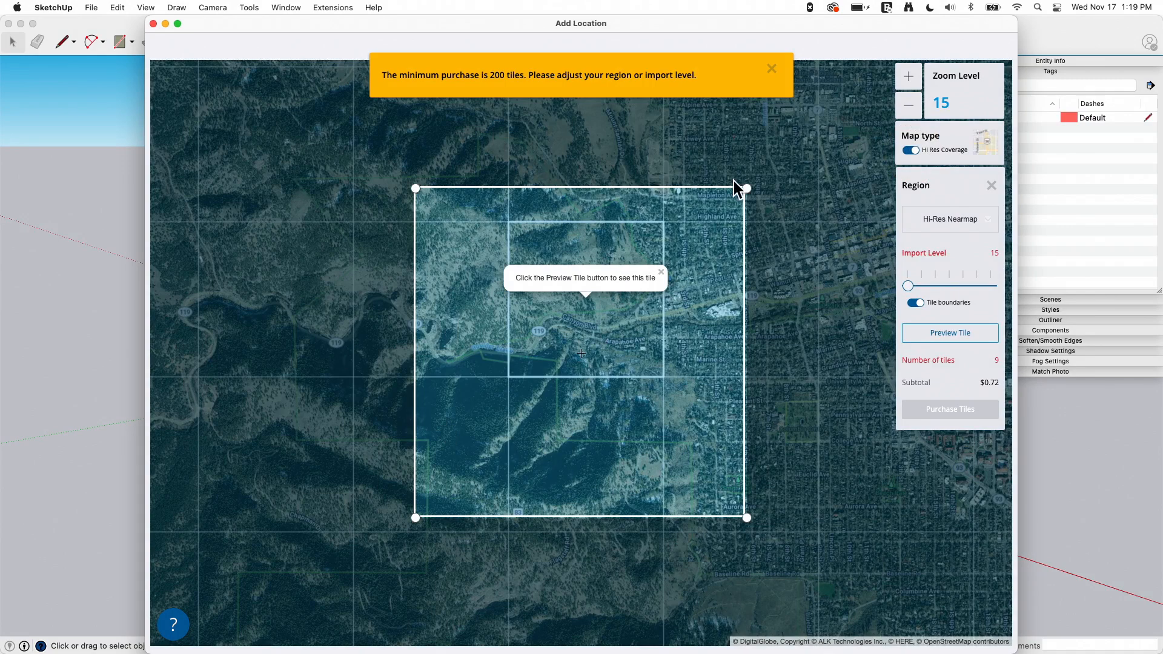
{"action": "mouse_move", "coordinate": [689, 389]}
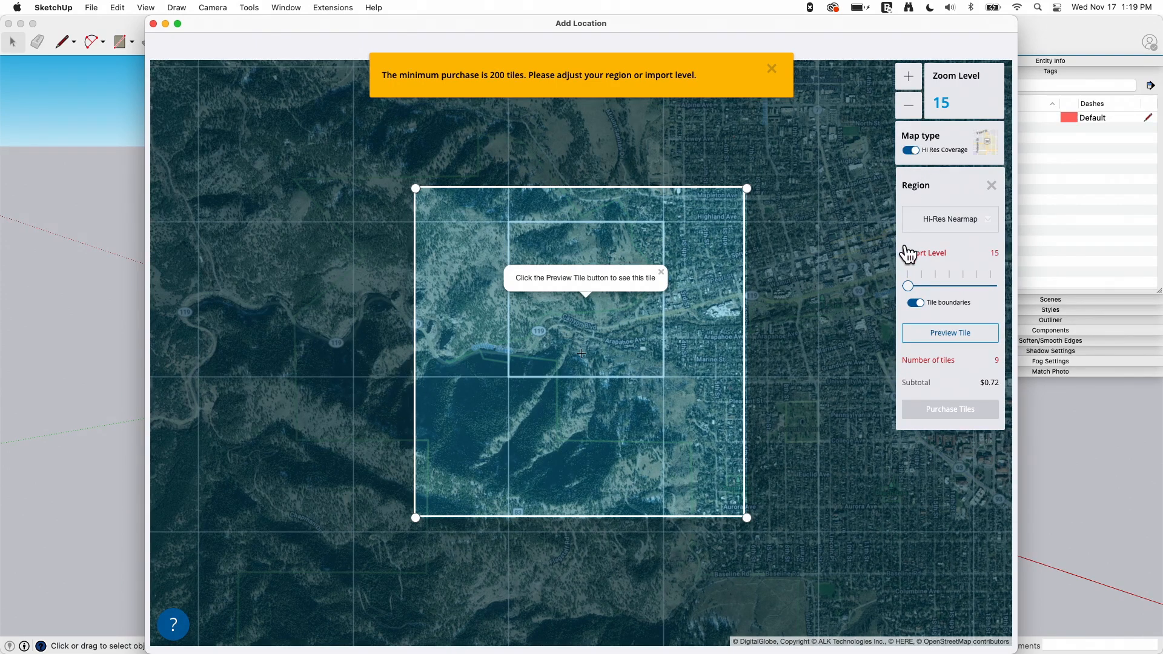
{"action": "mouse_move", "coordinate": [406, 289]}
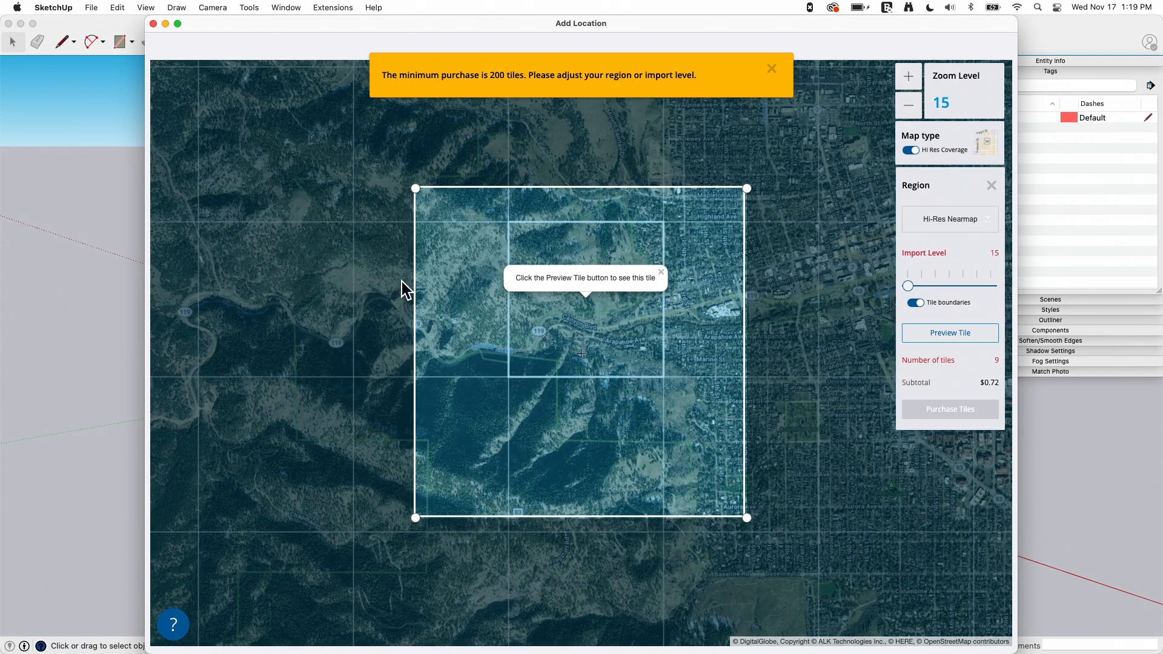
{"action": "mouse_move", "coordinate": [516, 304]}
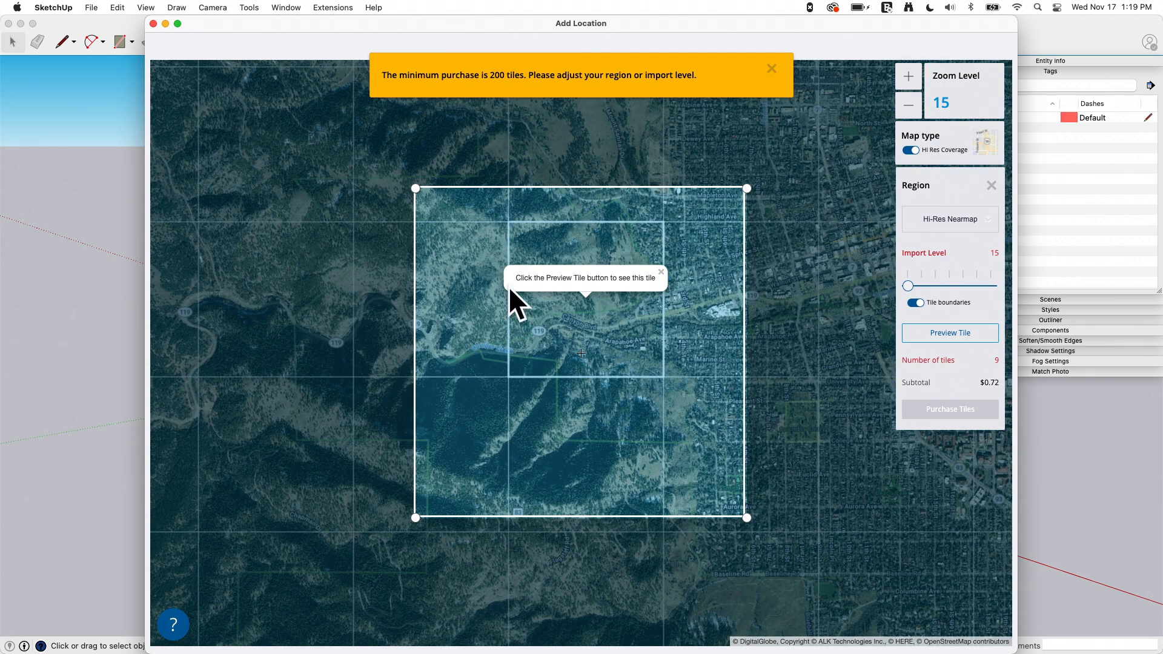
{"action": "mouse_move", "coordinate": [951, 465]}
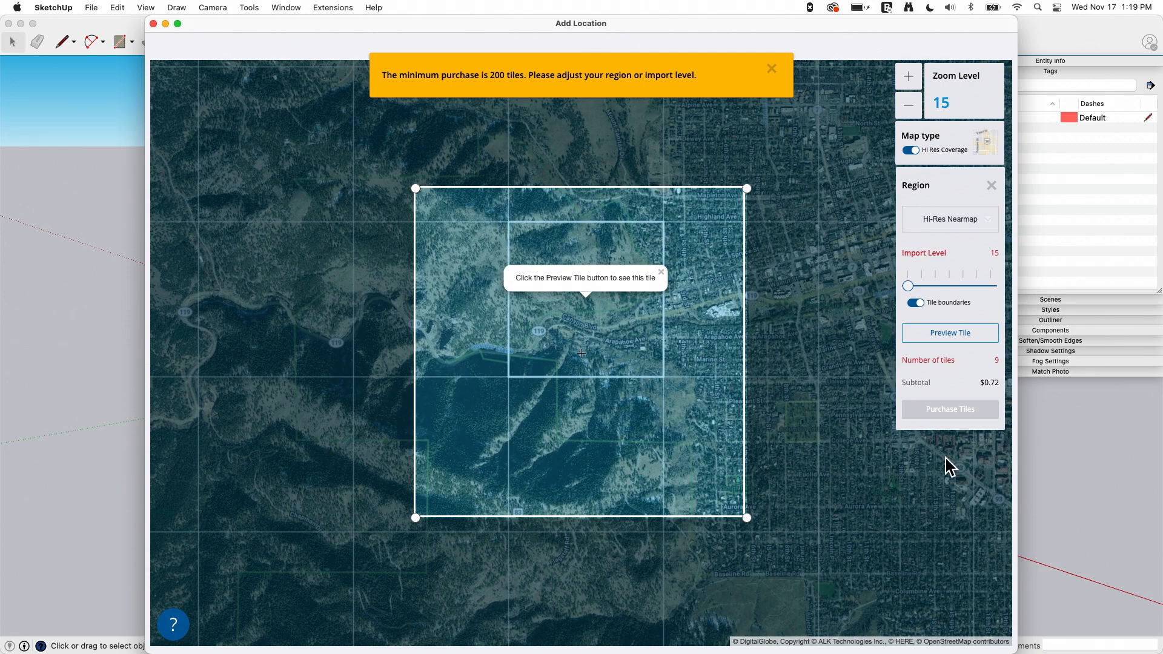
{"action": "mouse_move", "coordinate": [503, 304]}
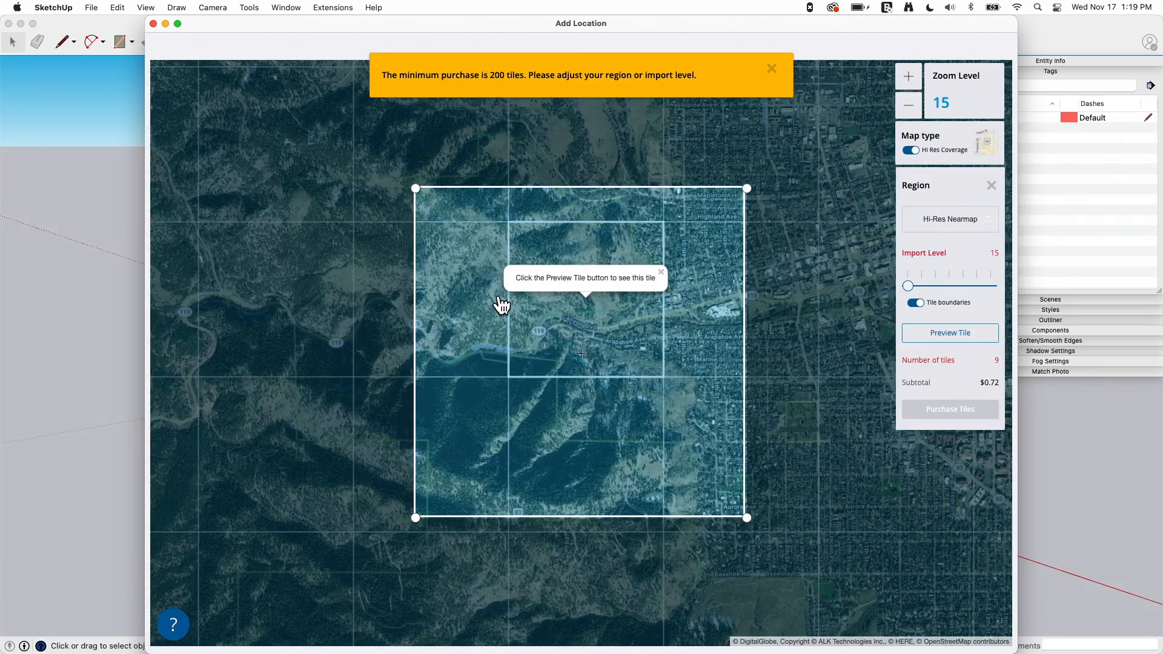
{"action": "mouse_move", "coordinate": [962, 228]}
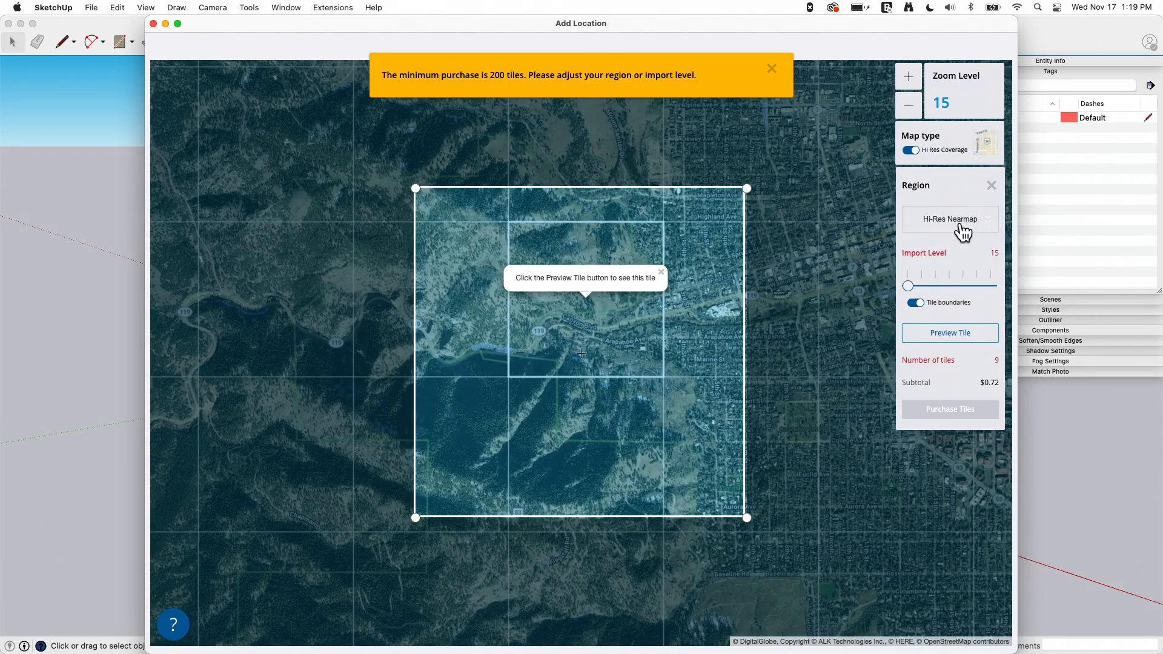
{"action": "mouse_move", "coordinate": [447, 484]}
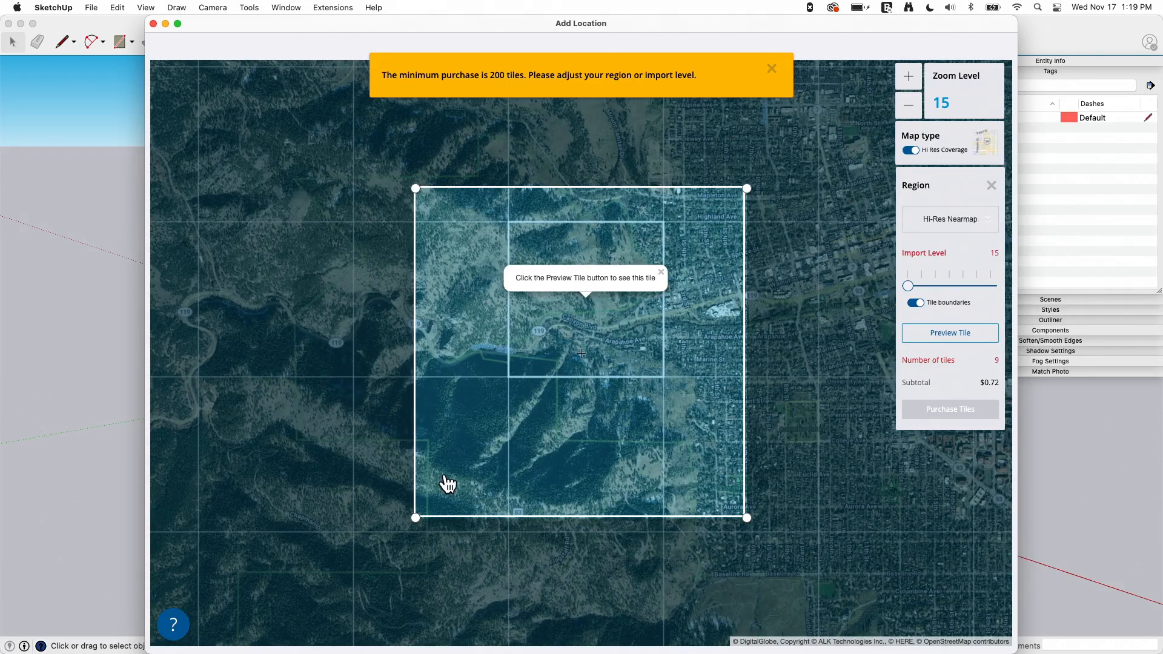
{"action": "mouse_move", "coordinate": [942, 275]}
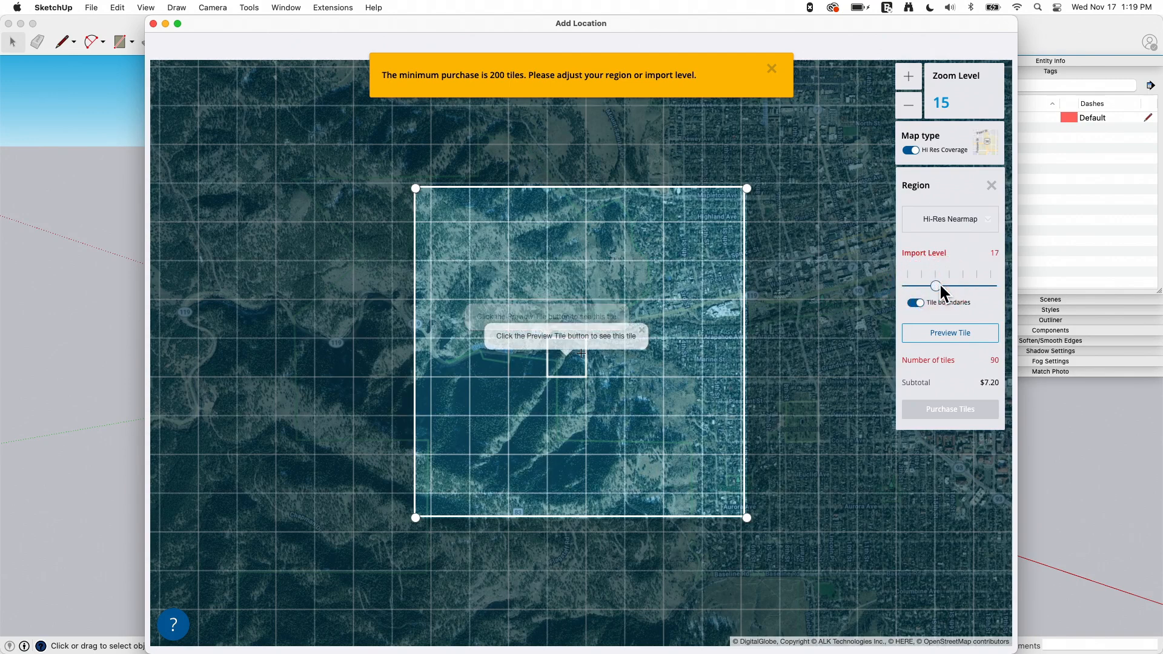
{"action": "left_click", "coordinate": [950, 285]}
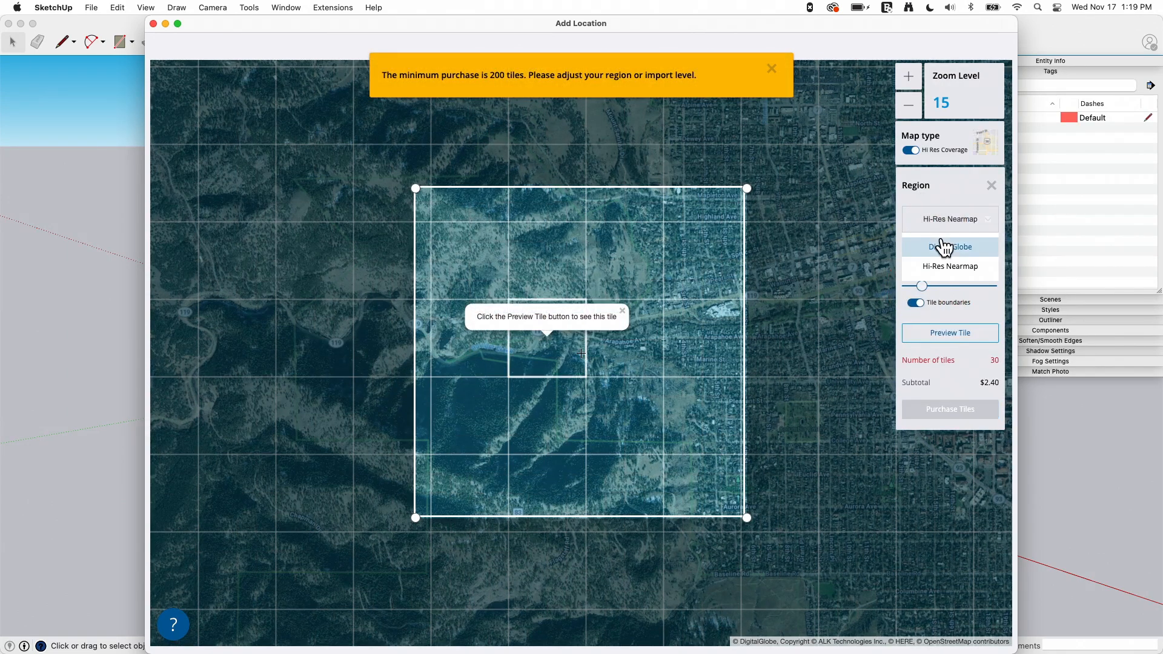
Choose Digital Globe again, hide tile boundaries and import the Boulder region.
{"action": "left_click", "coordinate": [949, 247]}
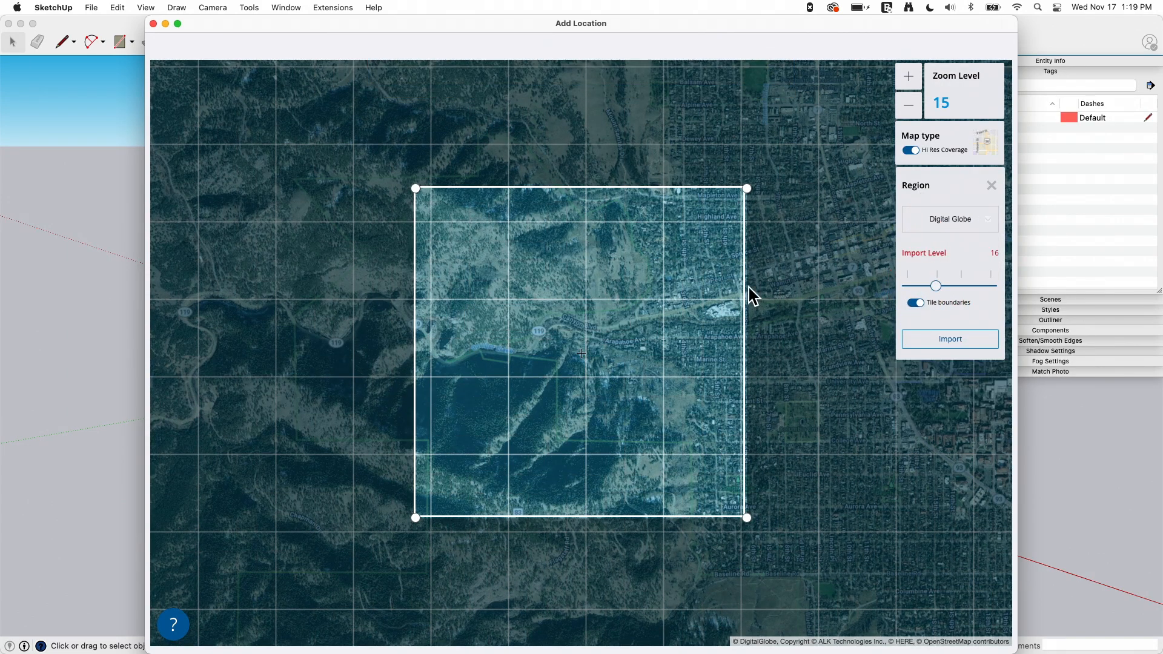
{"action": "mouse_move", "coordinate": [925, 322]}
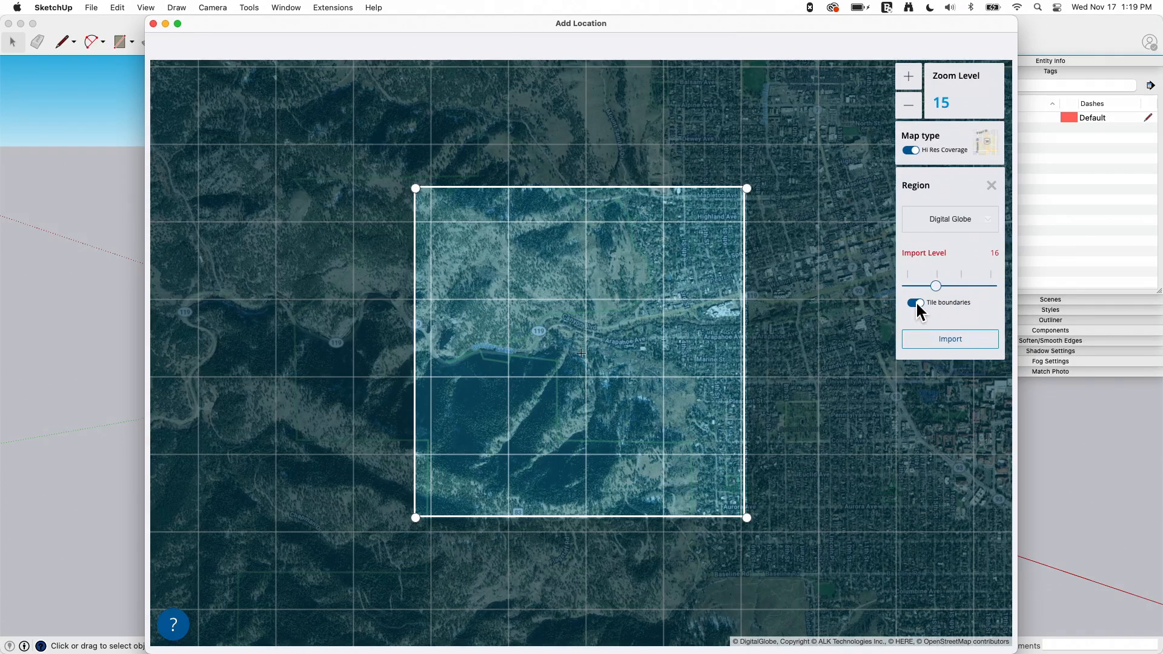
{"action": "left_click", "coordinate": [914, 303]}
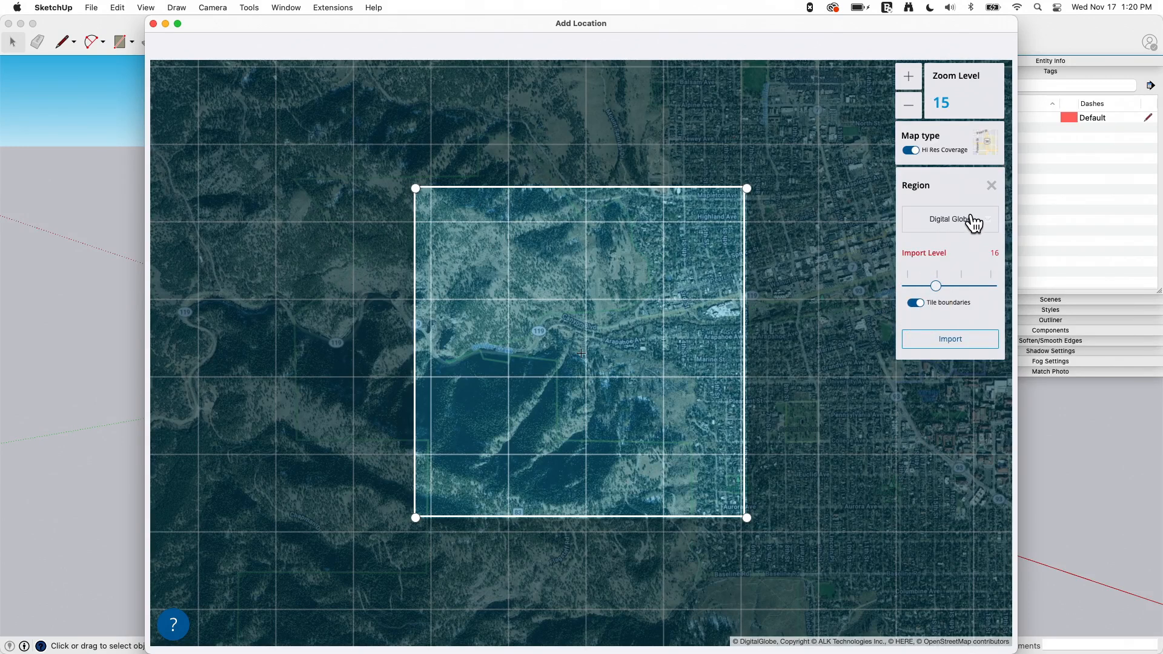
{"action": "mouse_move", "coordinate": [579, 341]}
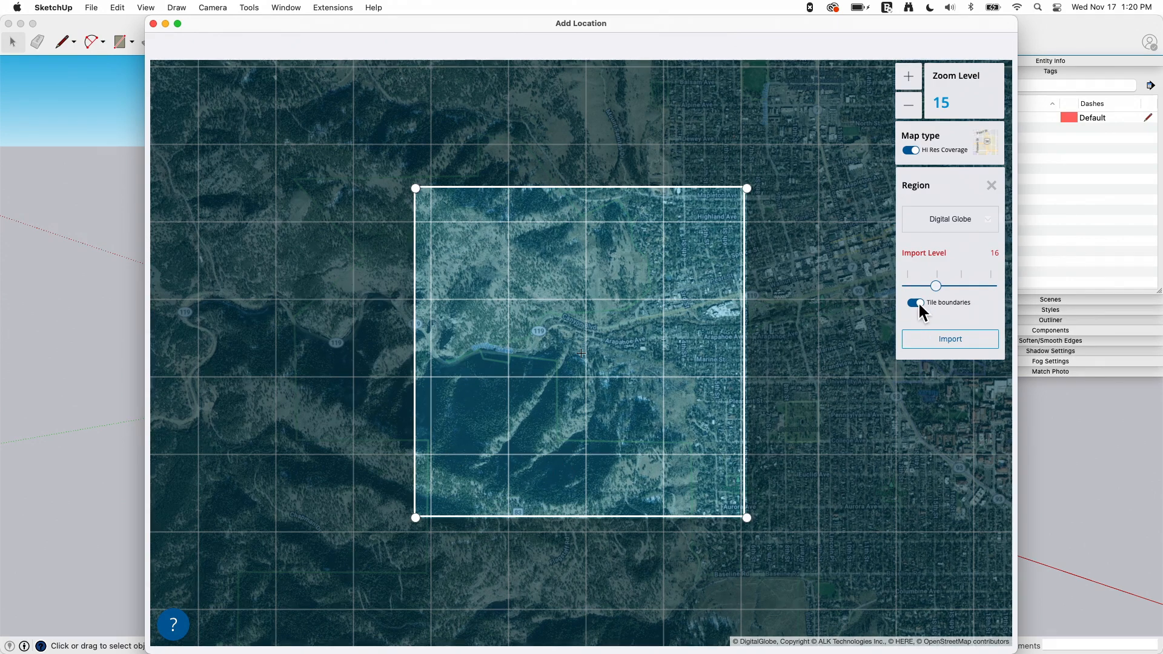
{"action": "left_click", "coordinate": [914, 302]}
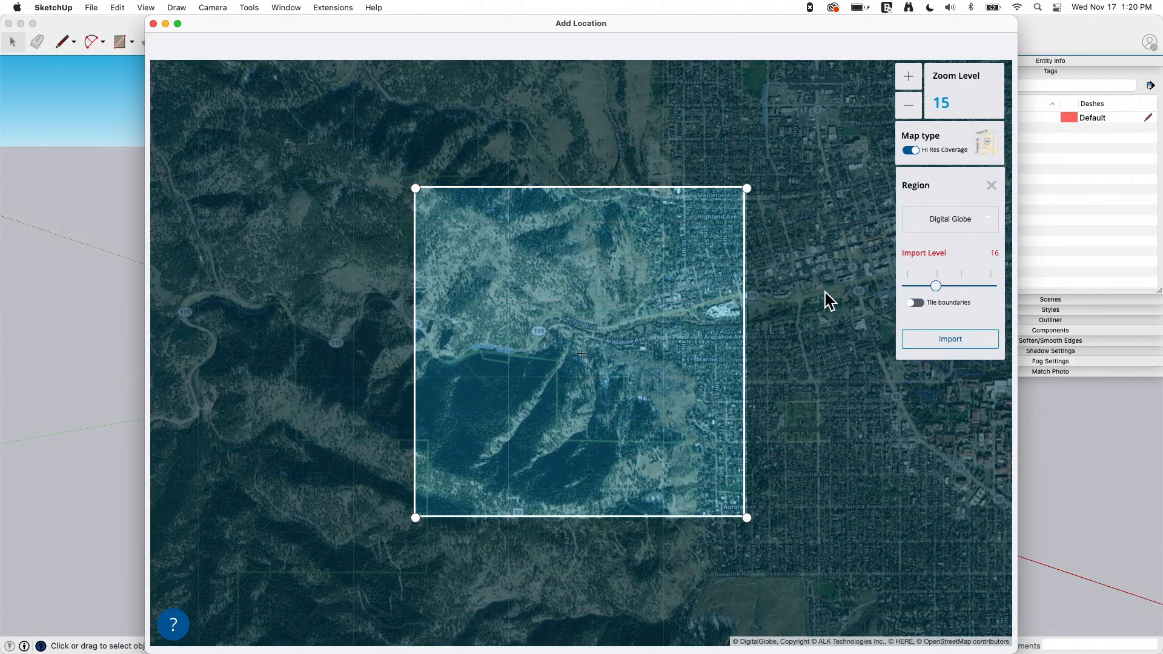
{"action": "left_click", "coordinate": [950, 339]}
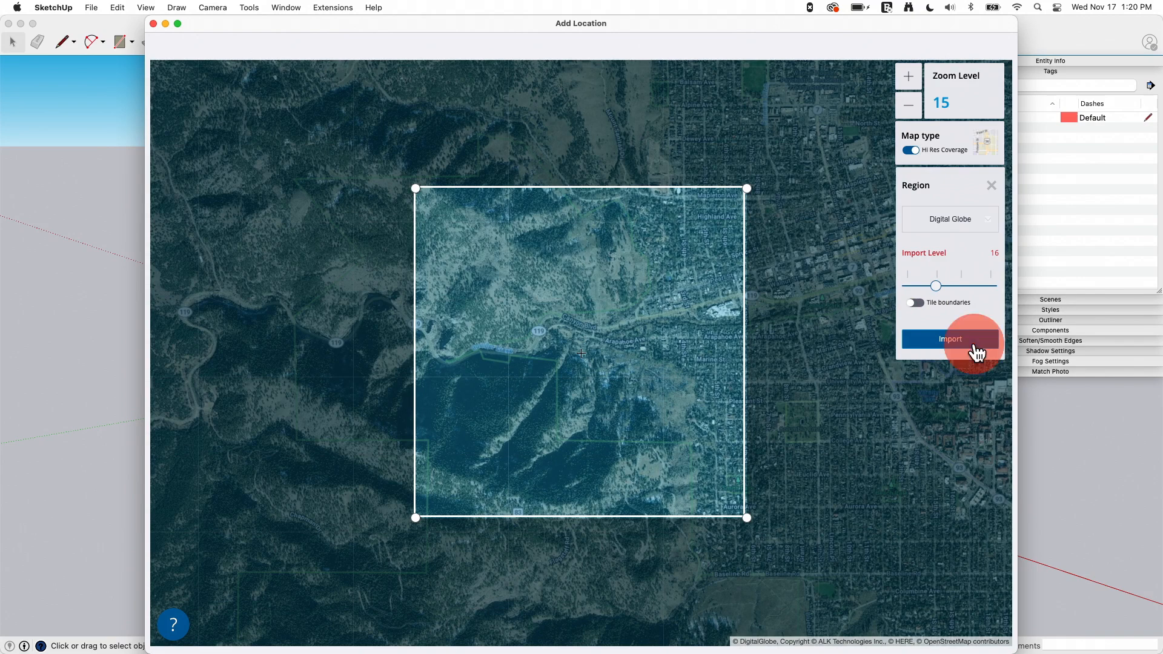
{"action": "left_click", "coordinate": [950, 339]}
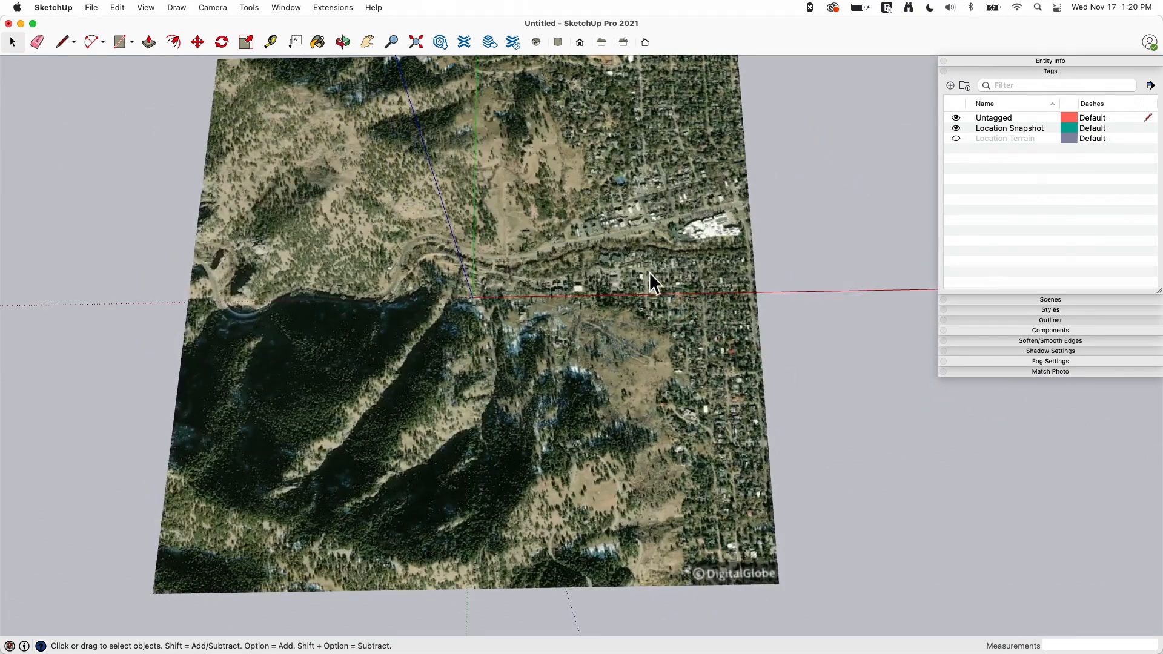
{"action": "mouse_move", "coordinate": [482, 304]}
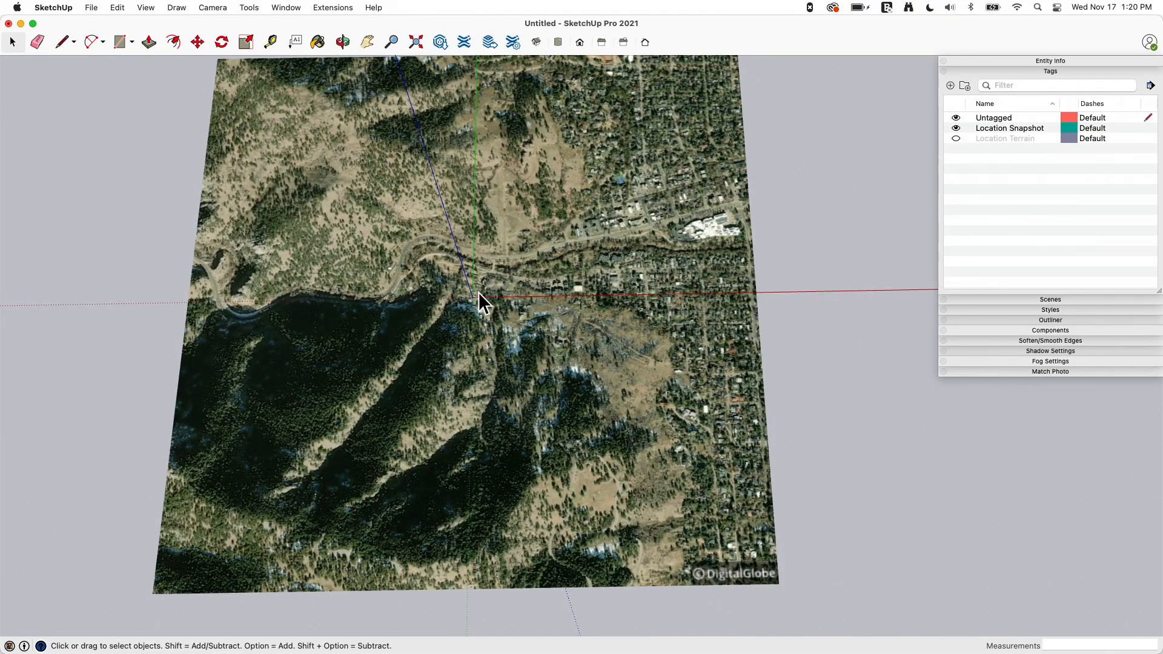
{"action": "scroll", "scroll_direction": "up", "scroll_amount": 3}
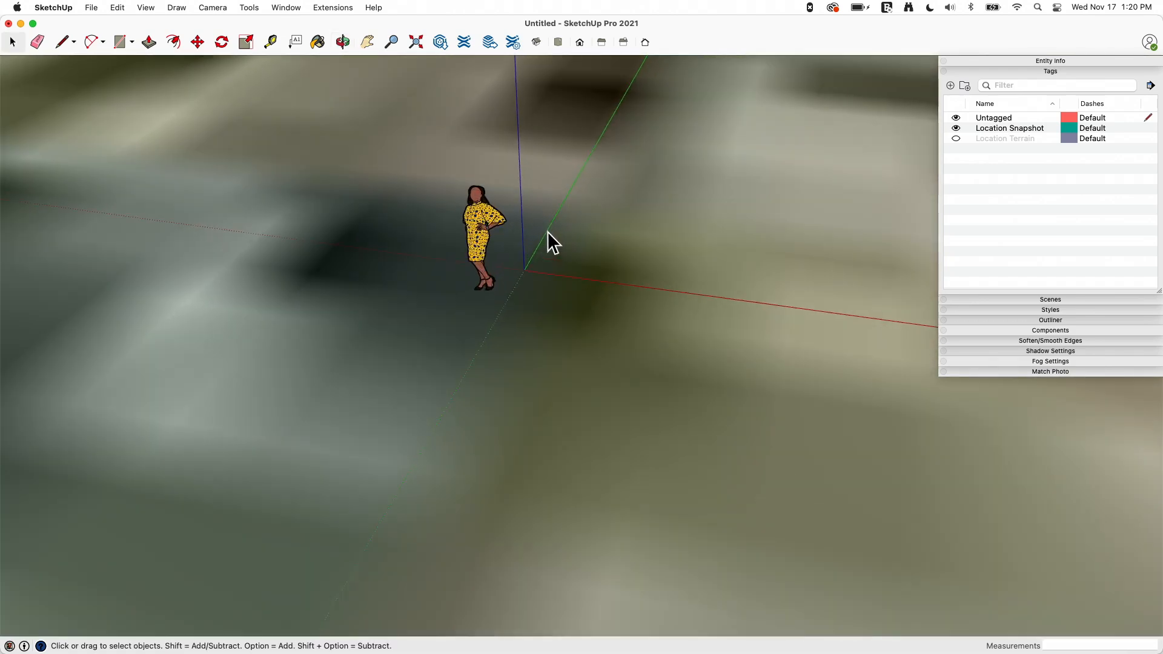
{"action": "left_click", "coordinate": [342, 41]}
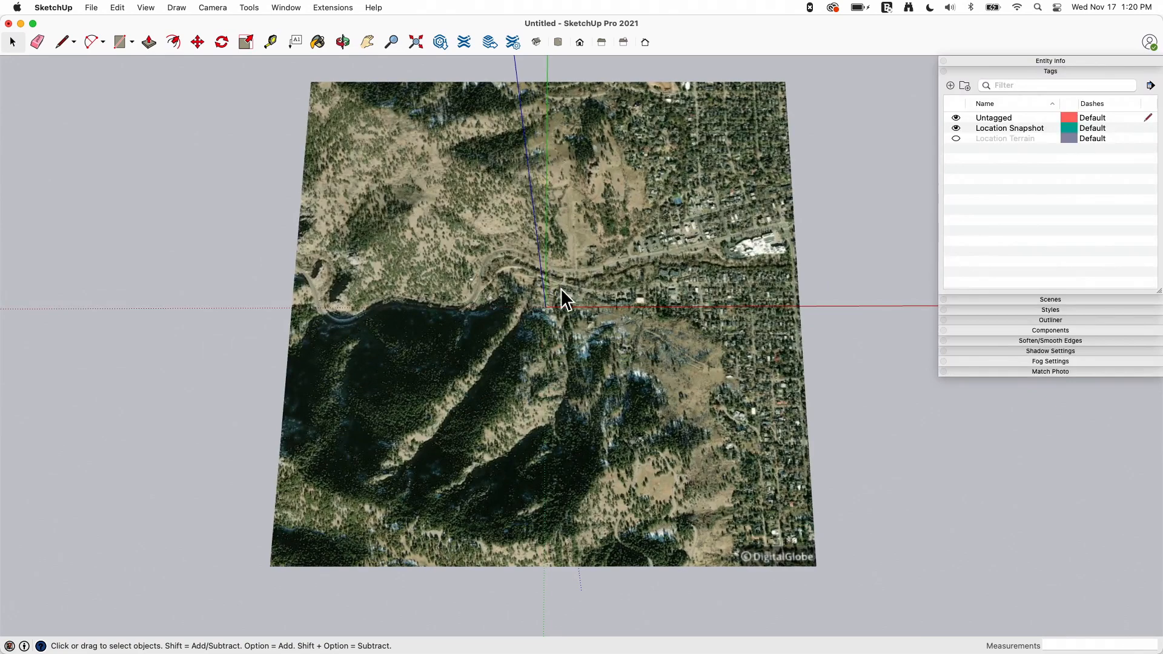
{"action": "mouse_move", "coordinate": [609, 381]}
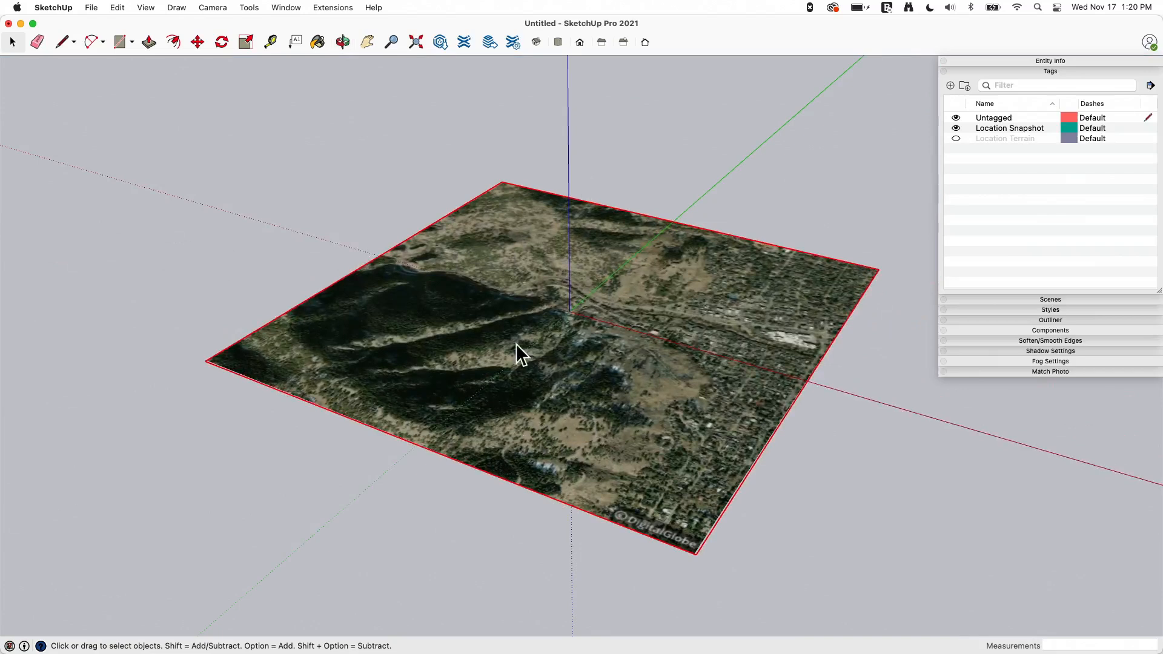
{"action": "mouse_move", "coordinate": [414, 303]}
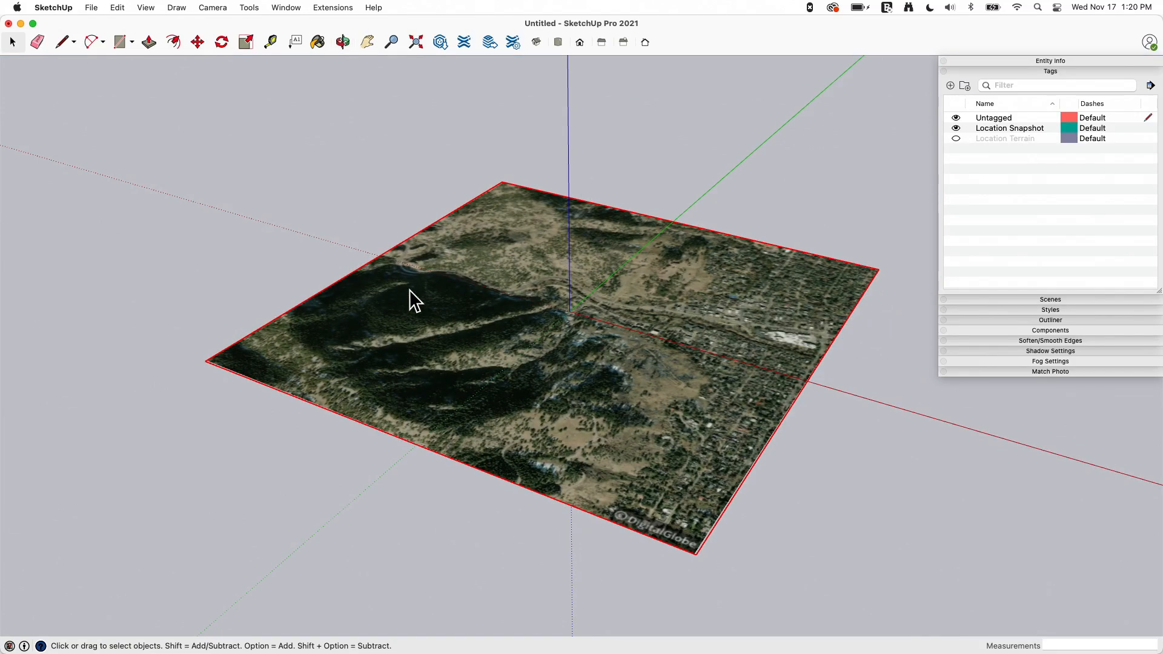
{"action": "mouse_move", "coordinate": [612, 355]}
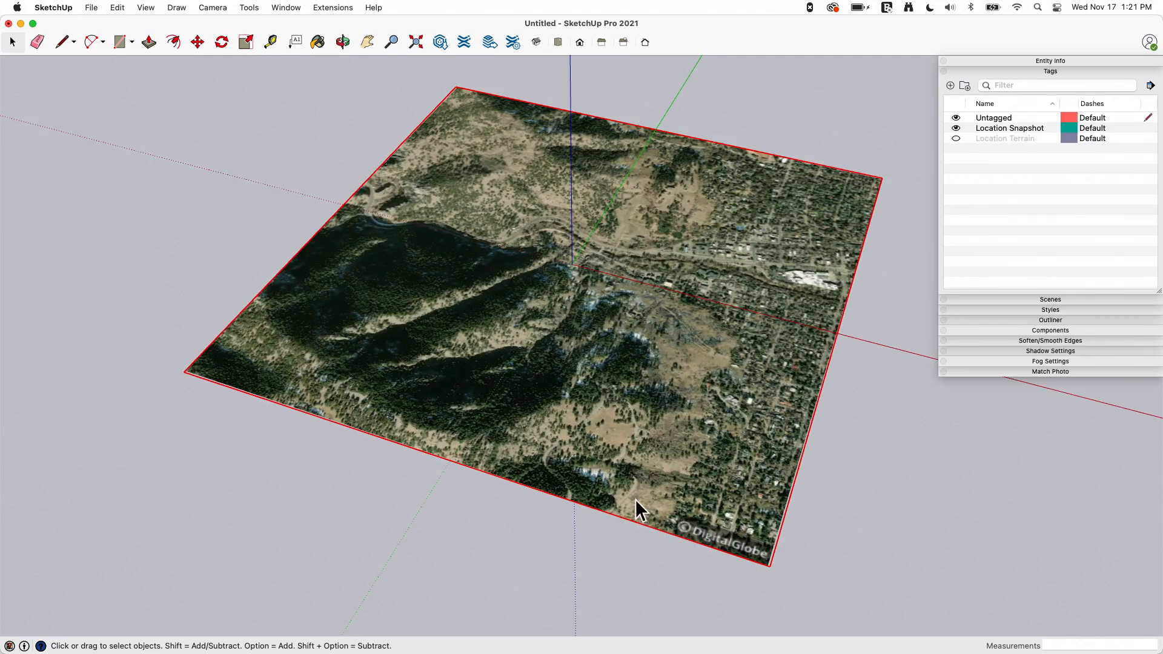
{"action": "mouse_move", "coordinate": [530, 289]}
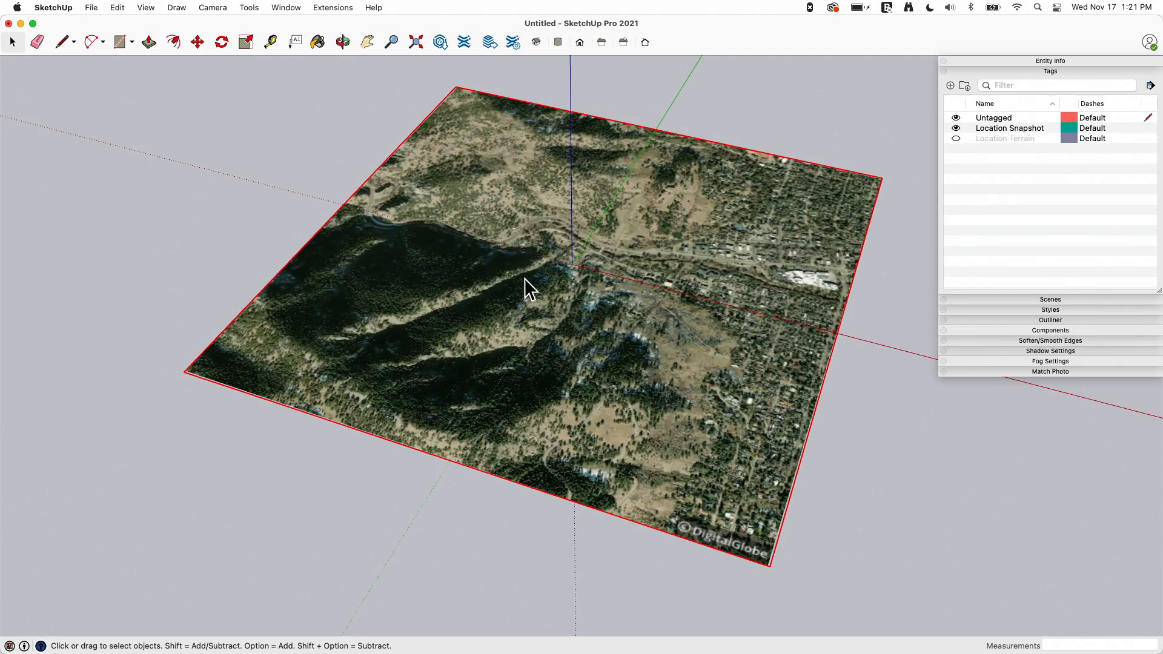
{"action": "mouse_move", "coordinate": [651, 464]}
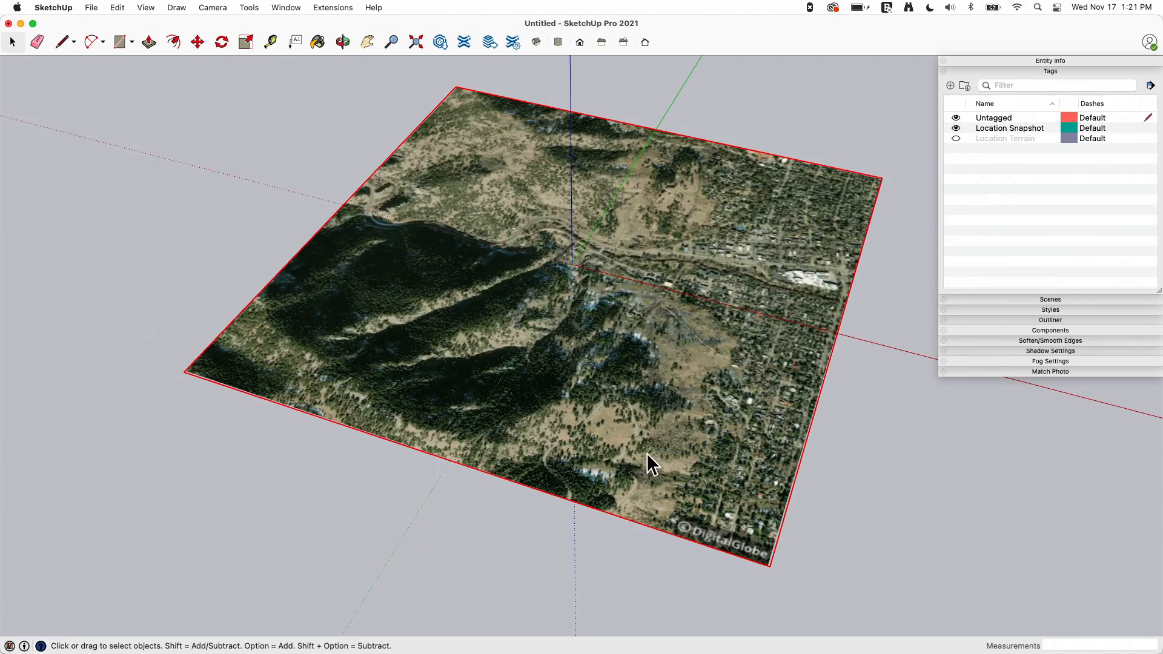
{"action": "mouse_move", "coordinate": [797, 331]}
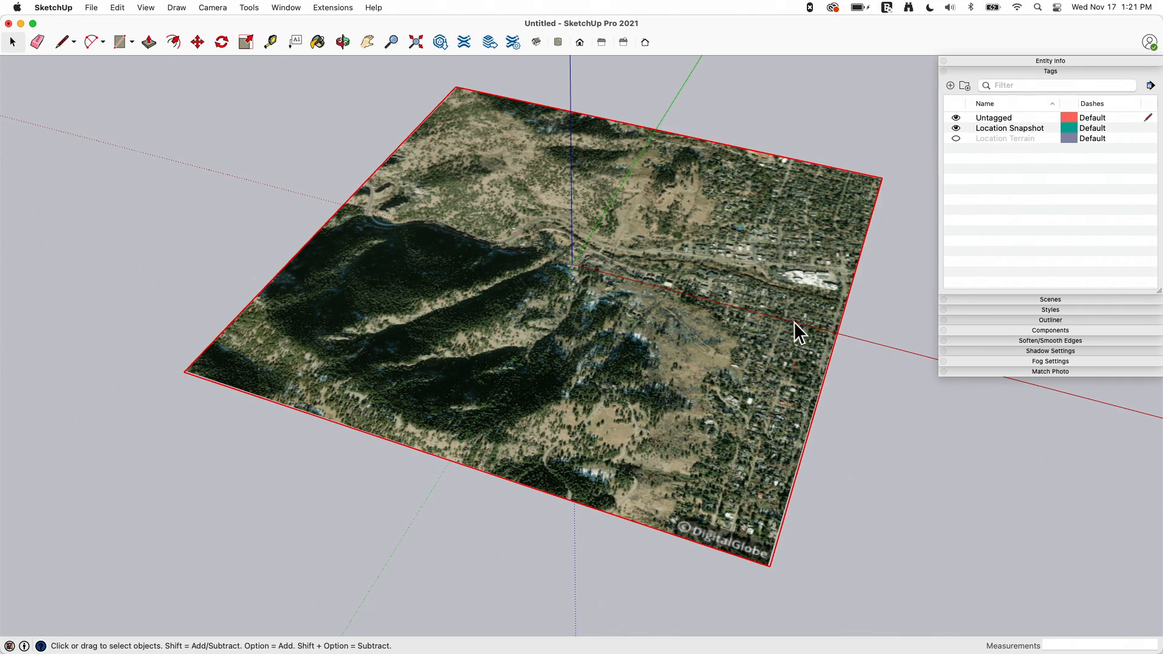
{"action": "mouse_move", "coordinate": [399, 141]}
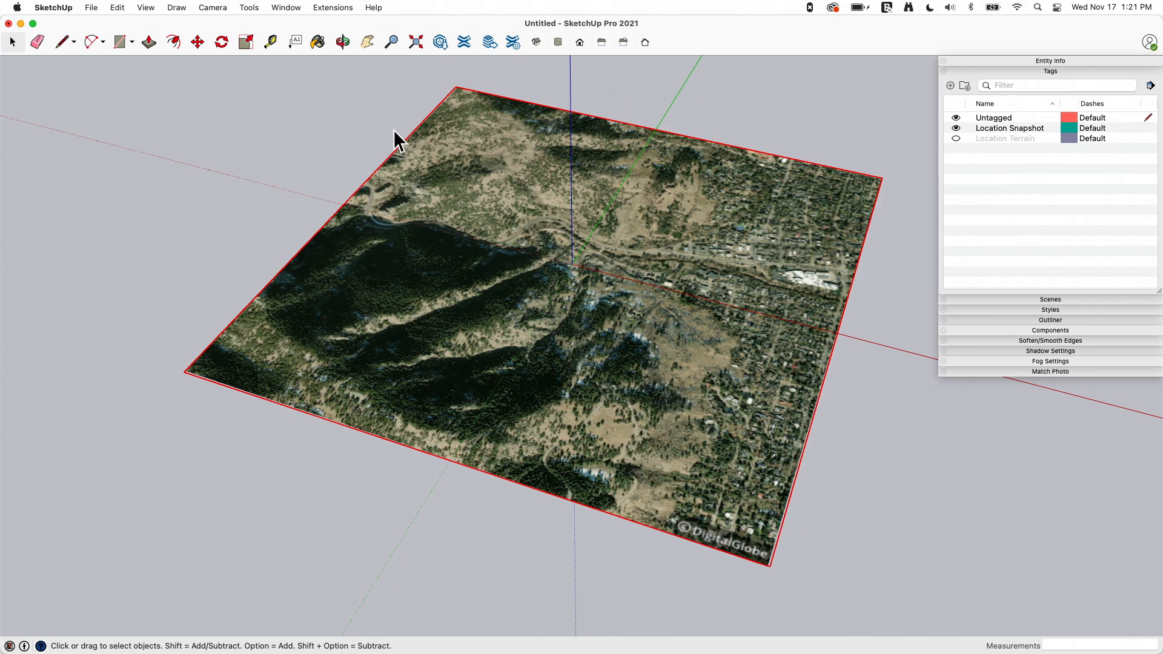
{"action": "mouse_move", "coordinate": [576, 288]}
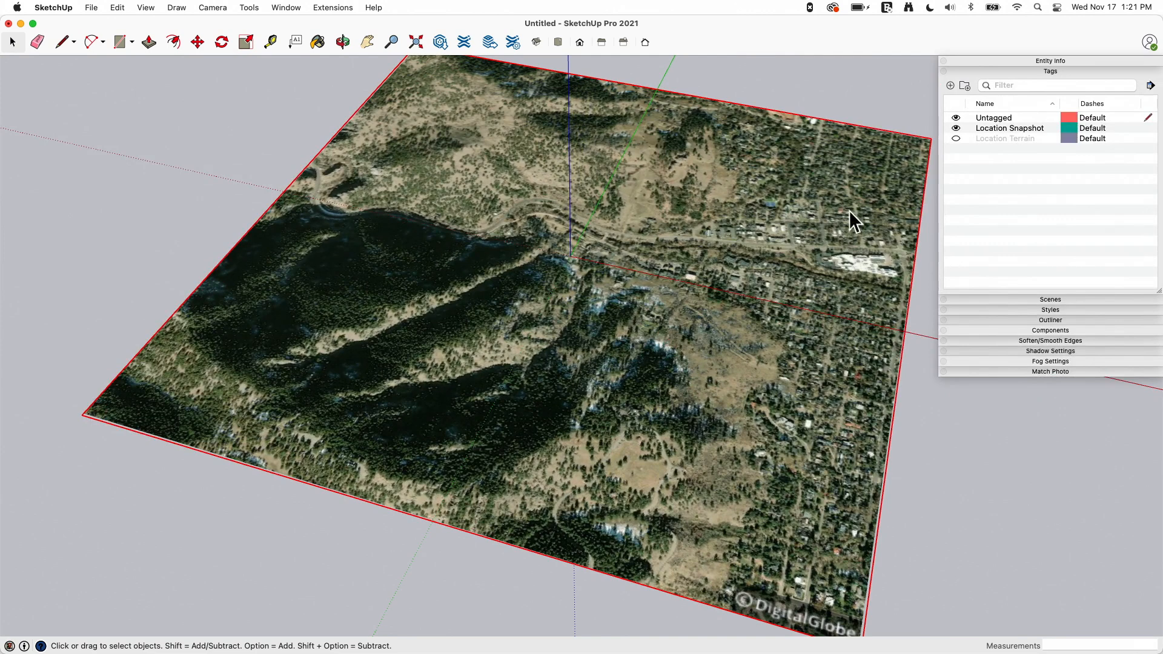
{"action": "mouse_move", "coordinate": [580, 317]}
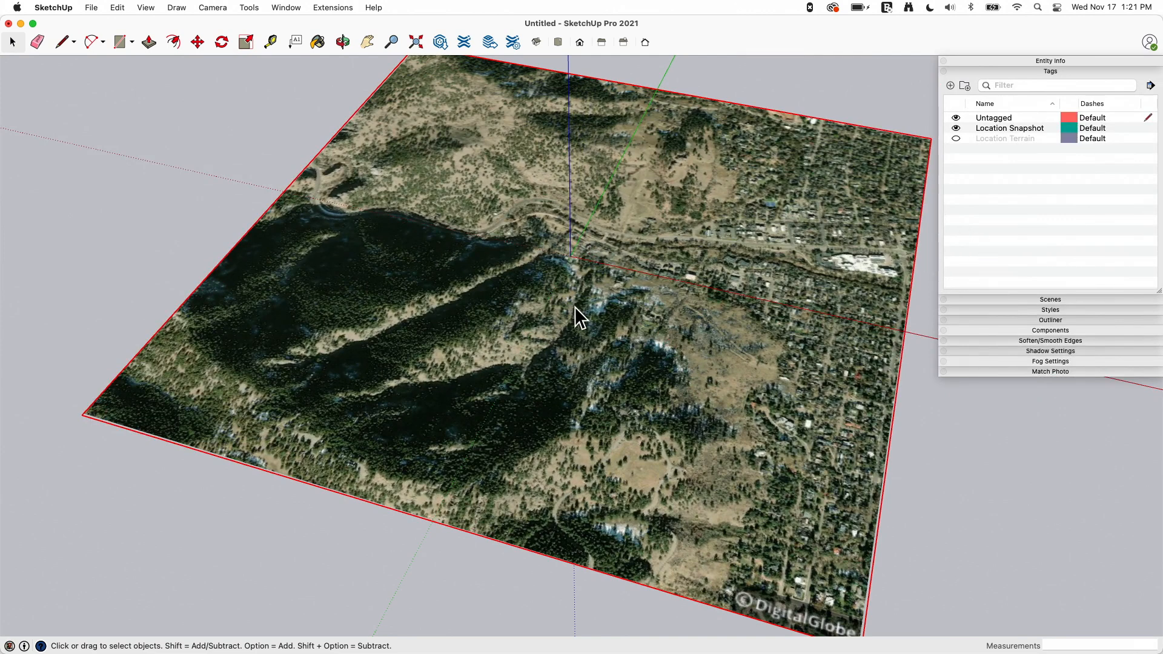
{"action": "mouse_move", "coordinate": [723, 218]}
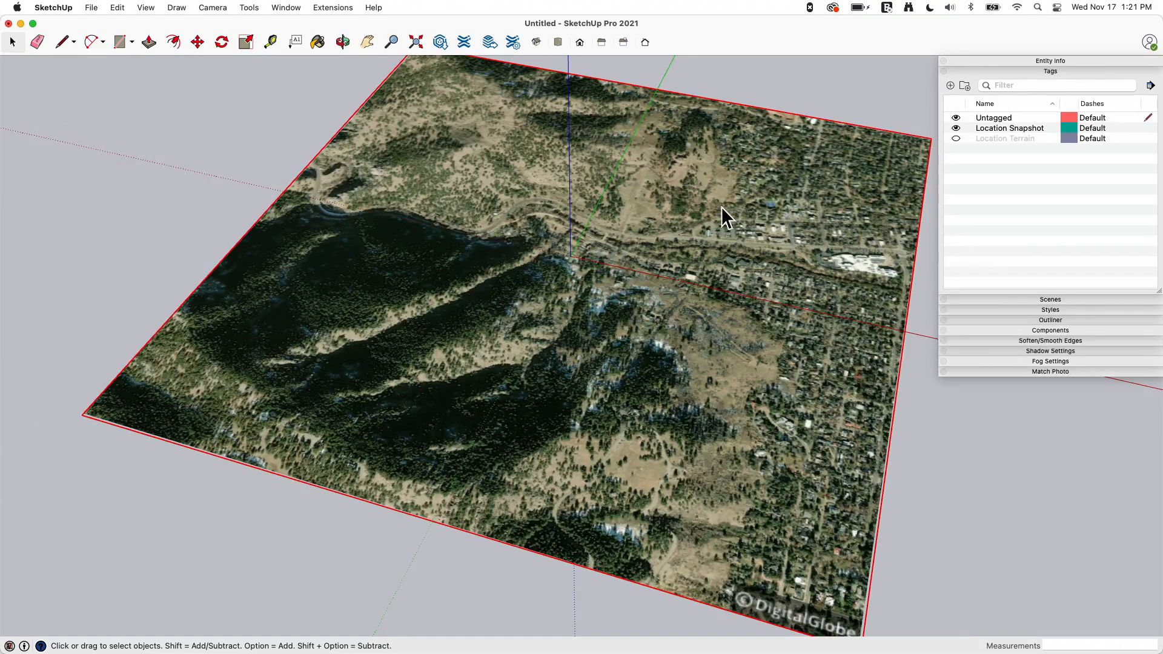
{"action": "mouse_move", "coordinate": [530, 286]}
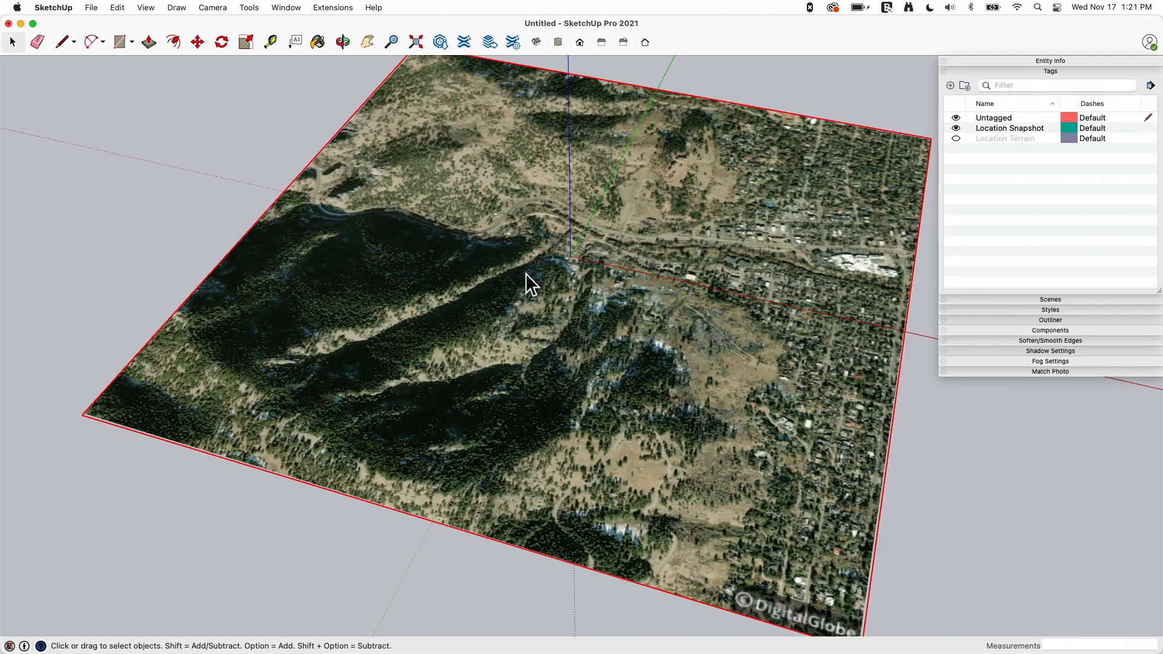
{"action": "mouse_move", "coordinate": [567, 237]}
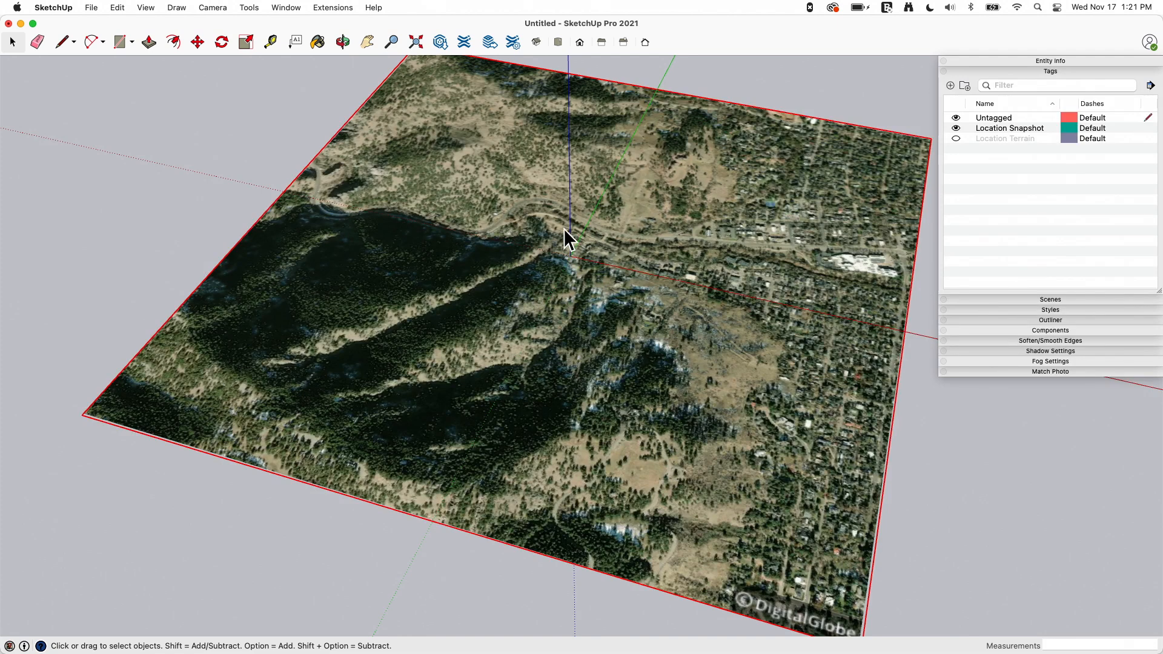
{"action": "mouse_move", "coordinate": [489, 288]}
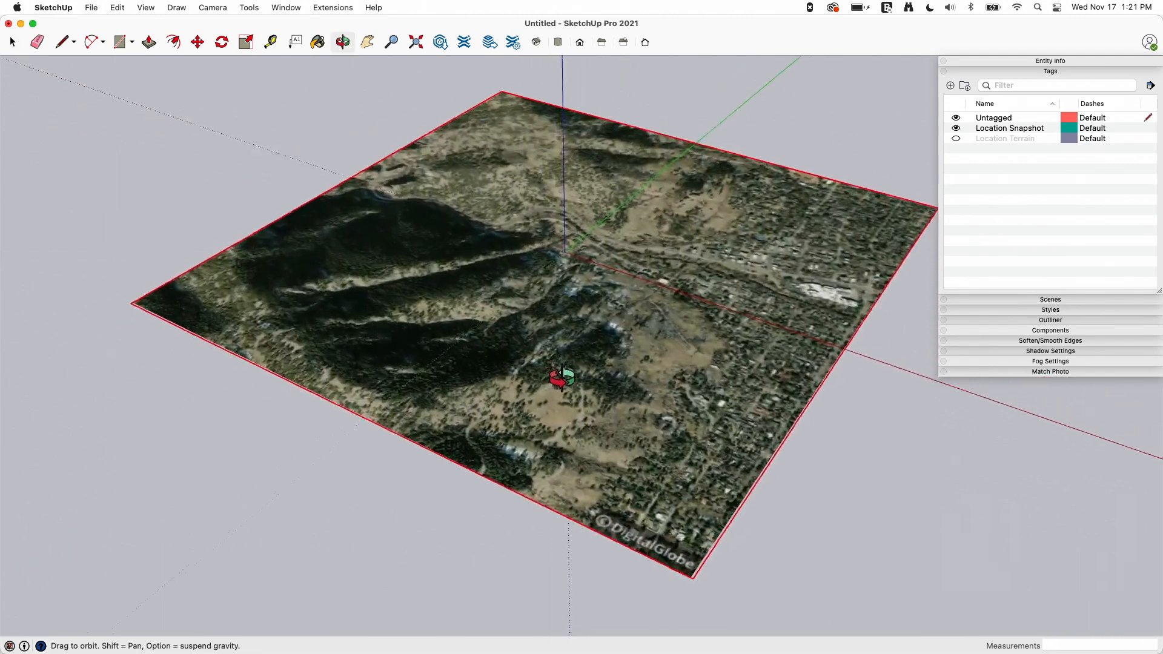
Use File > Geo-location > Show Terrain to display Boulder as 3D terrain.
{"action": "left_click", "coordinate": [91, 7]}
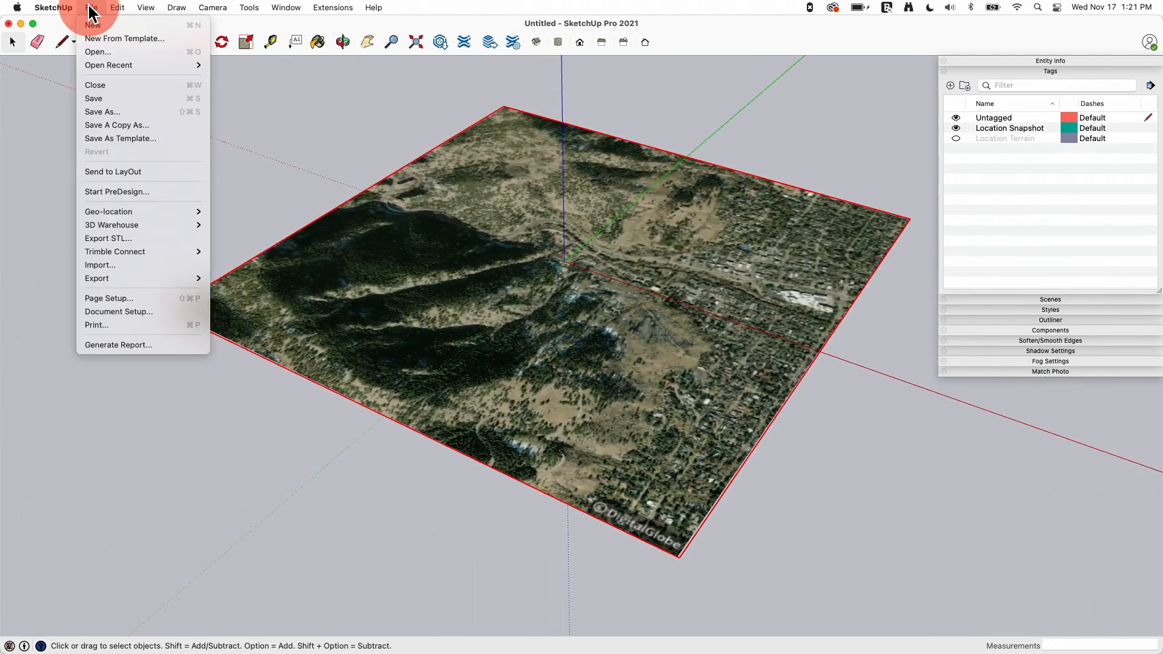
{"action": "mouse_move", "coordinate": [107, 210]}
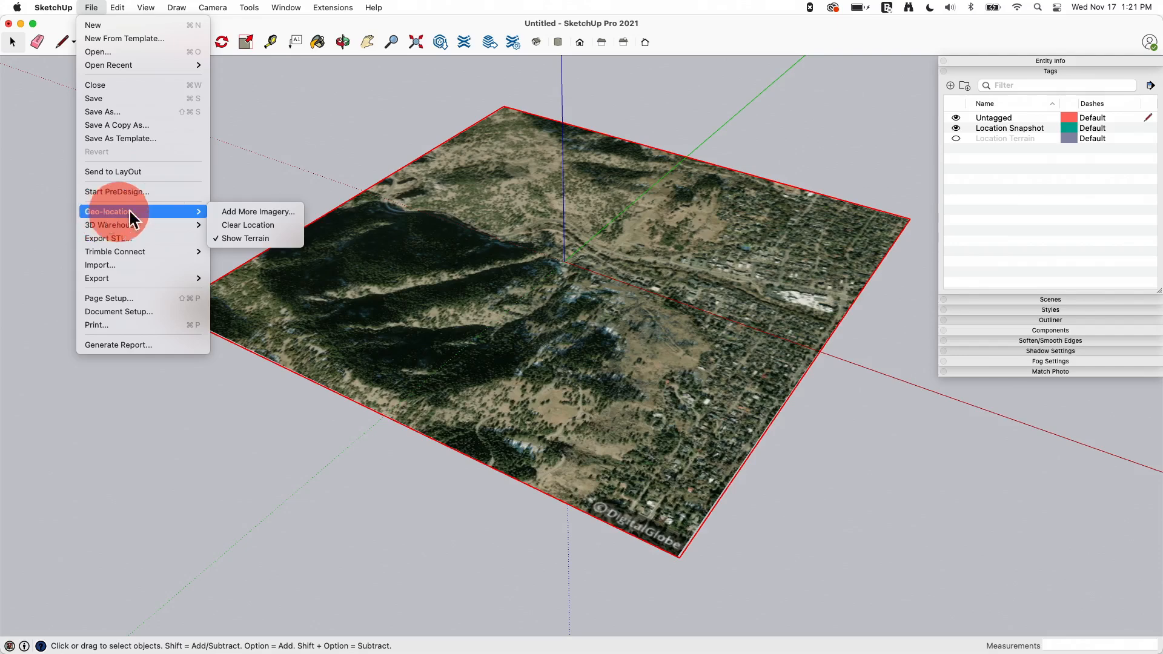
{"action": "left_click", "coordinate": [244, 238]}
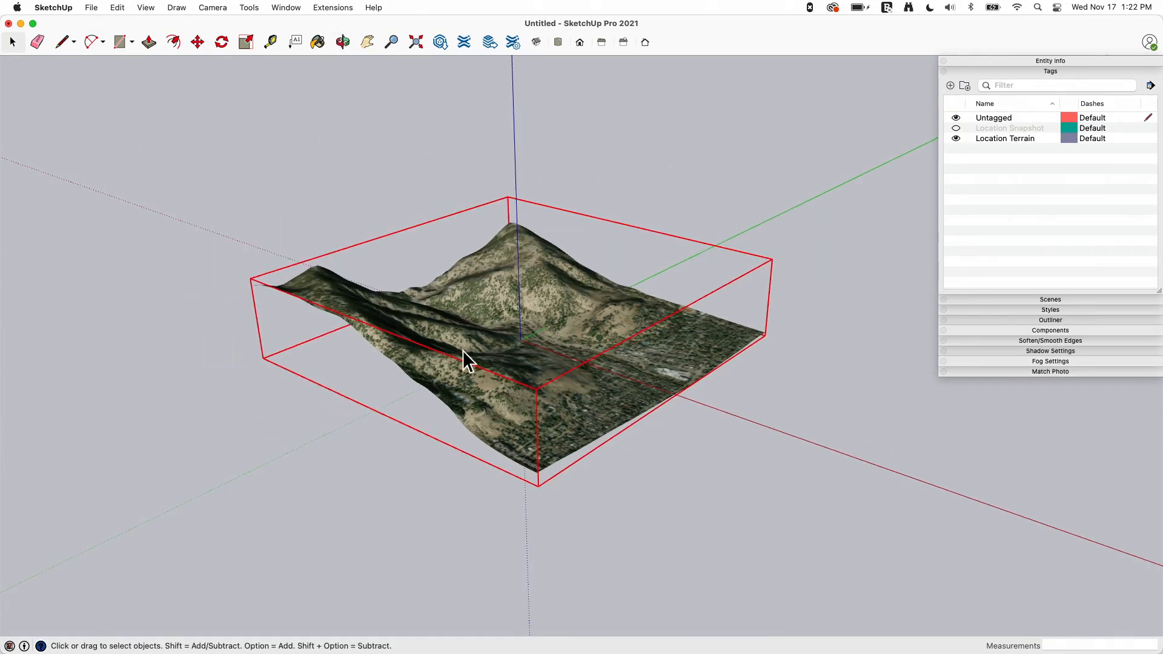
{"action": "mouse_move", "coordinate": [586, 404]}
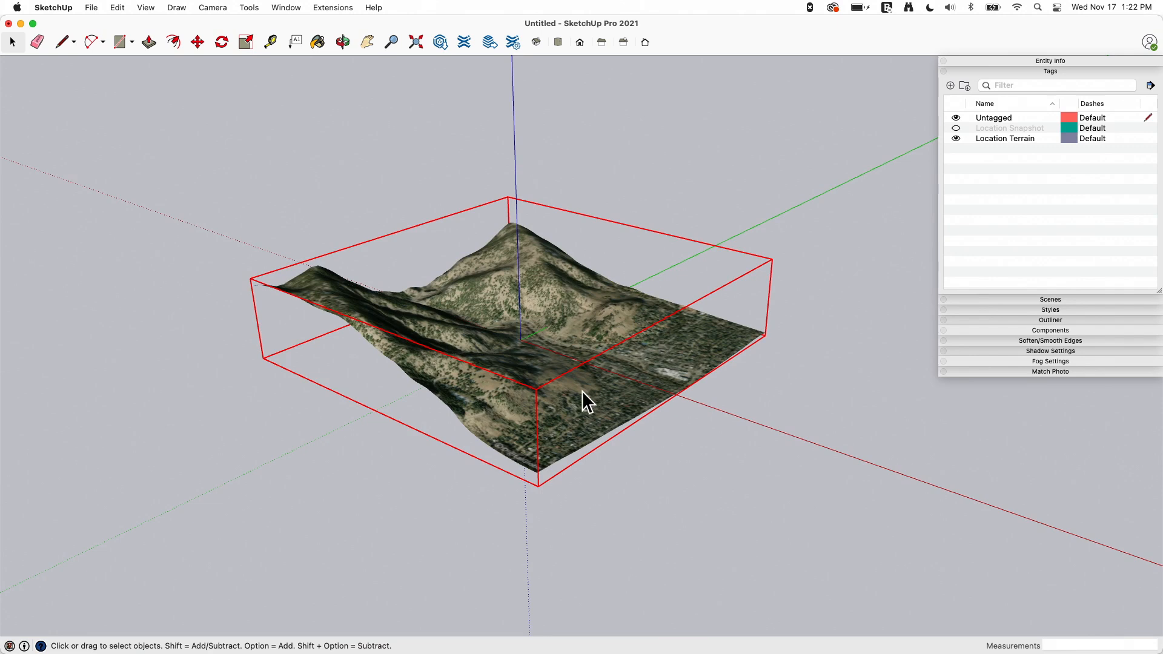
{"action": "mouse_move", "coordinate": [531, 345]}
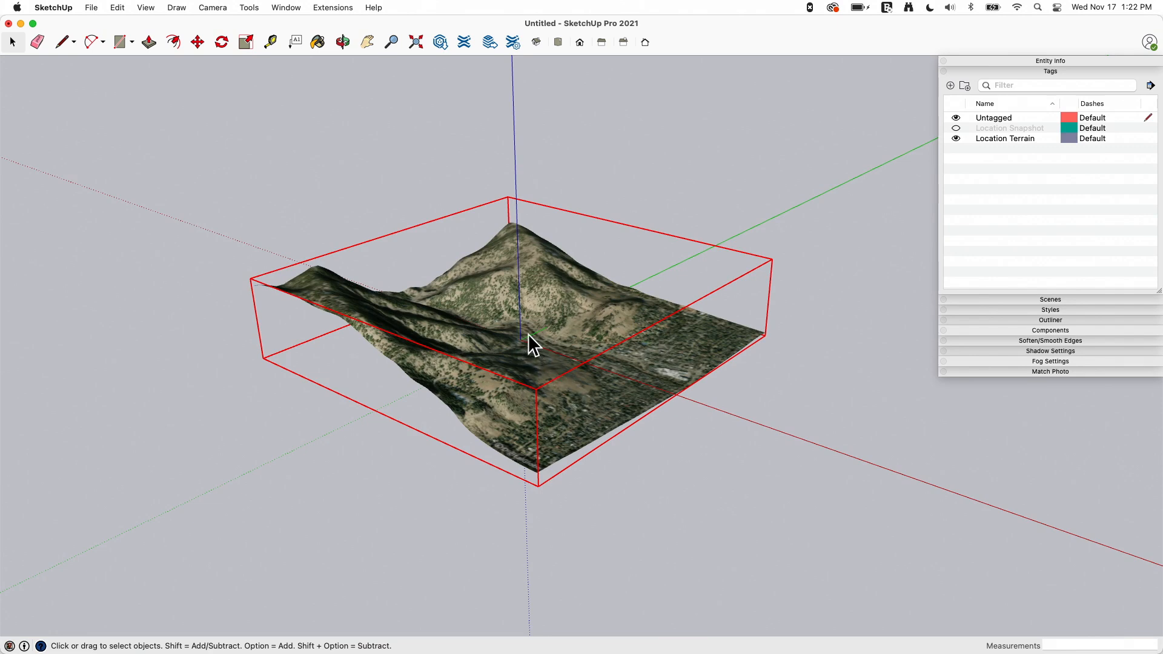
{"action": "mouse_move", "coordinate": [419, 255]}
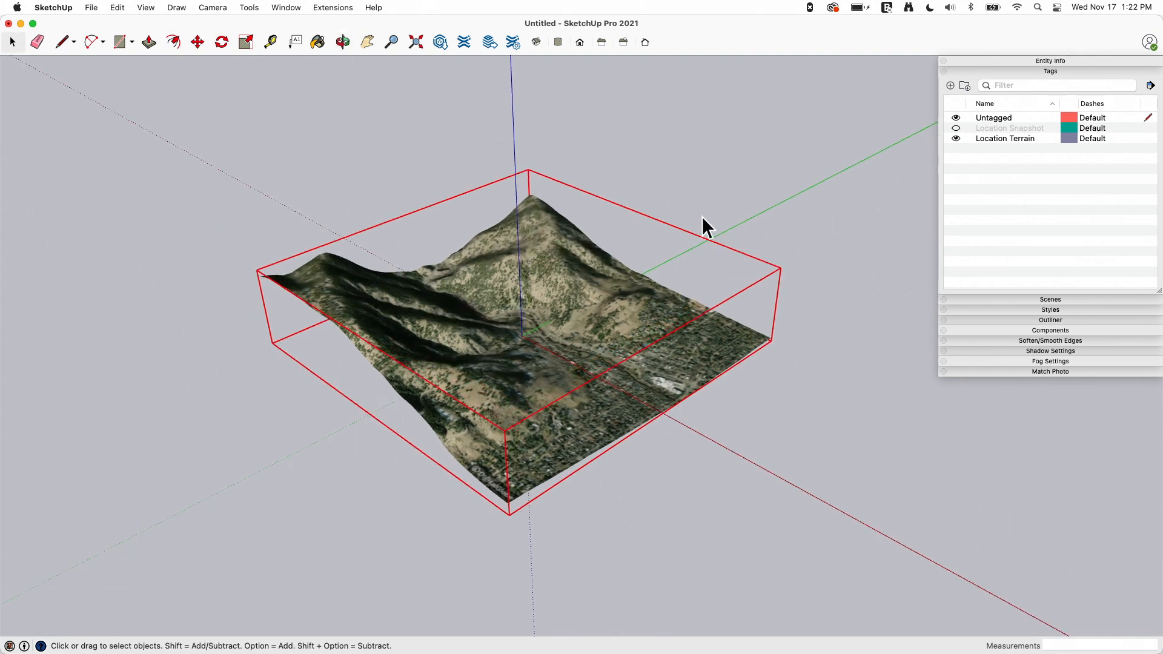
{"action": "mouse_move", "coordinate": [630, 130]}
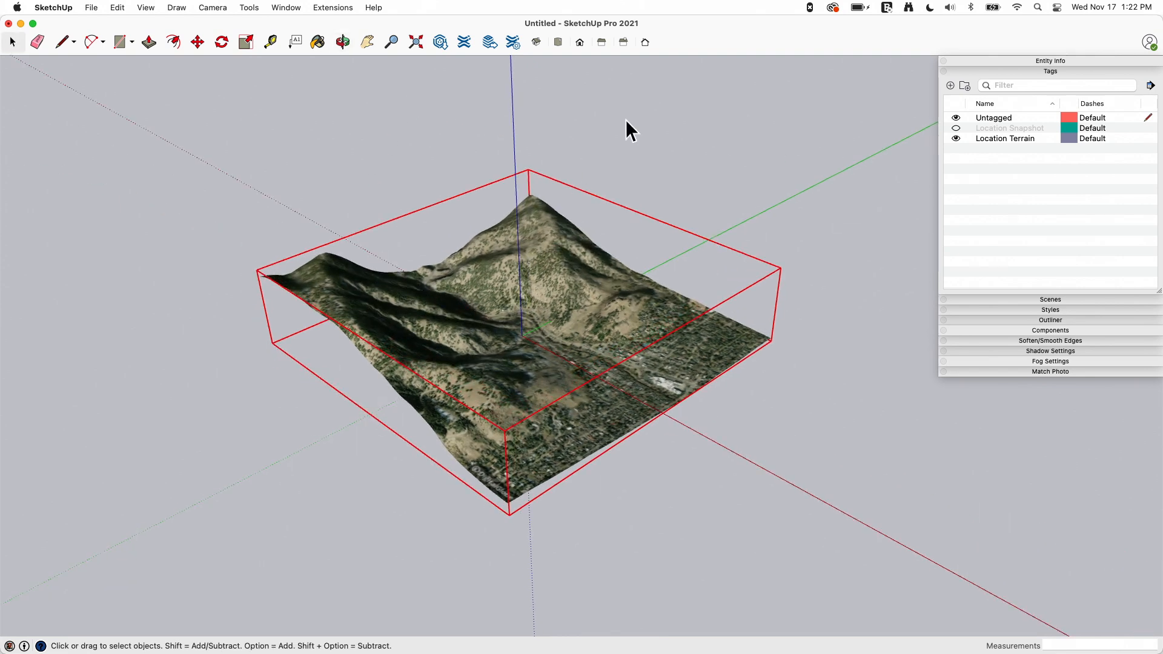
{"action": "mouse_move", "coordinate": [104, 13]}
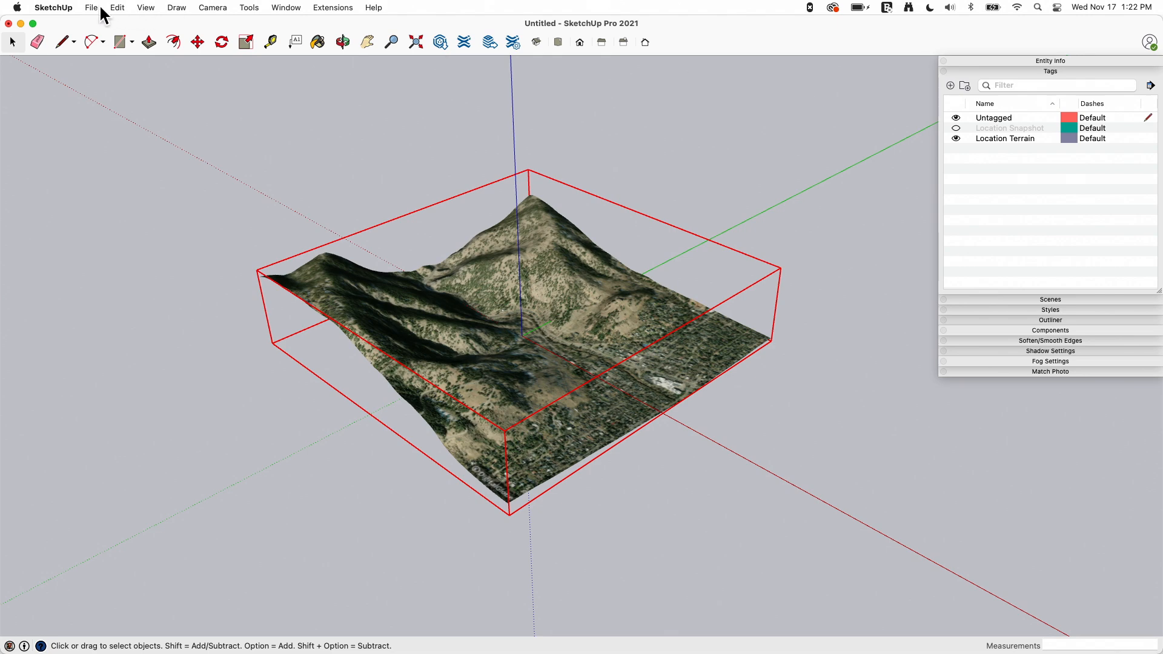
{"action": "left_click", "coordinate": [91, 7]}
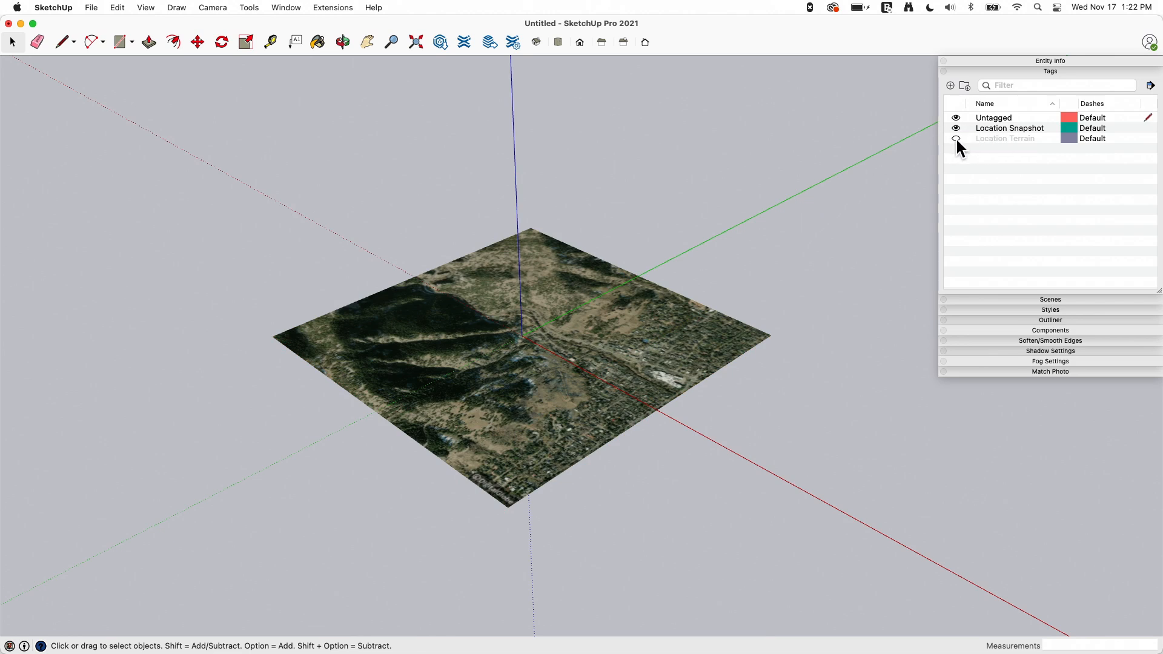
{"action": "left_click", "coordinate": [1005, 139]}
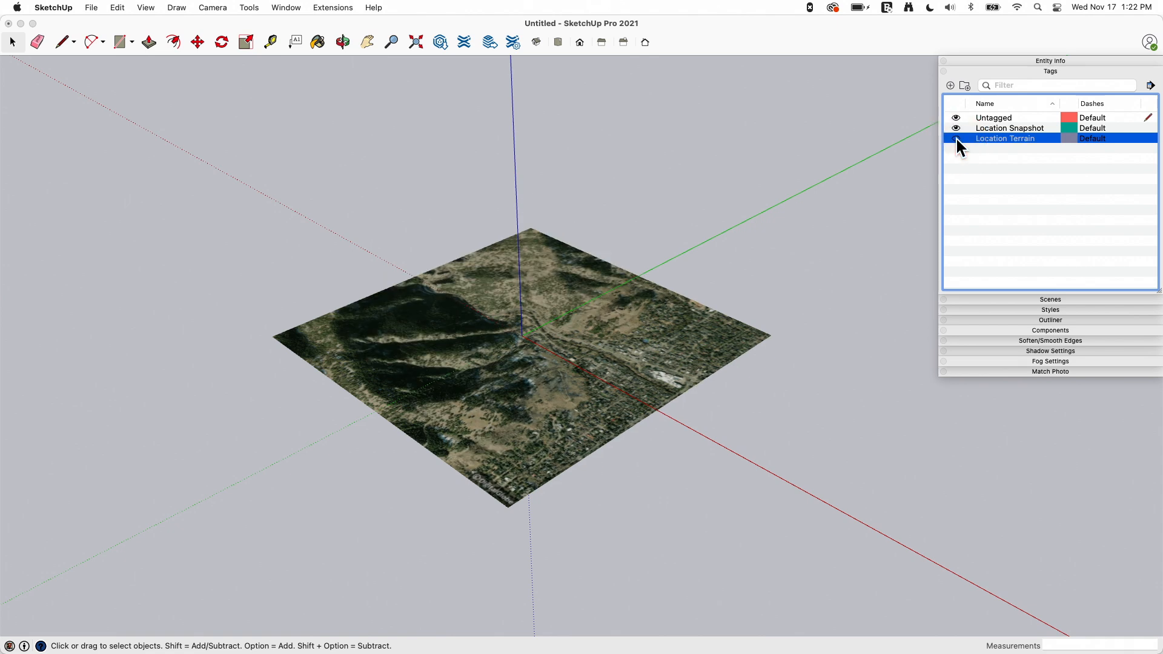
{"action": "left_click", "coordinate": [955, 138]}
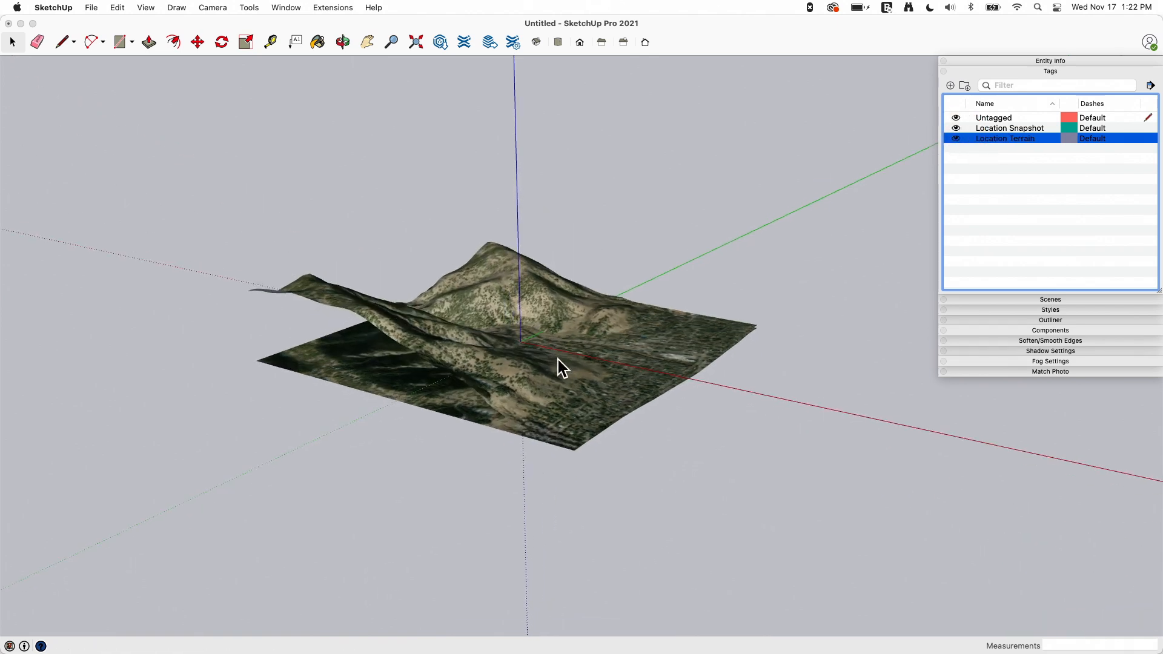
{"action": "mouse_move", "coordinate": [401, 356]}
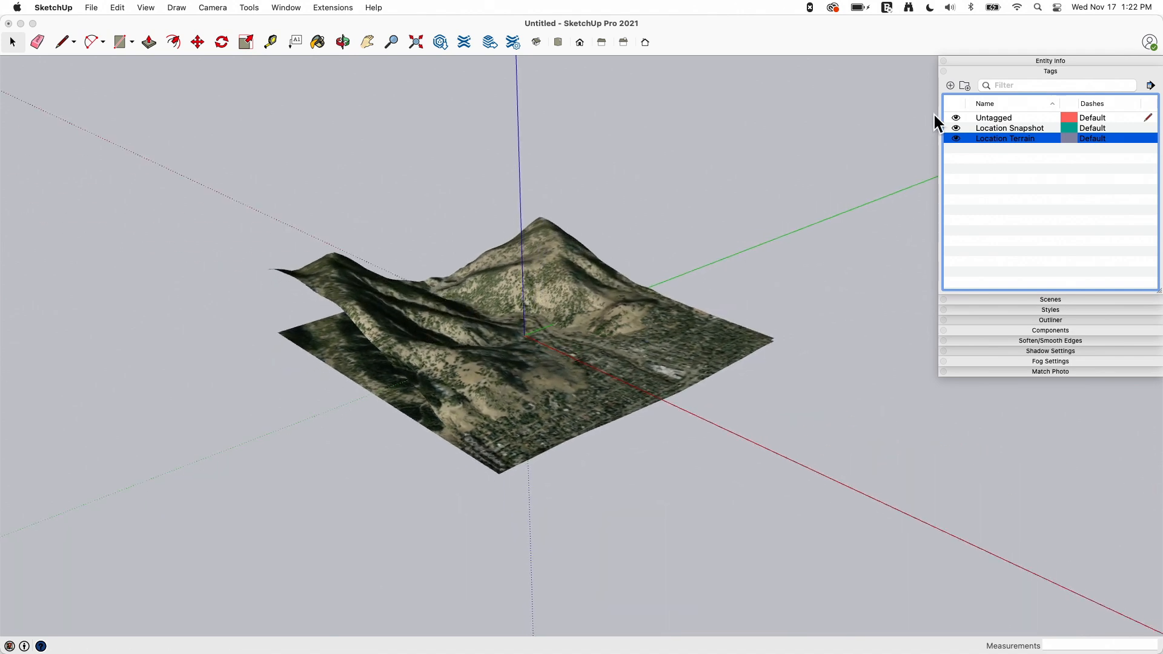
{"action": "left_click", "coordinate": [1008, 128]}
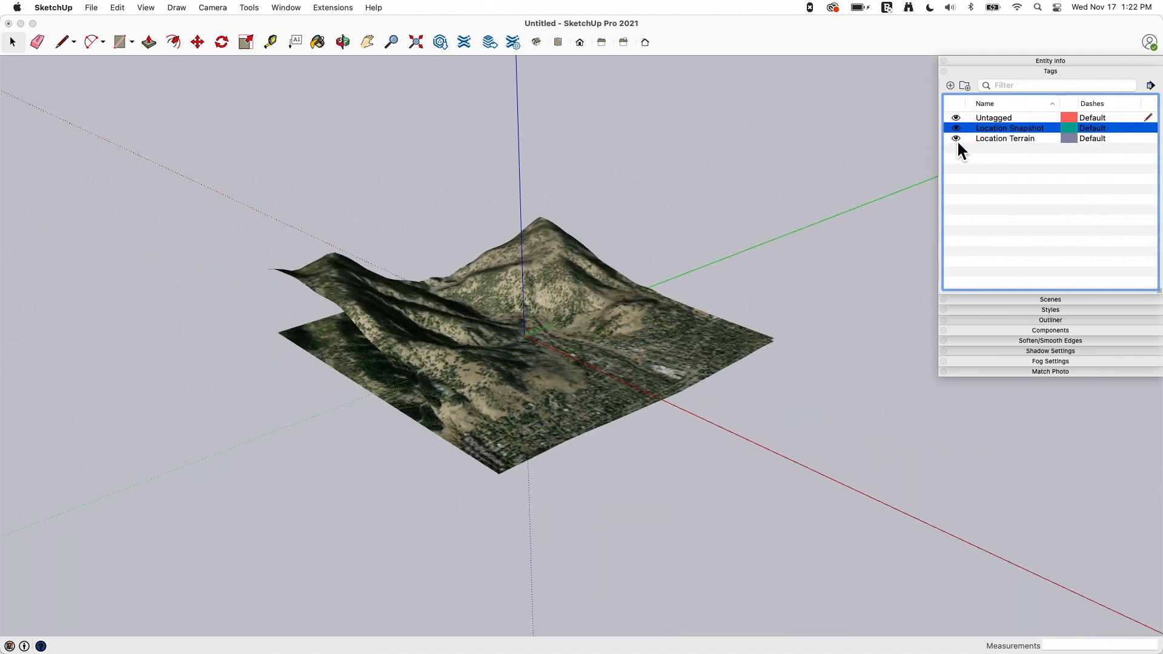
{"action": "left_click", "coordinate": [1005, 138]}
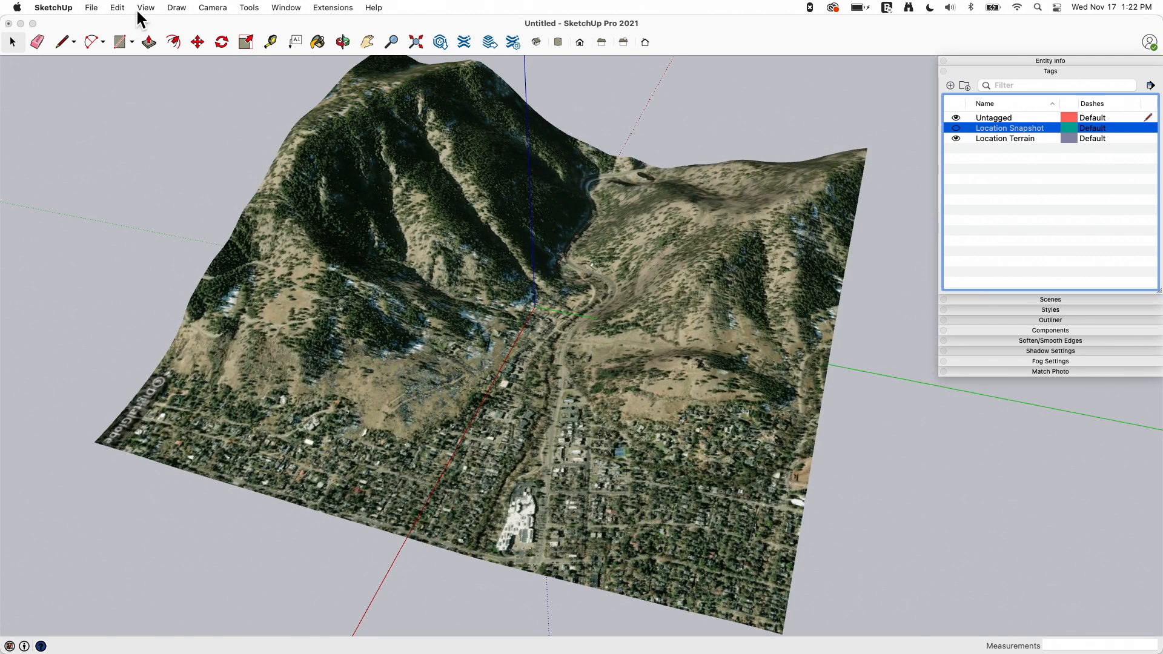
Turn on View > Hidden Geometry to show the terrain mesh edges.
{"action": "left_click", "coordinate": [145, 7]}
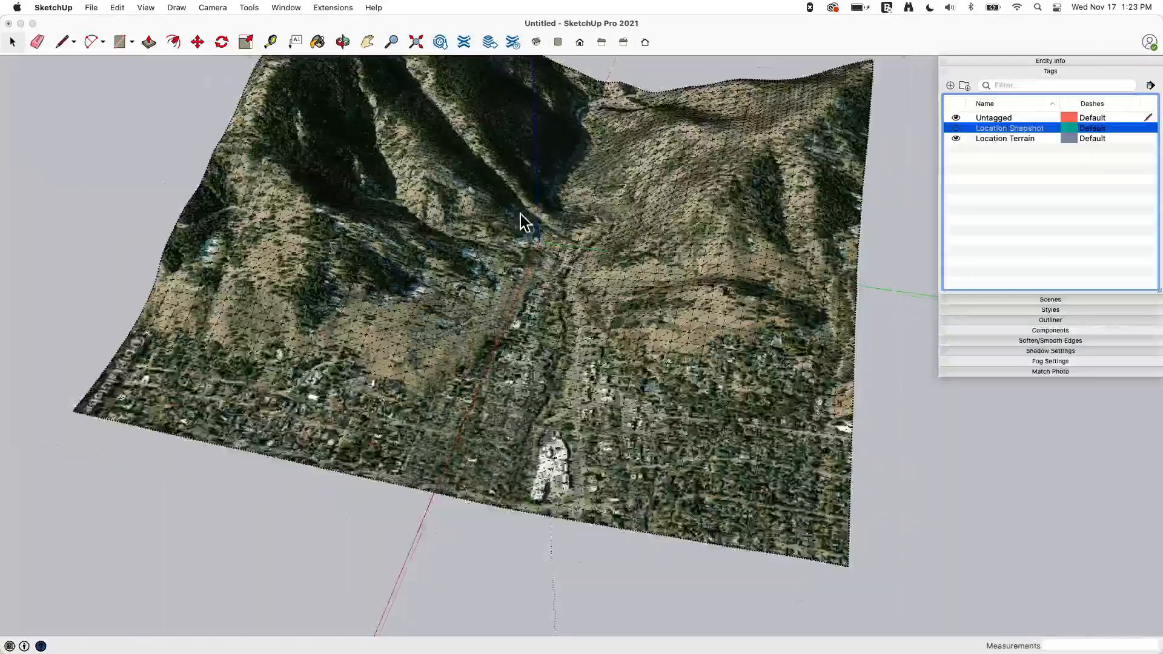
Unlock the Boulder terrain group, briefly grab it with Move, then return to selecting.
{"action": "right_click", "coordinate": [523, 223]}
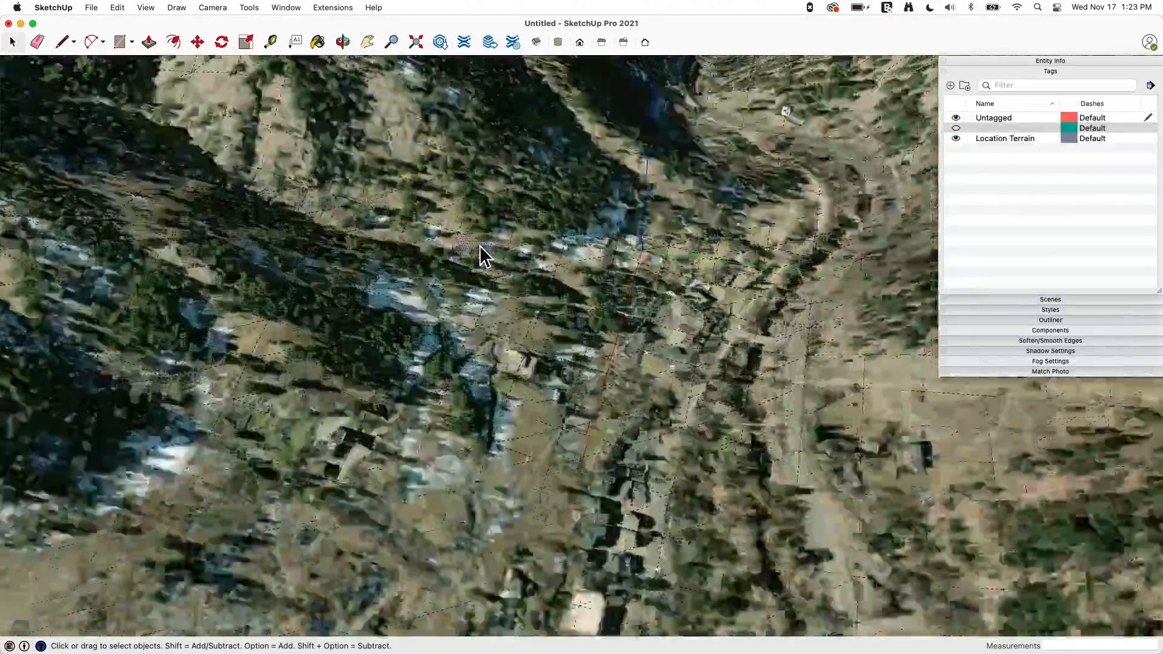
{"action": "key", "text": "m"}
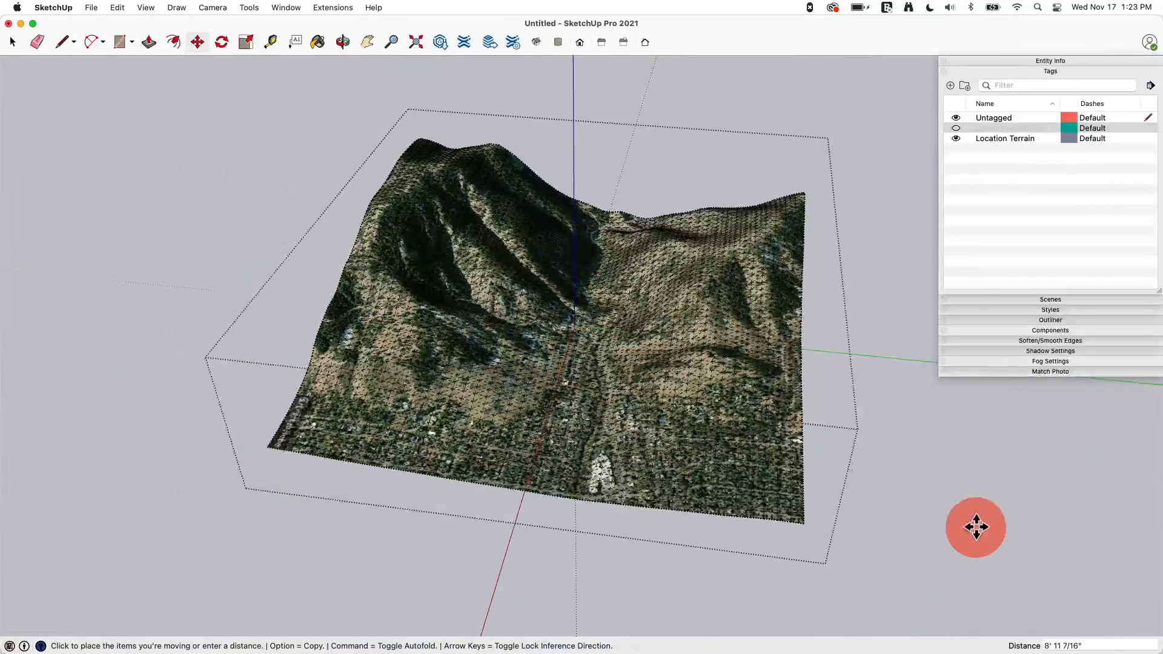
{"action": "key", "text": "space"}
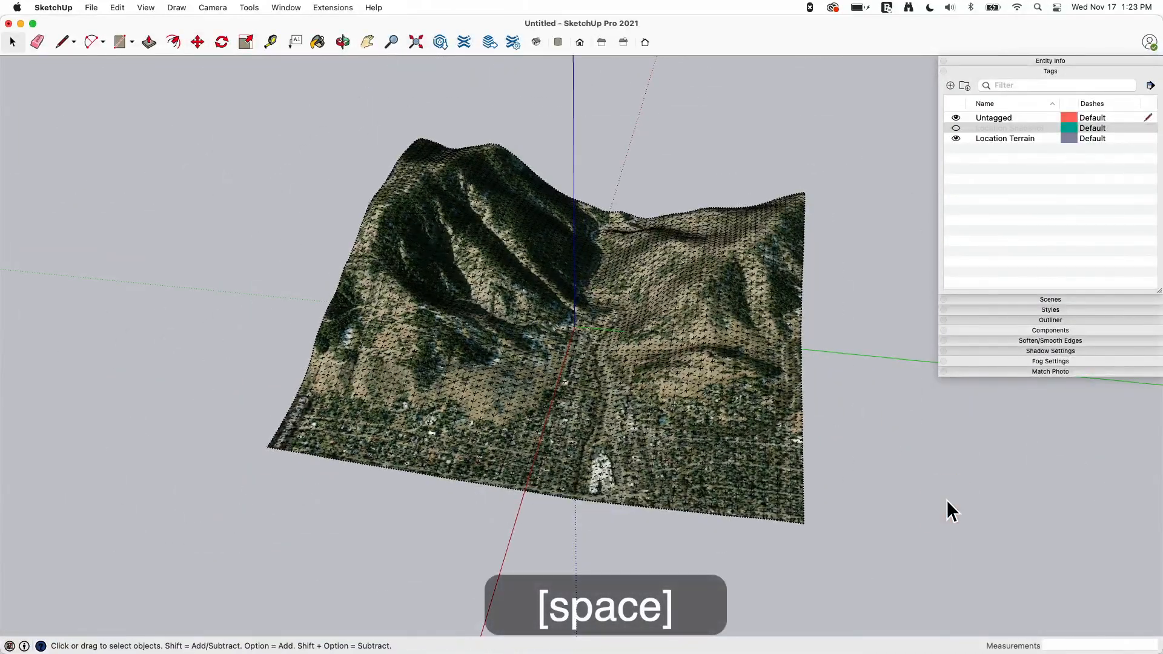